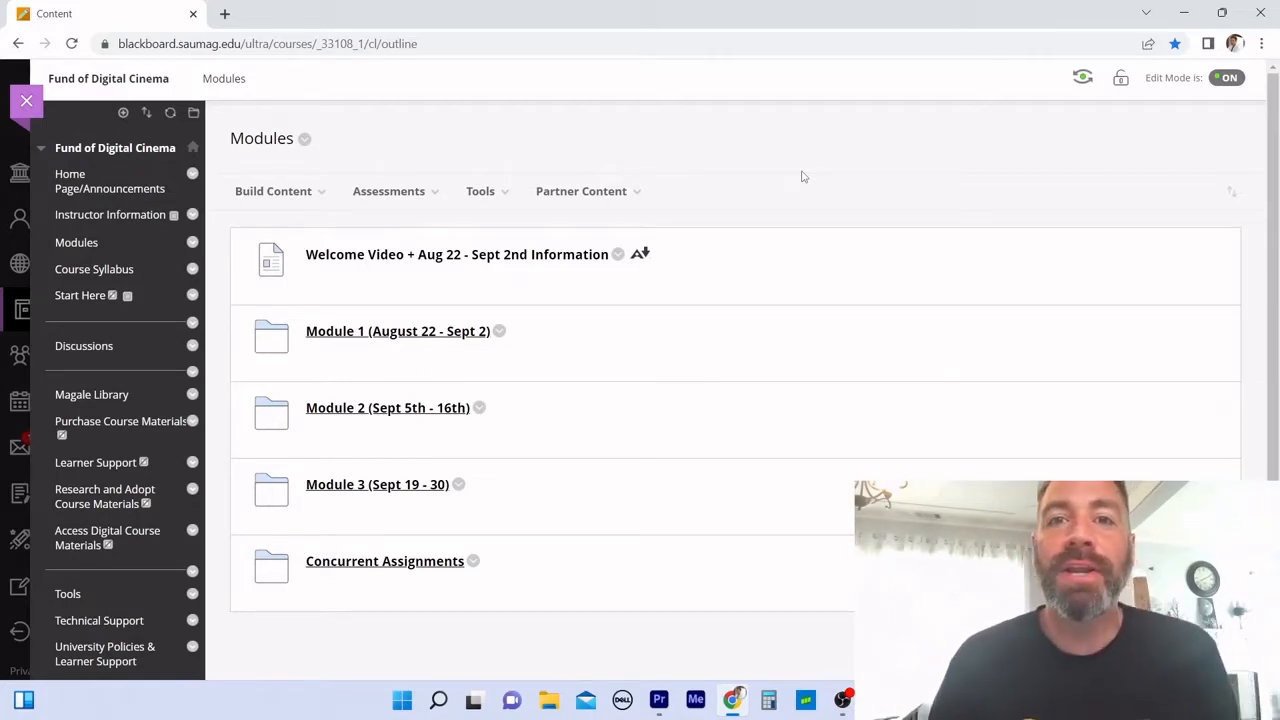
mouse_move(377, 484)
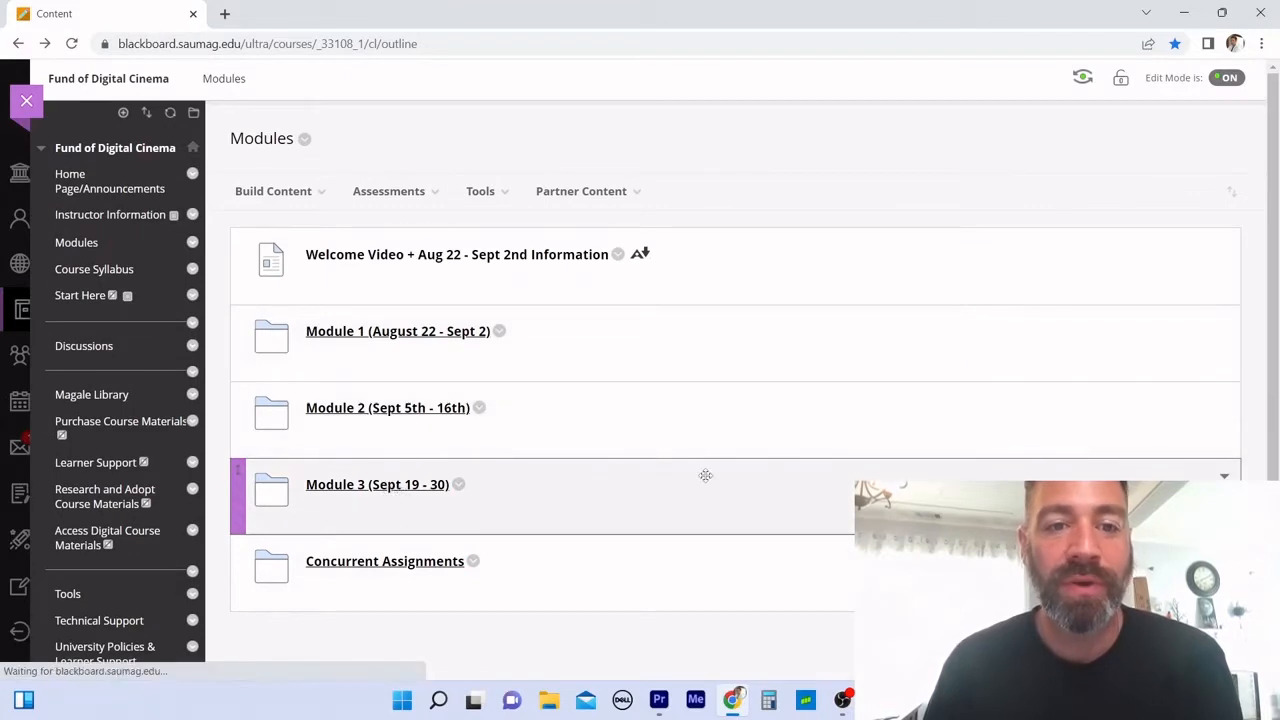
Step: Open the Edit 2 Horror Scene folder and its Horror Scene Footage shared-folder link
scroll(down, 3)
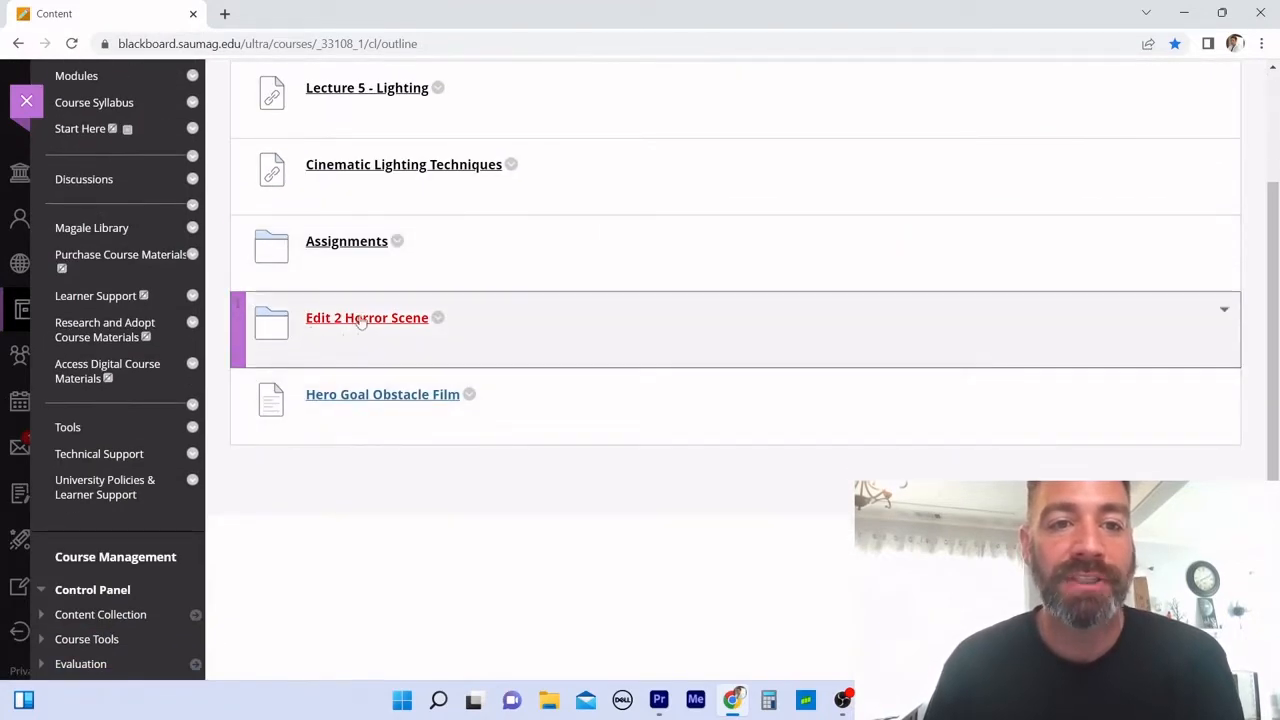
click(367, 317)
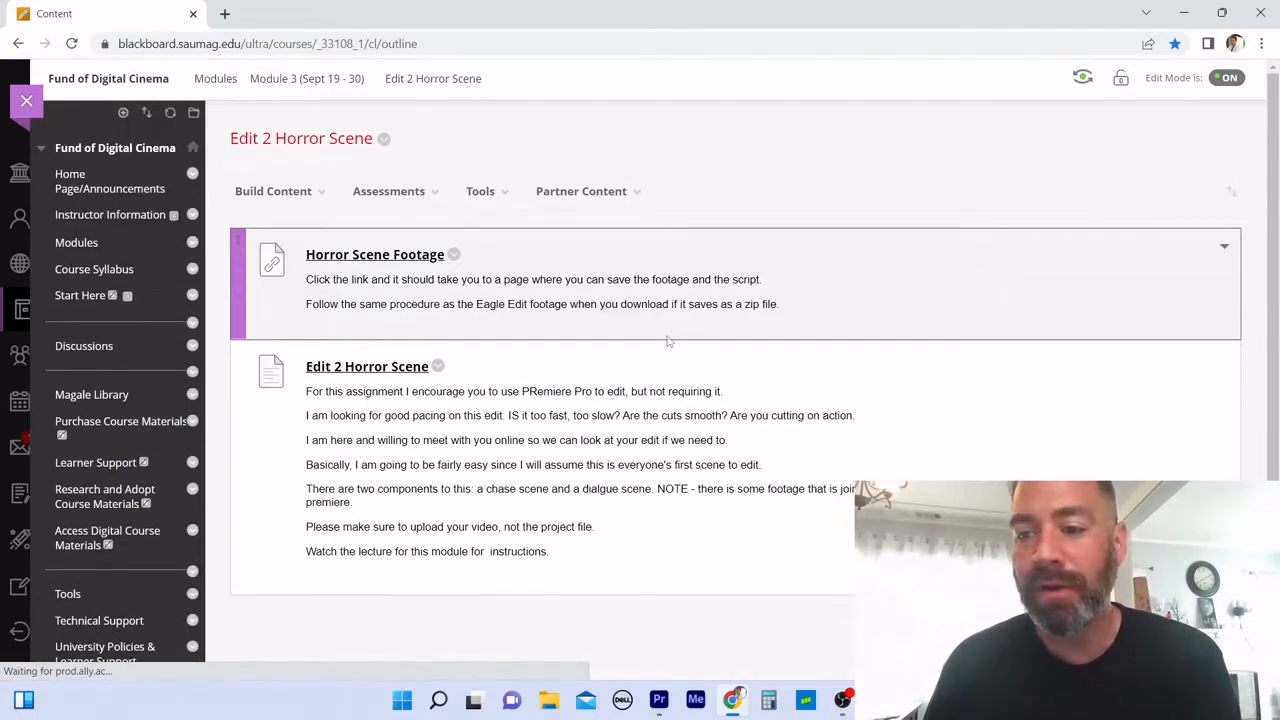
scroll(down, 3)
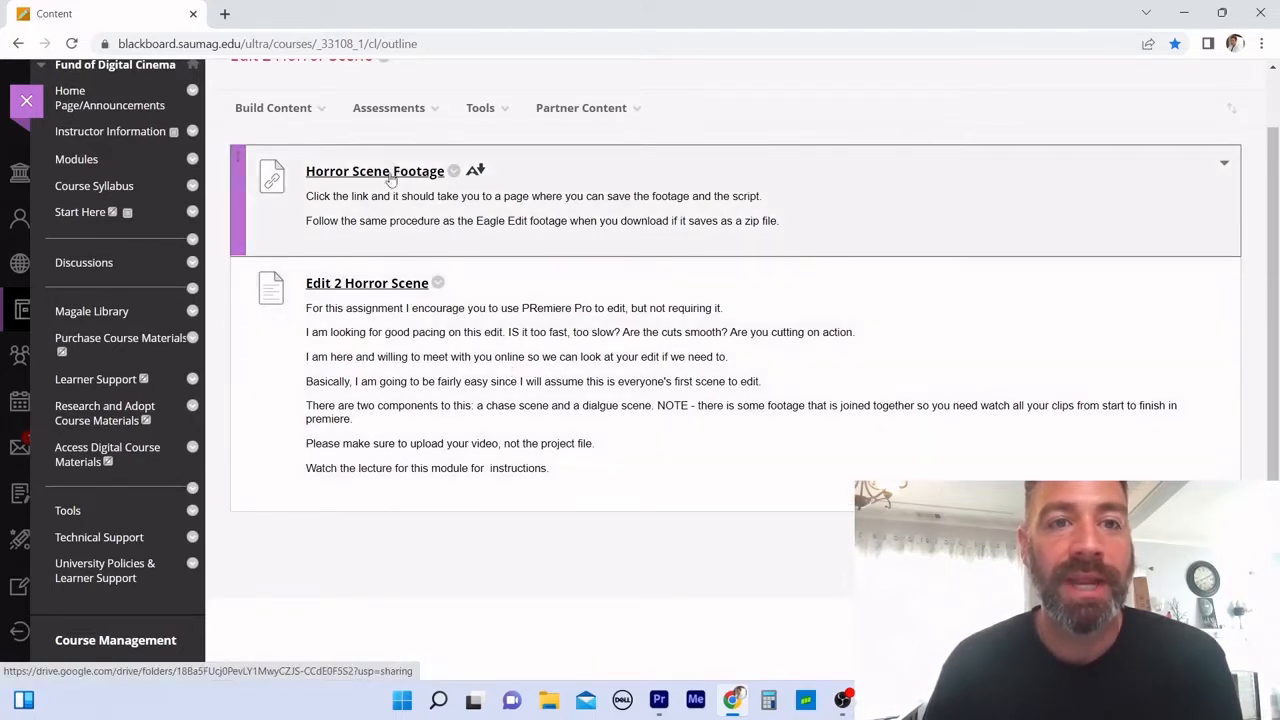
click(374, 170)
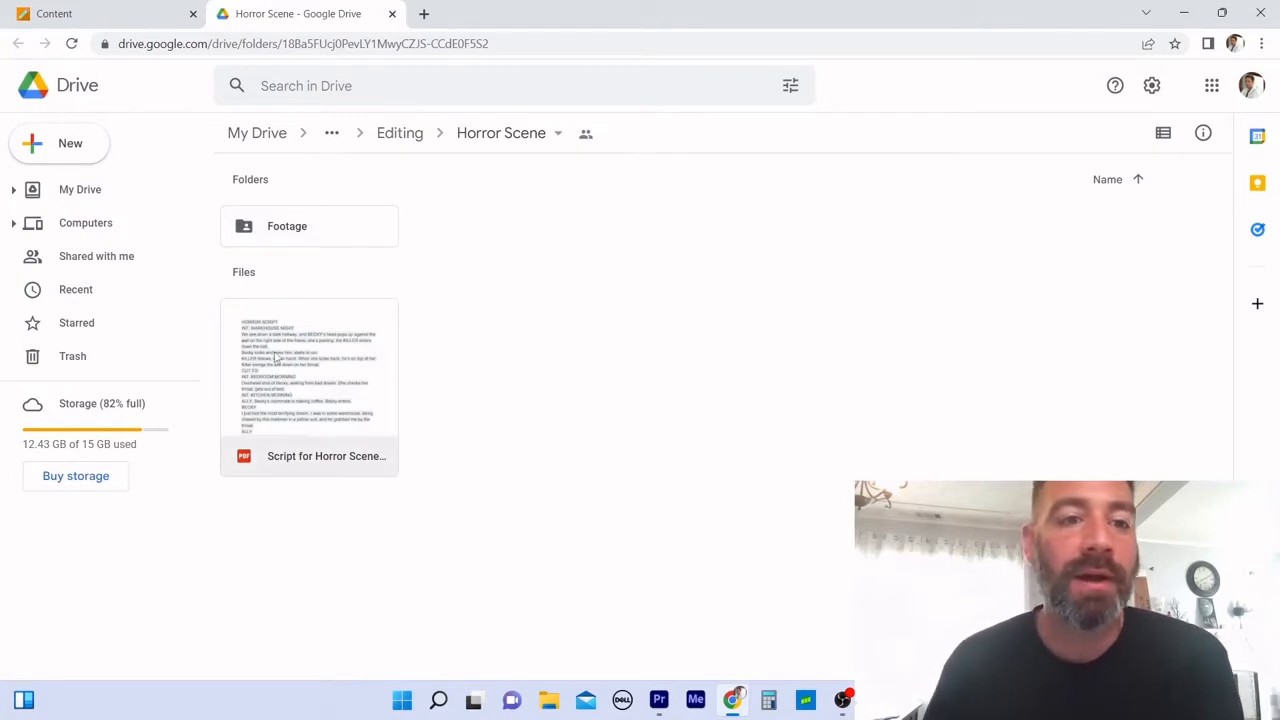
mouse_move(337, 226)
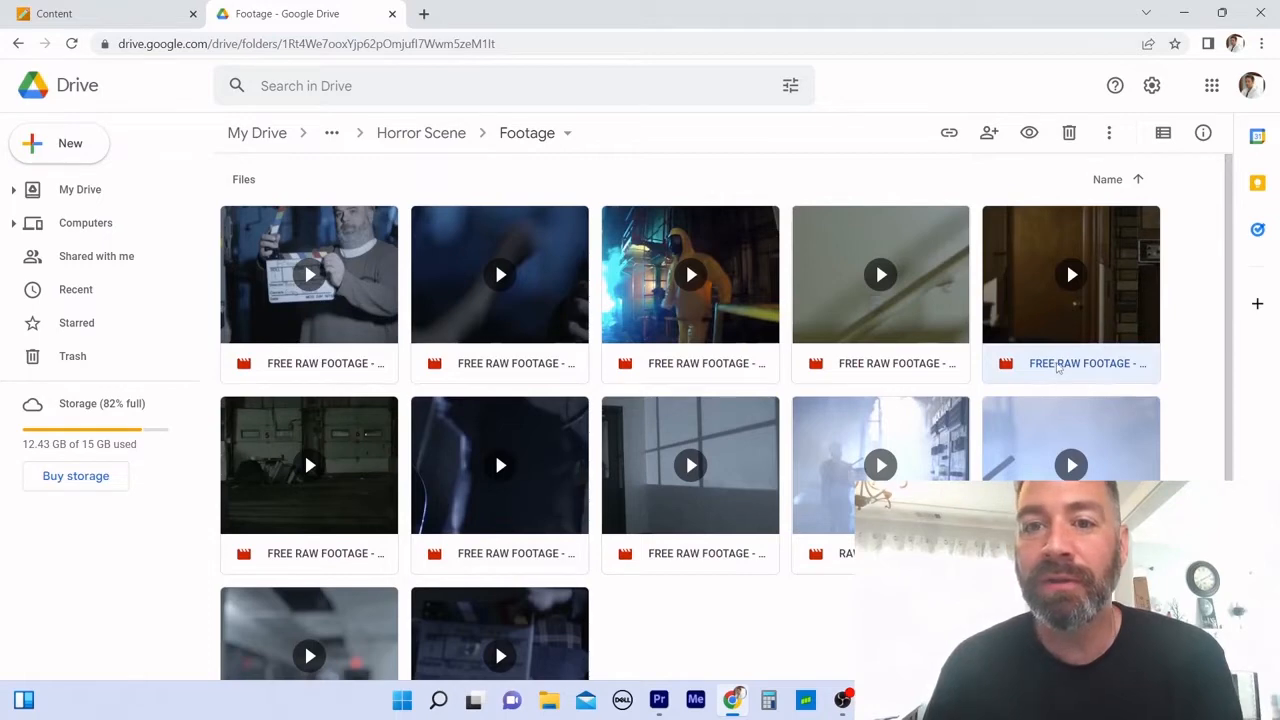
double_click(1071, 274)
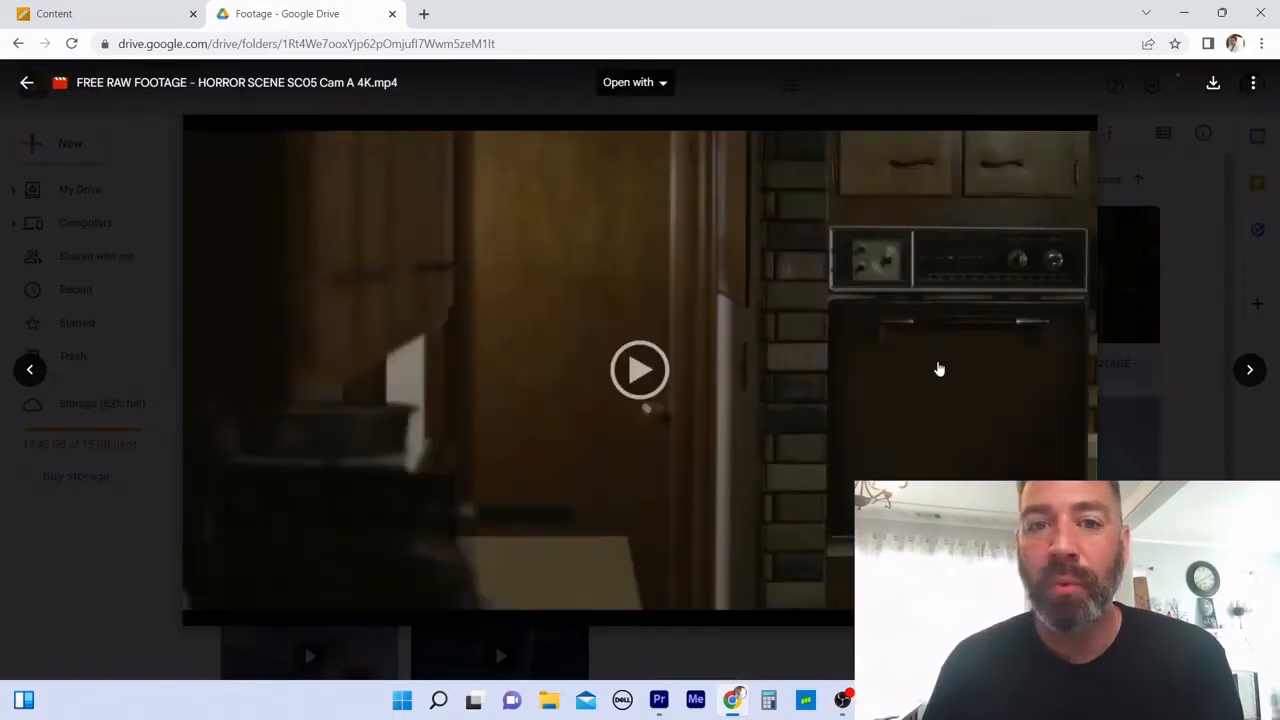
click(639, 369)
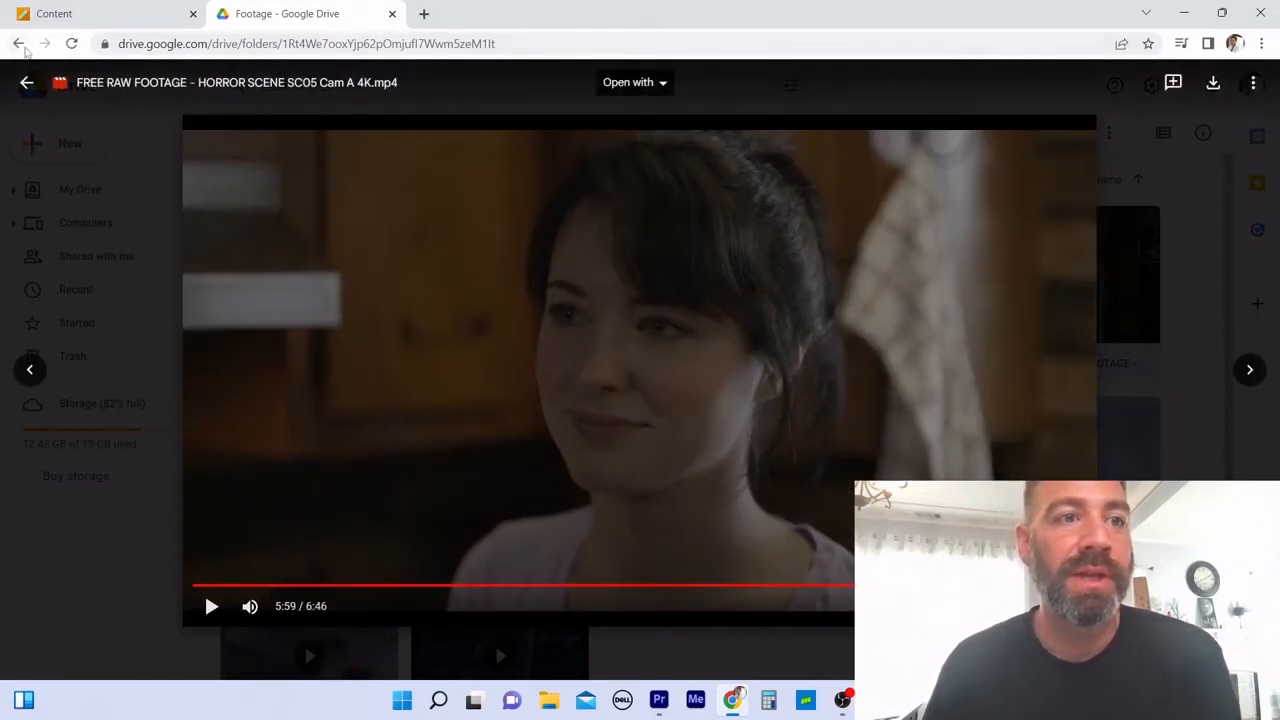
click(18, 43)
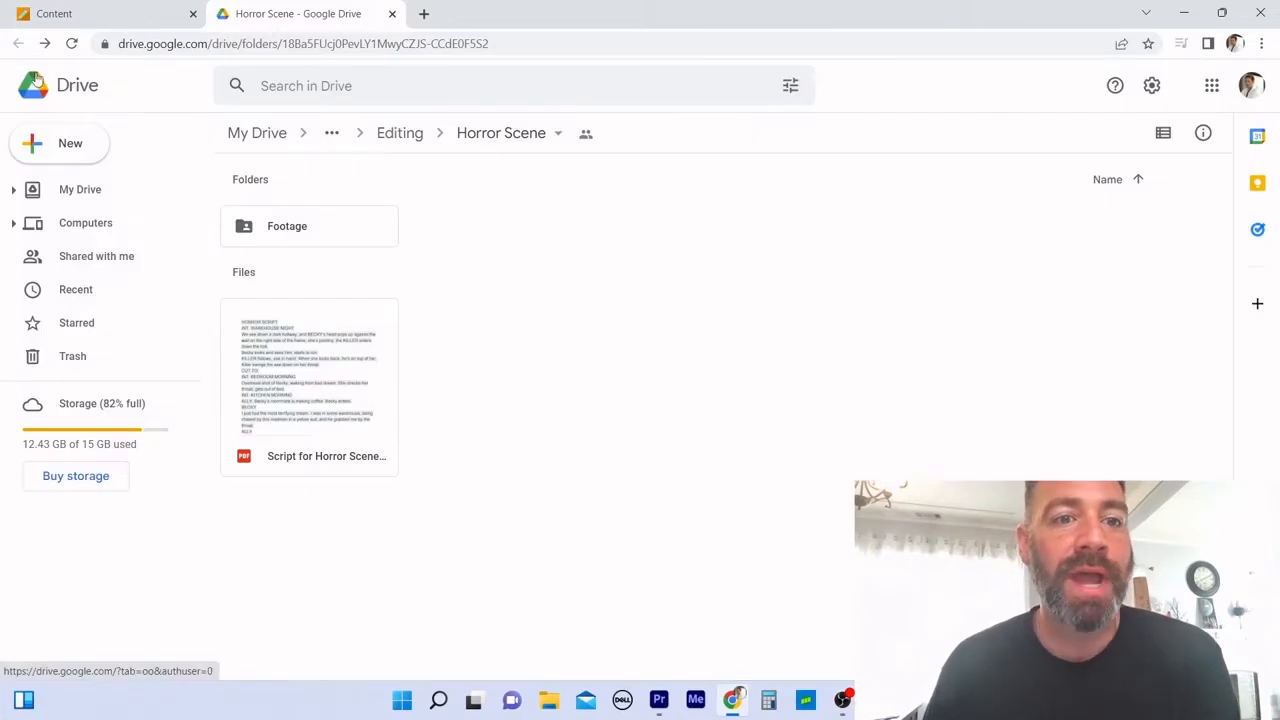
mouse_move(349, 301)
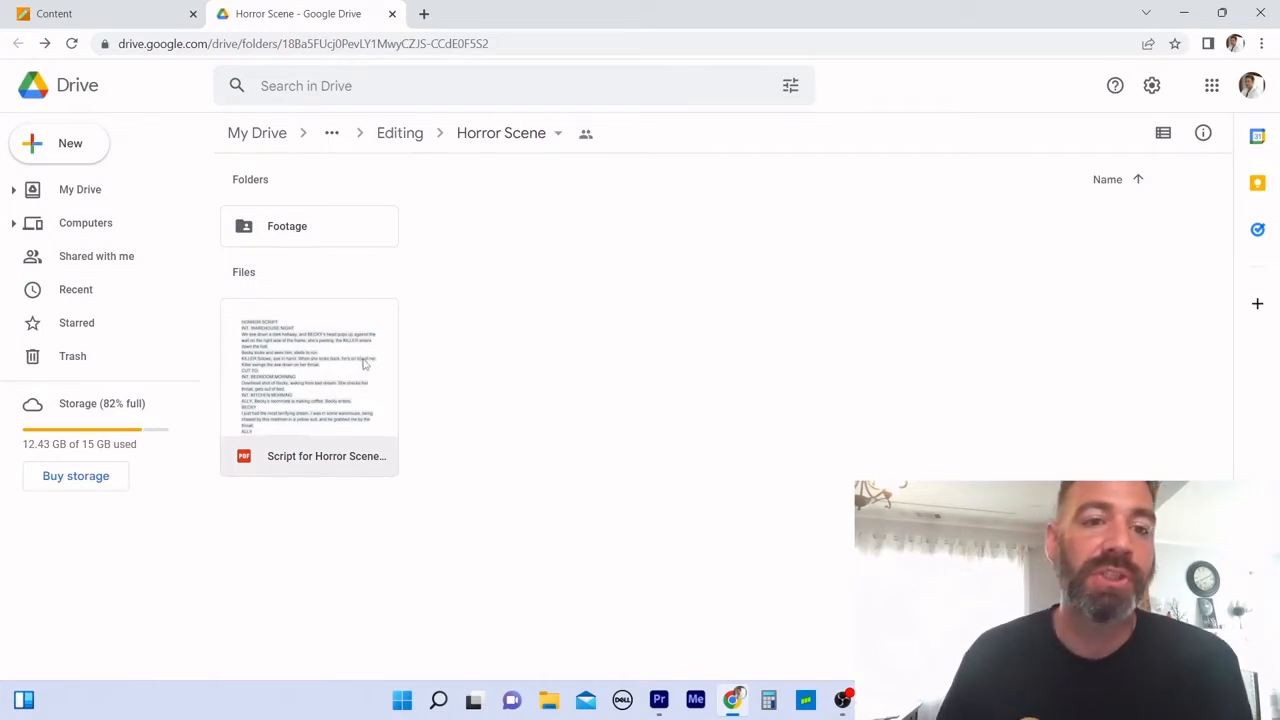
mouse_move(270, 350)
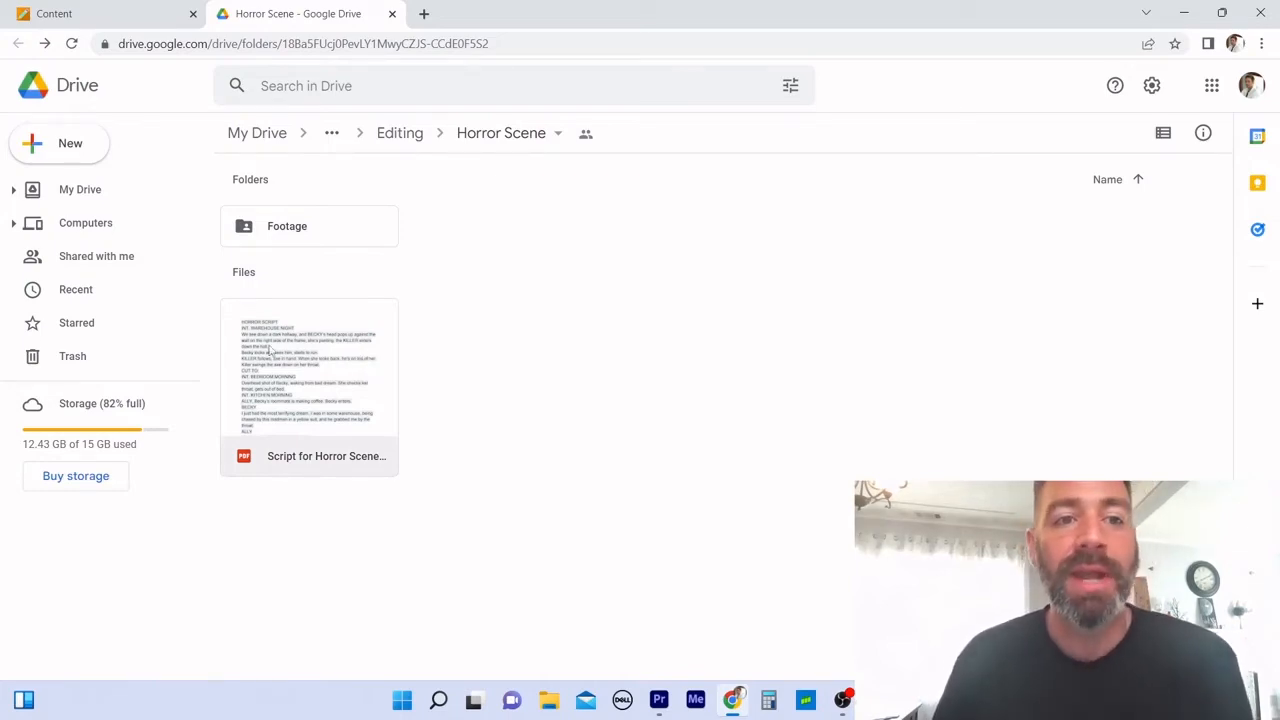
double_click(309, 375)
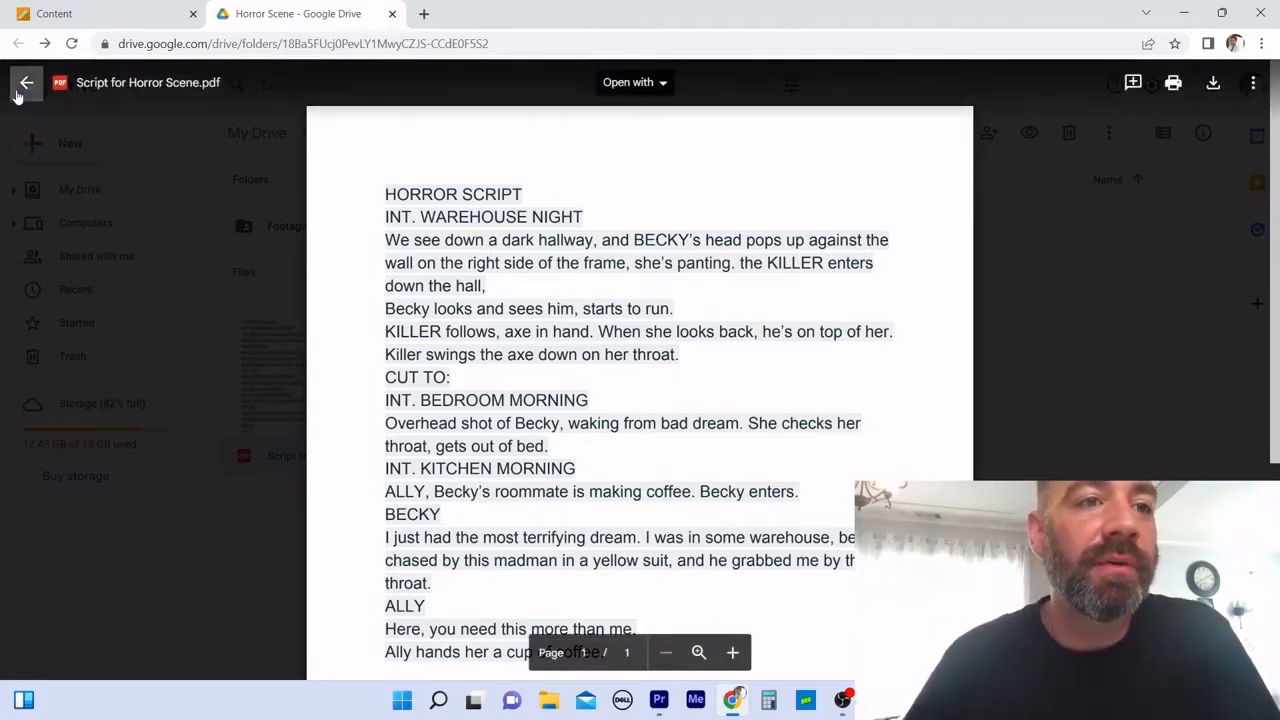
click(26, 82)
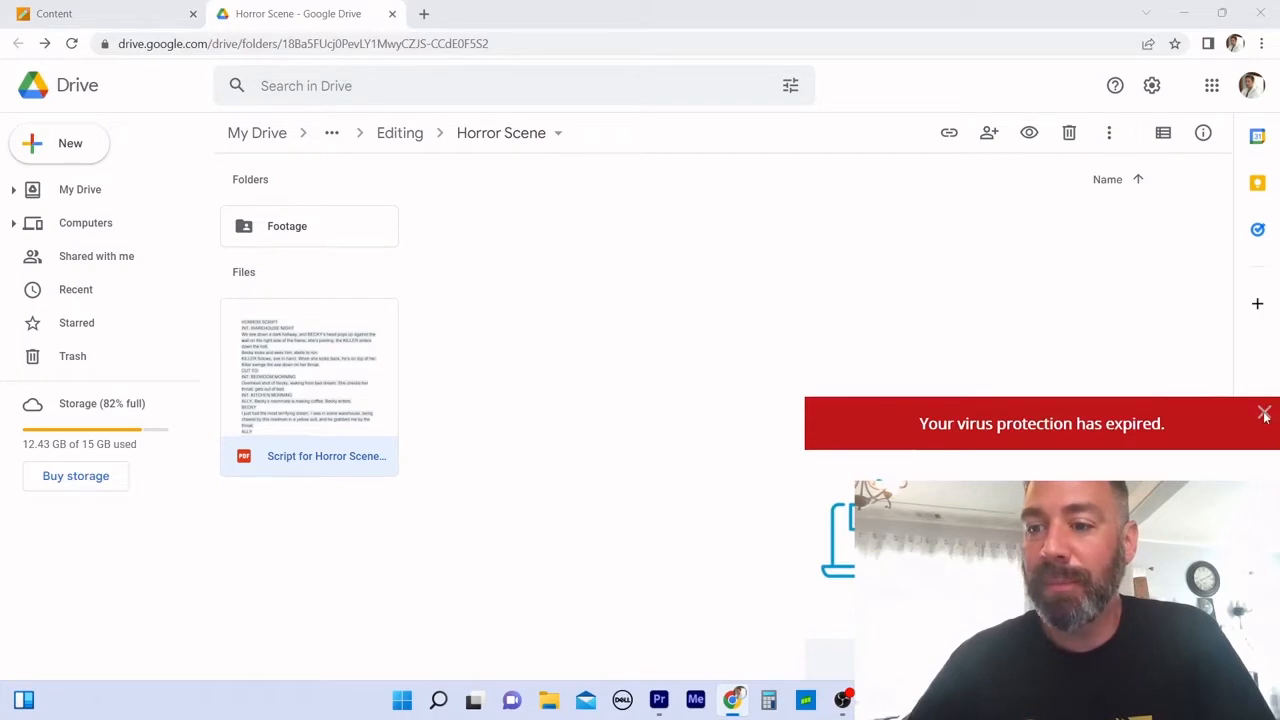
click(1264, 412)
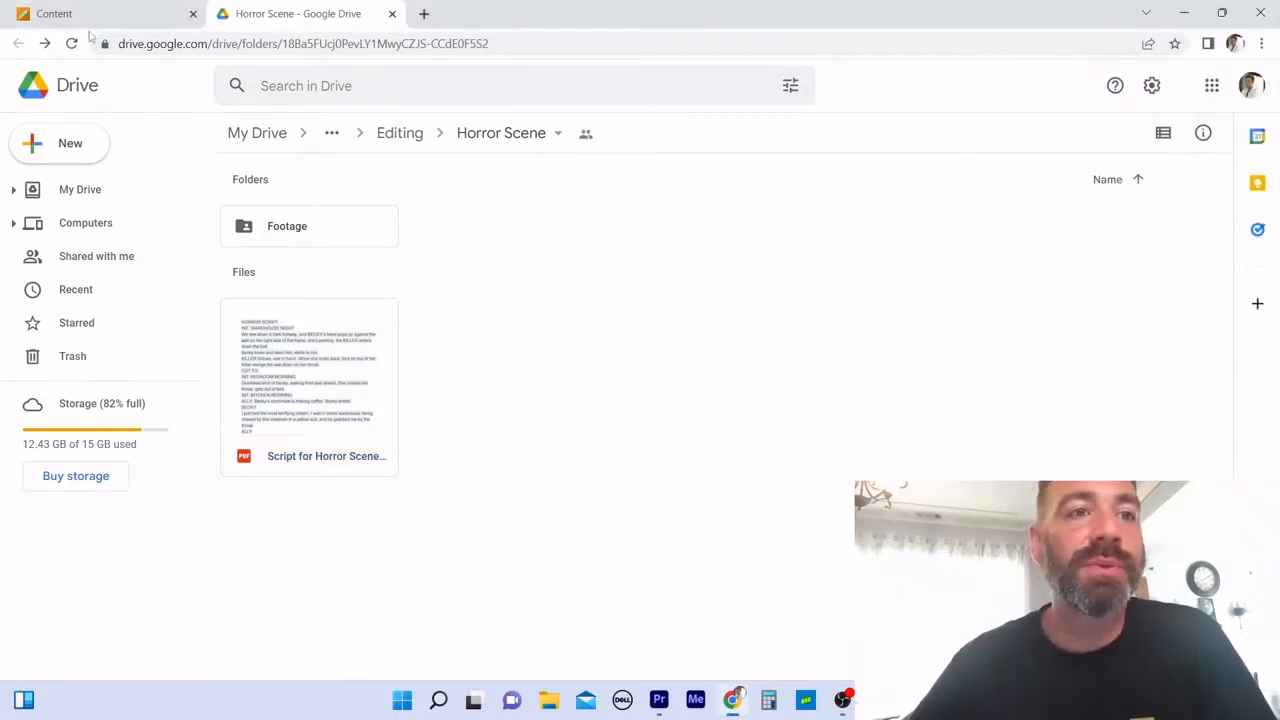
Step: Return to the Blackboard course content and open Module 3's Assignments folder
click(100, 13)
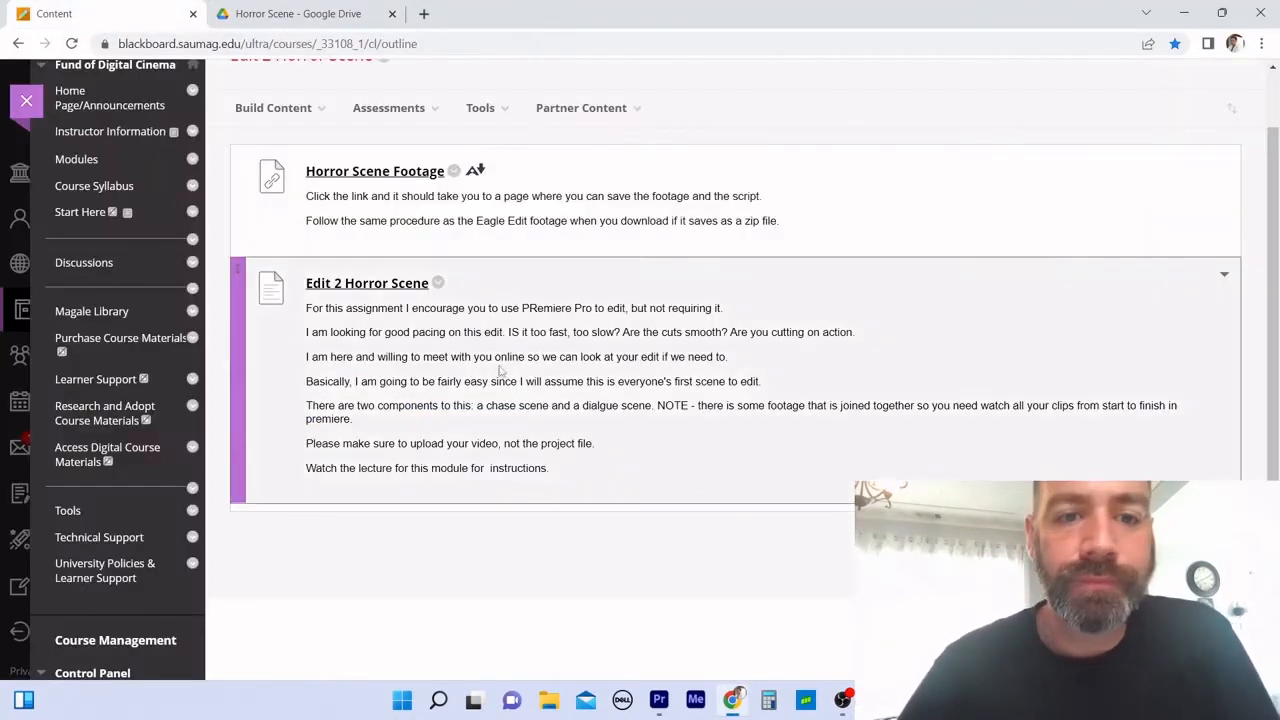
scroll(down, 3)
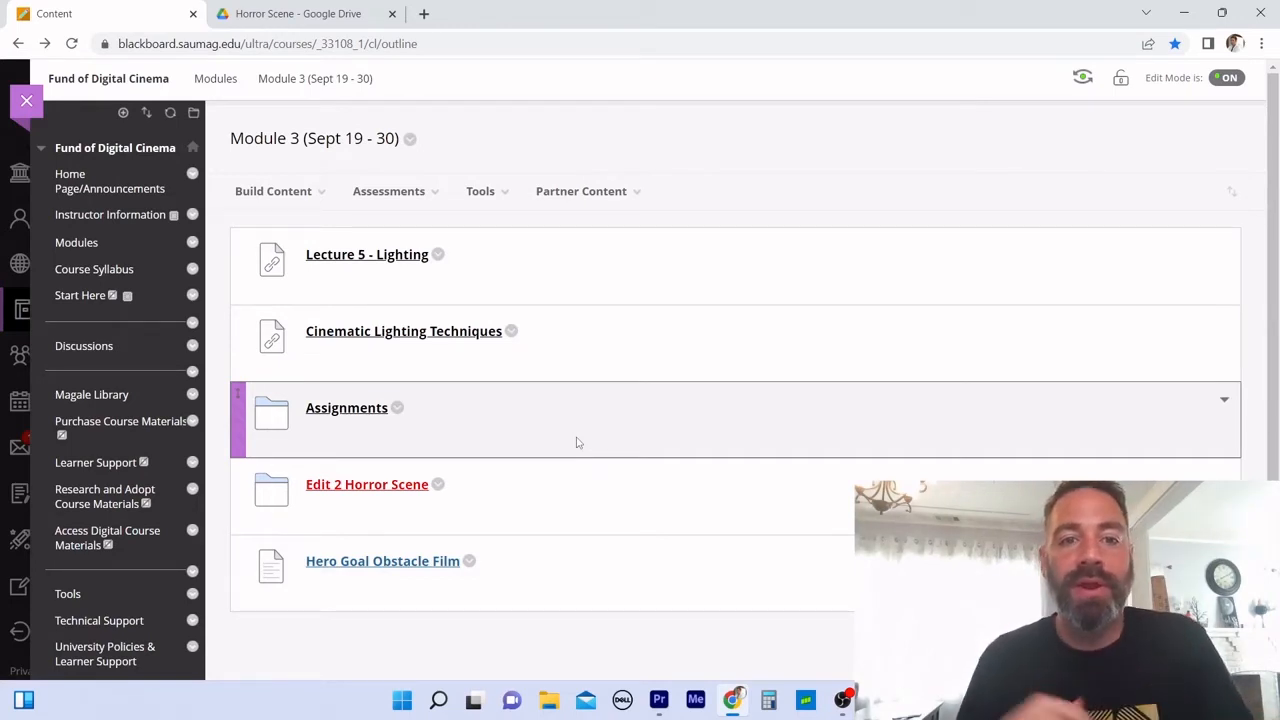
mouse_move(590, 440)
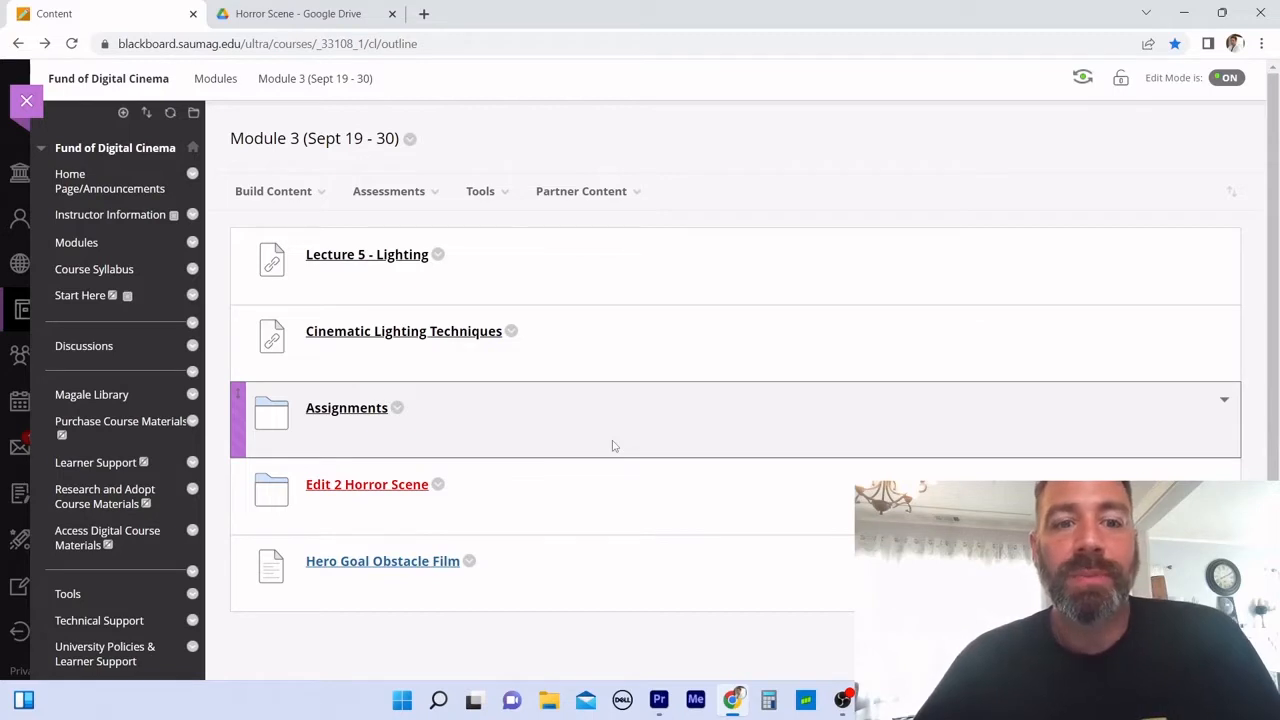
mouse_move(367, 484)
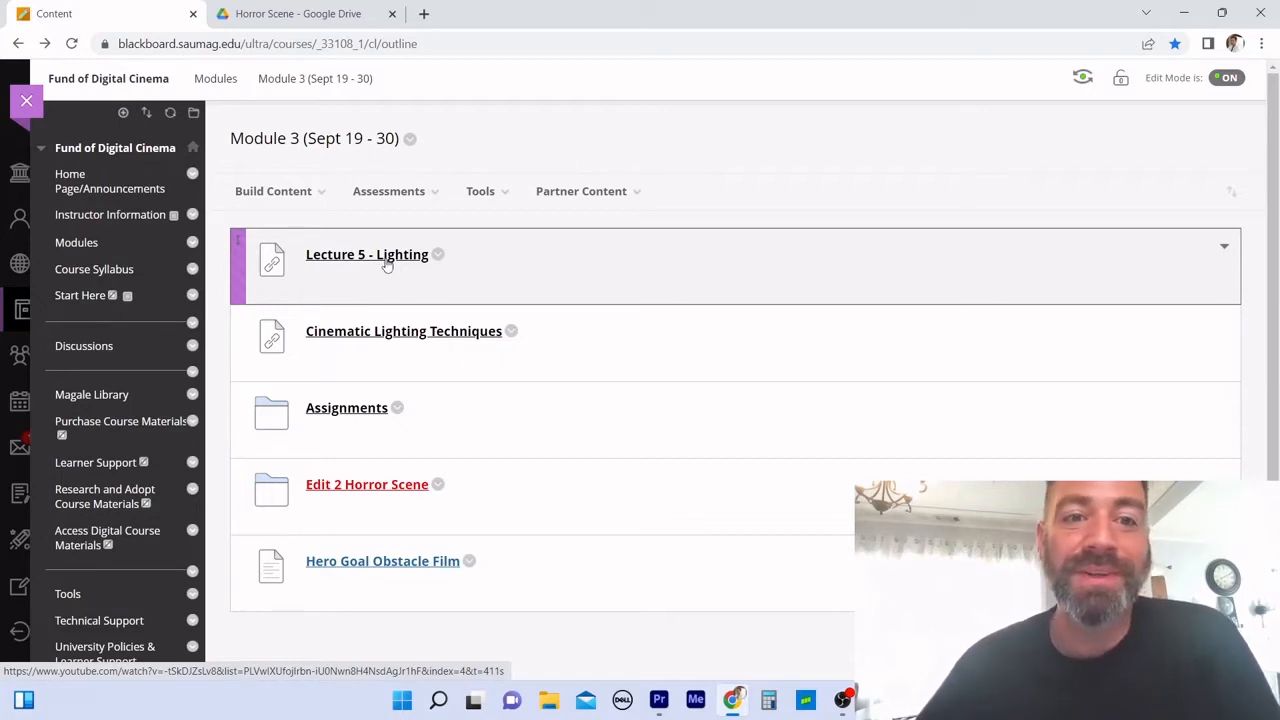
mouse_move(378, 262)
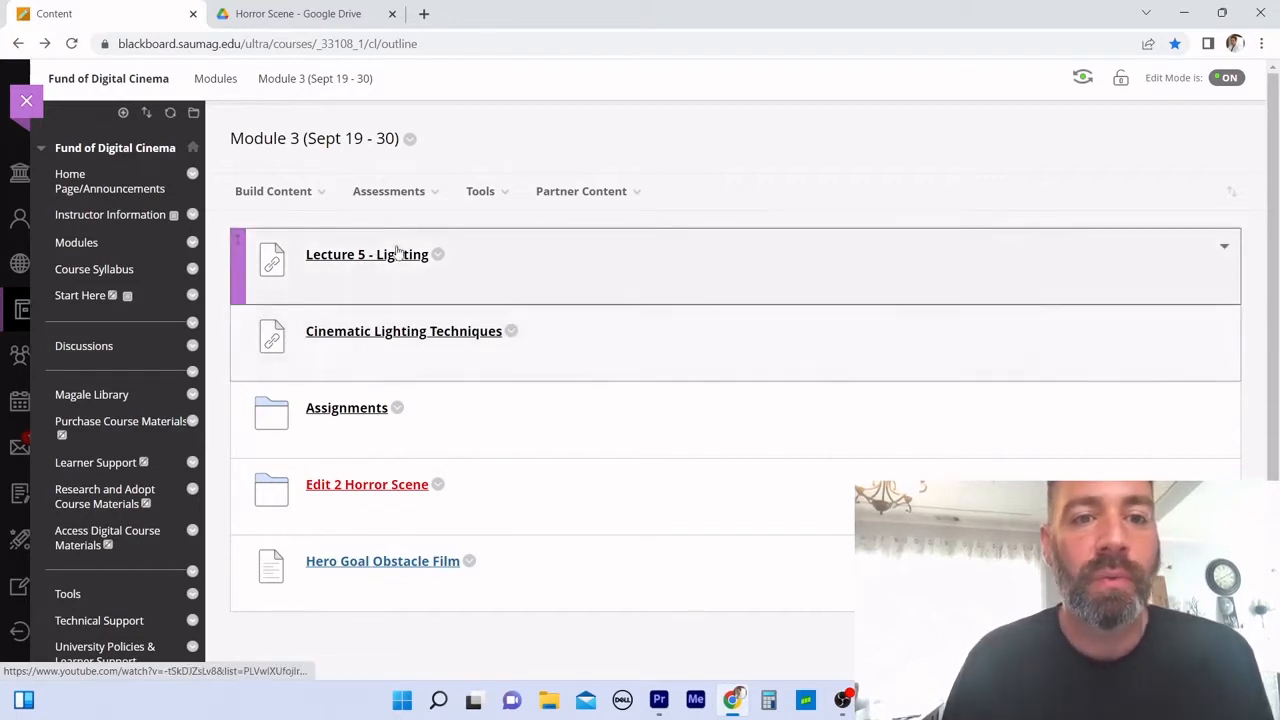
click(367, 254)
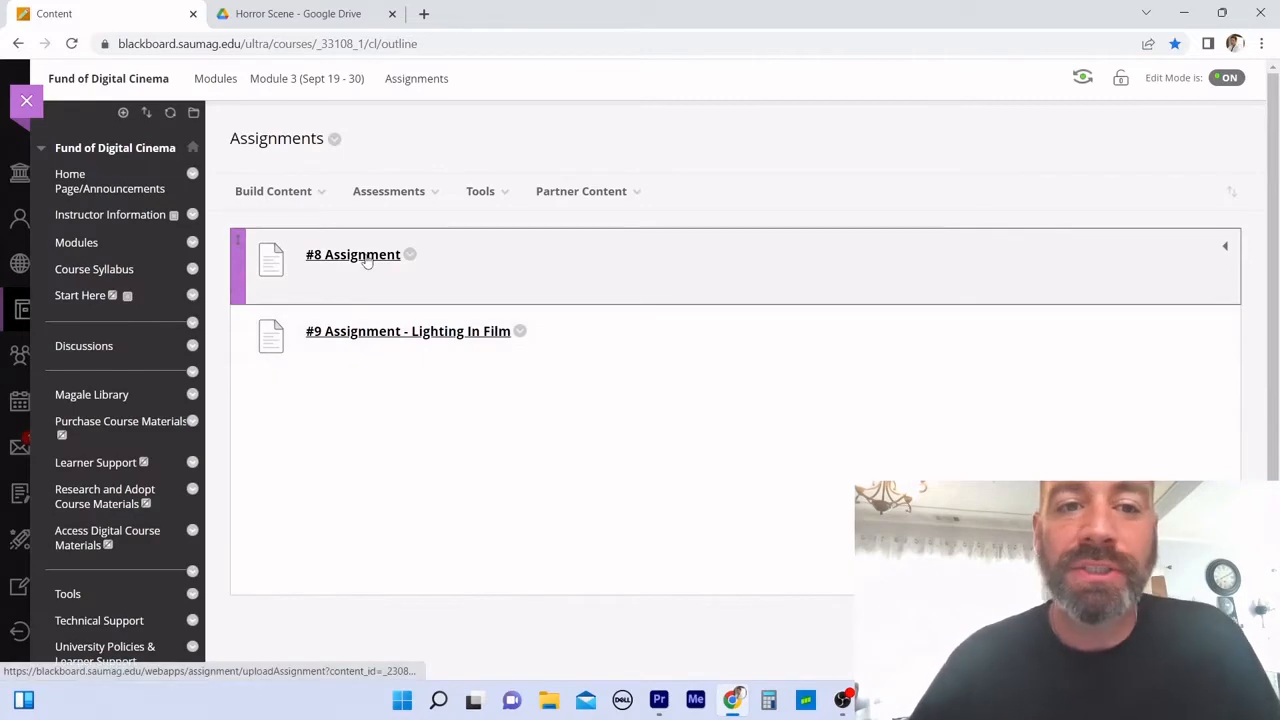
Step: Open the #8 Assignment preview and its attached Assignment Lighting.pdf examples
click(352, 254)
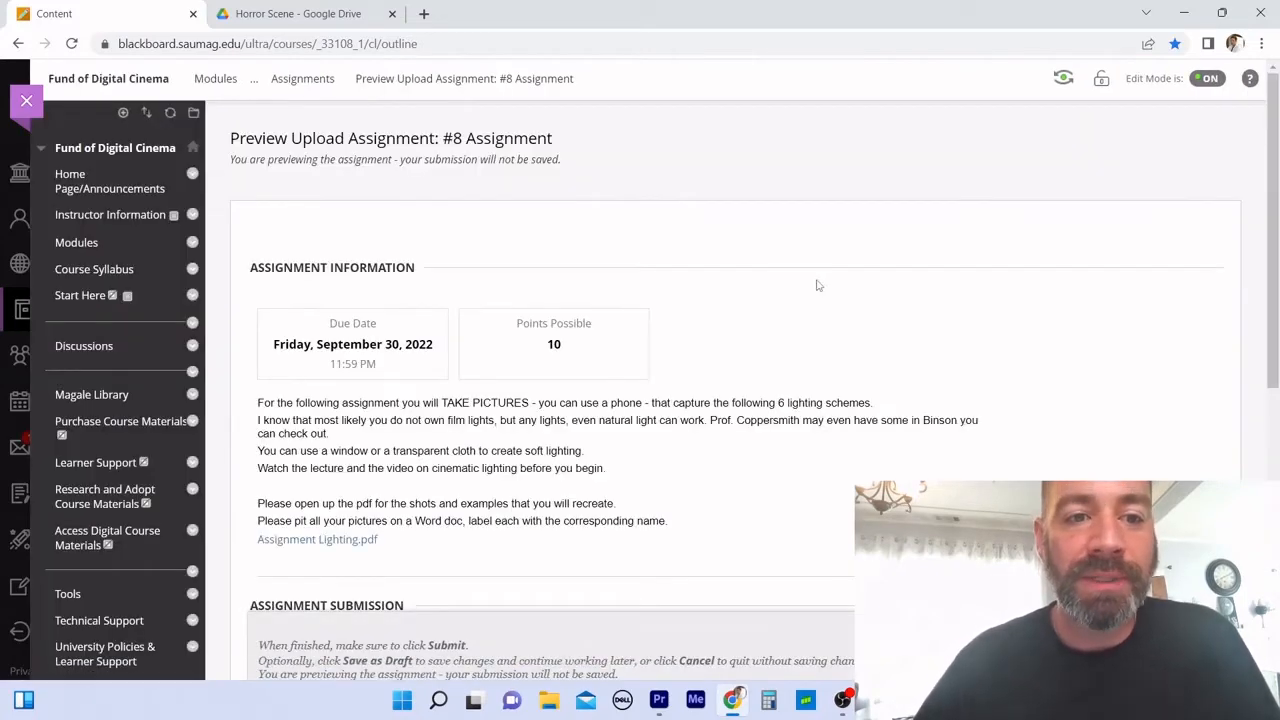
scroll(down, 3)
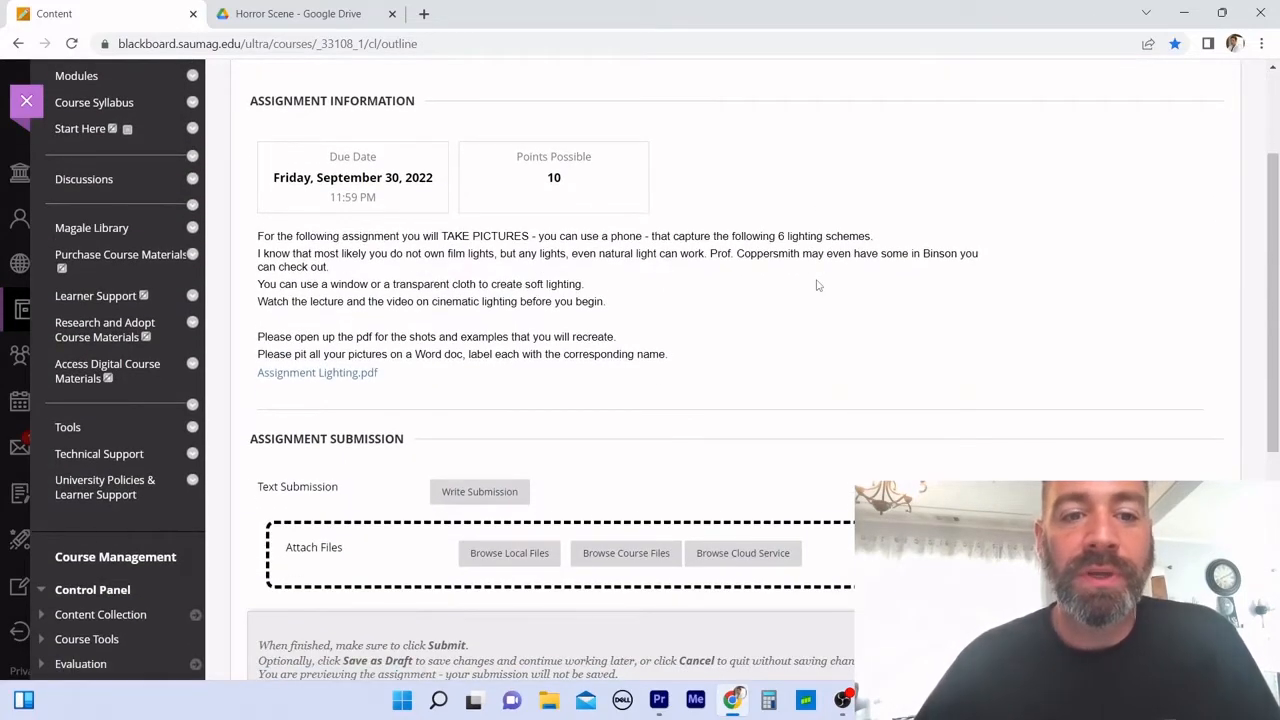
scroll(down, 3)
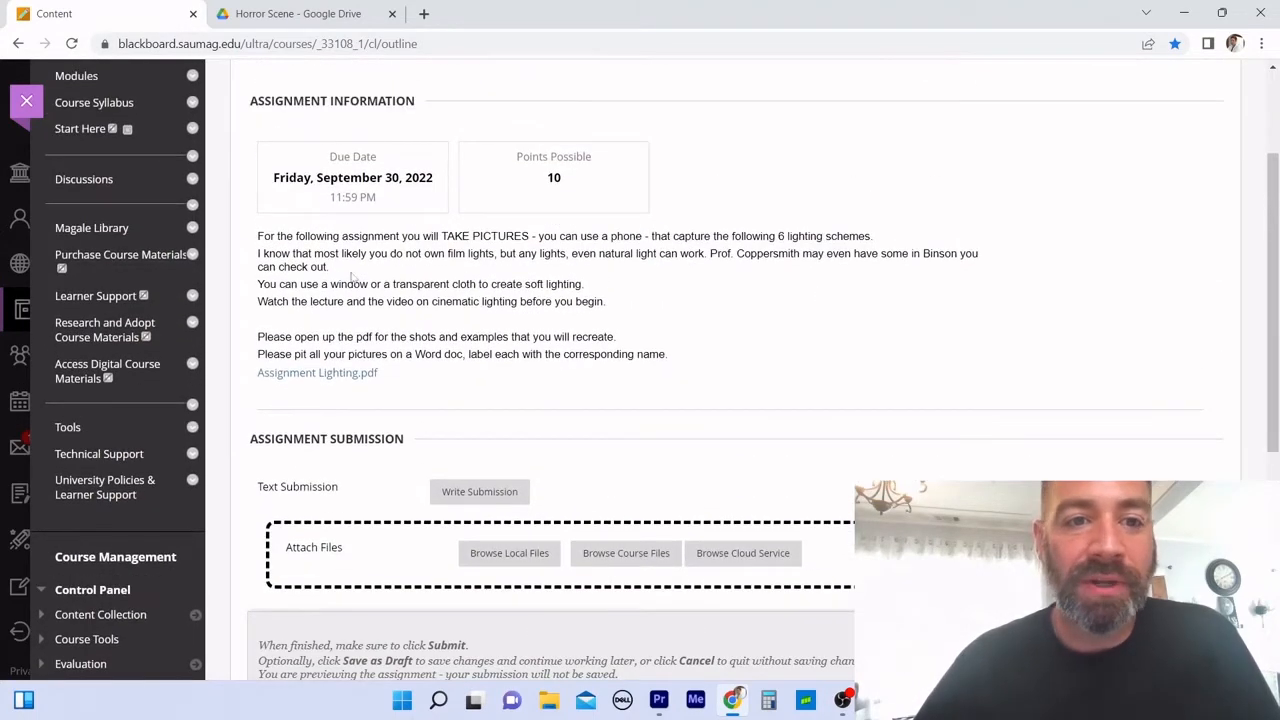
click(317, 372)
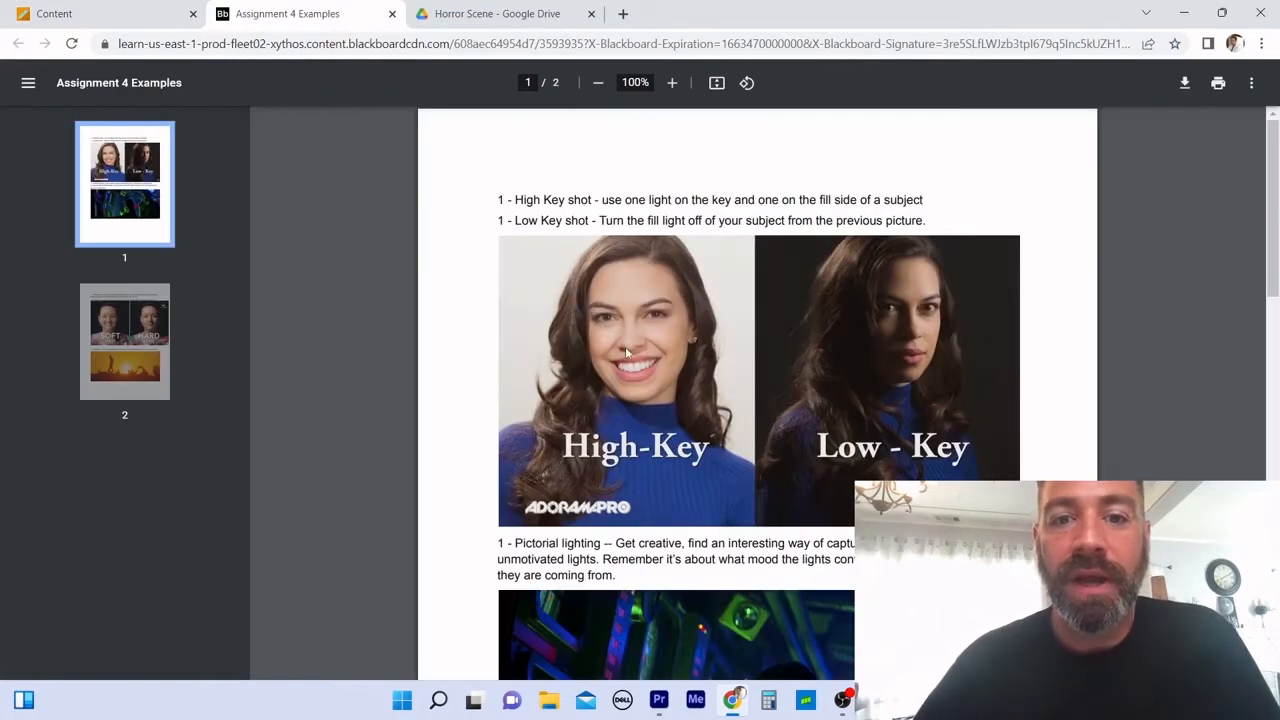
mouse_move(825, 393)
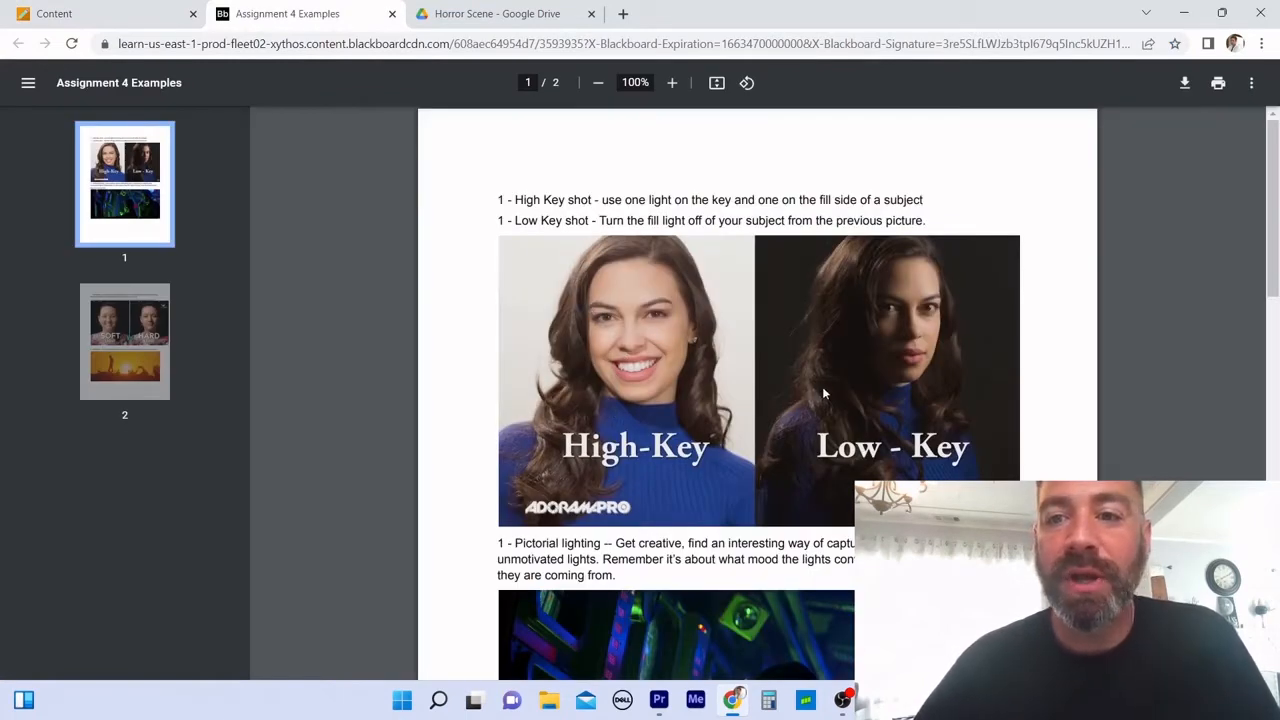
Step: Scroll through both PDF pages of High-Key and Low-Key shots, then return to Blackboard
scroll(down, 3)
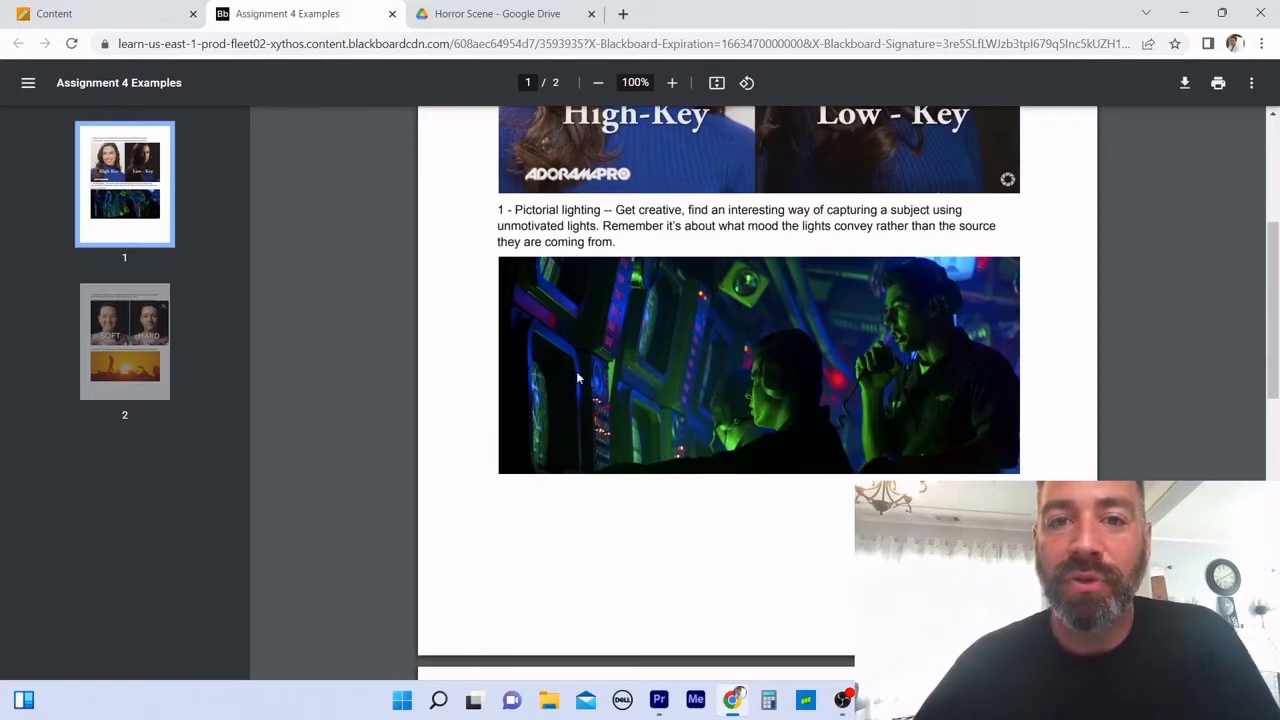
mouse_move(715, 357)
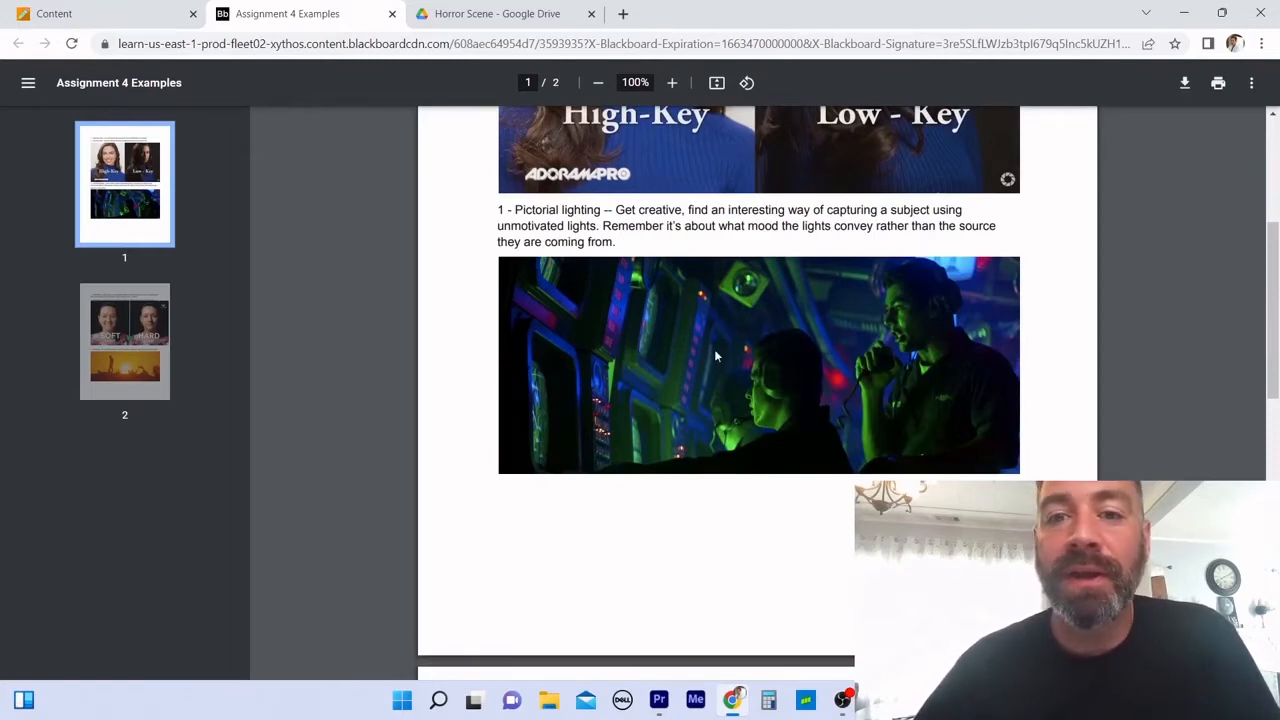
scroll(down, 3)
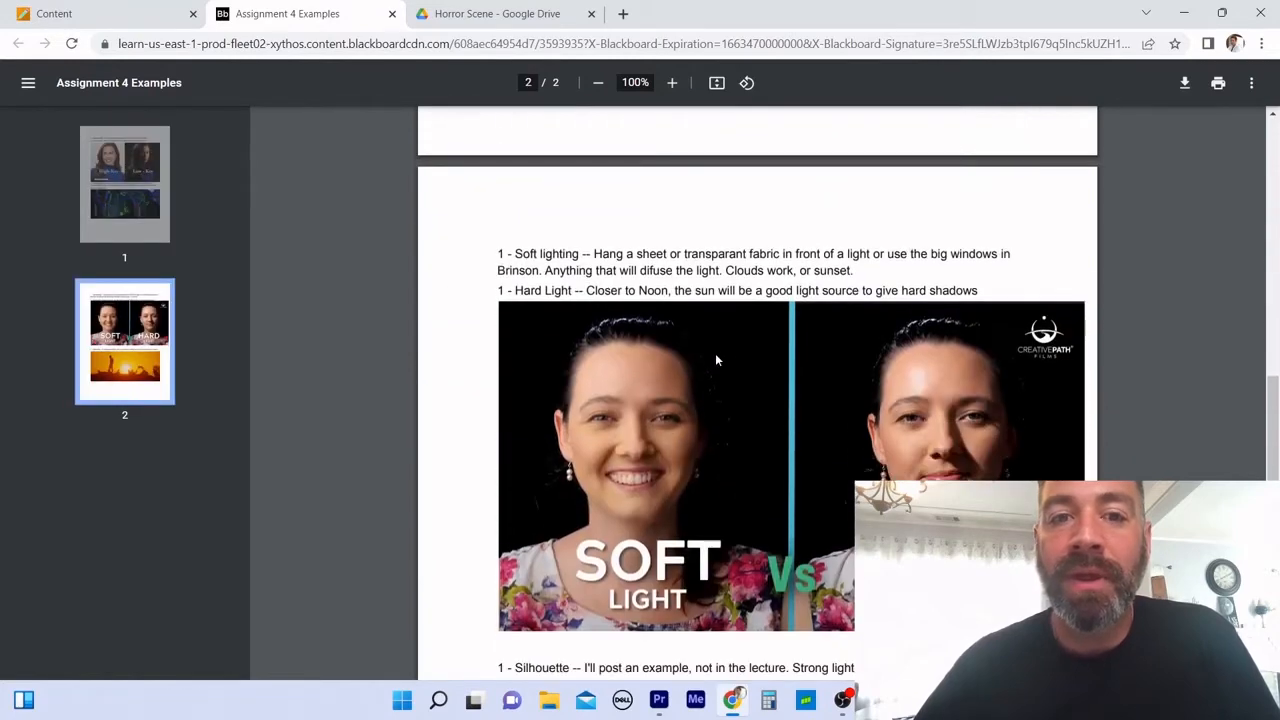
scroll(down, 3)
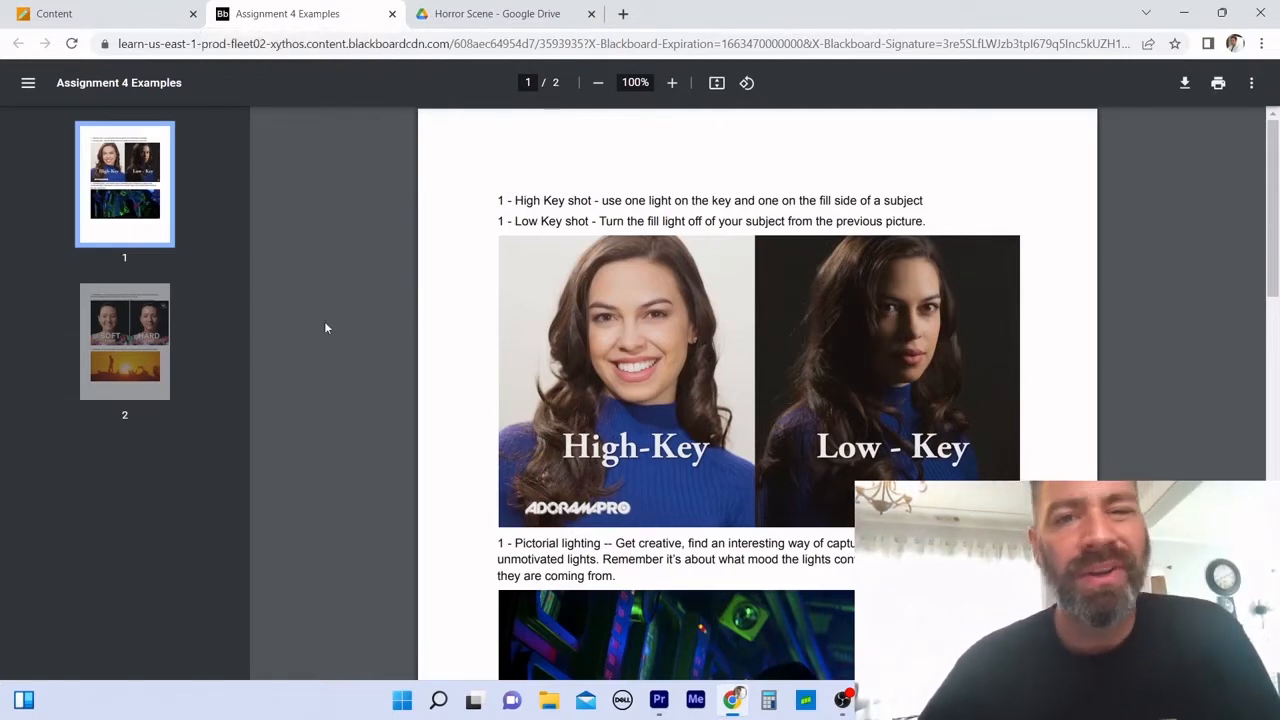
click(54, 13)
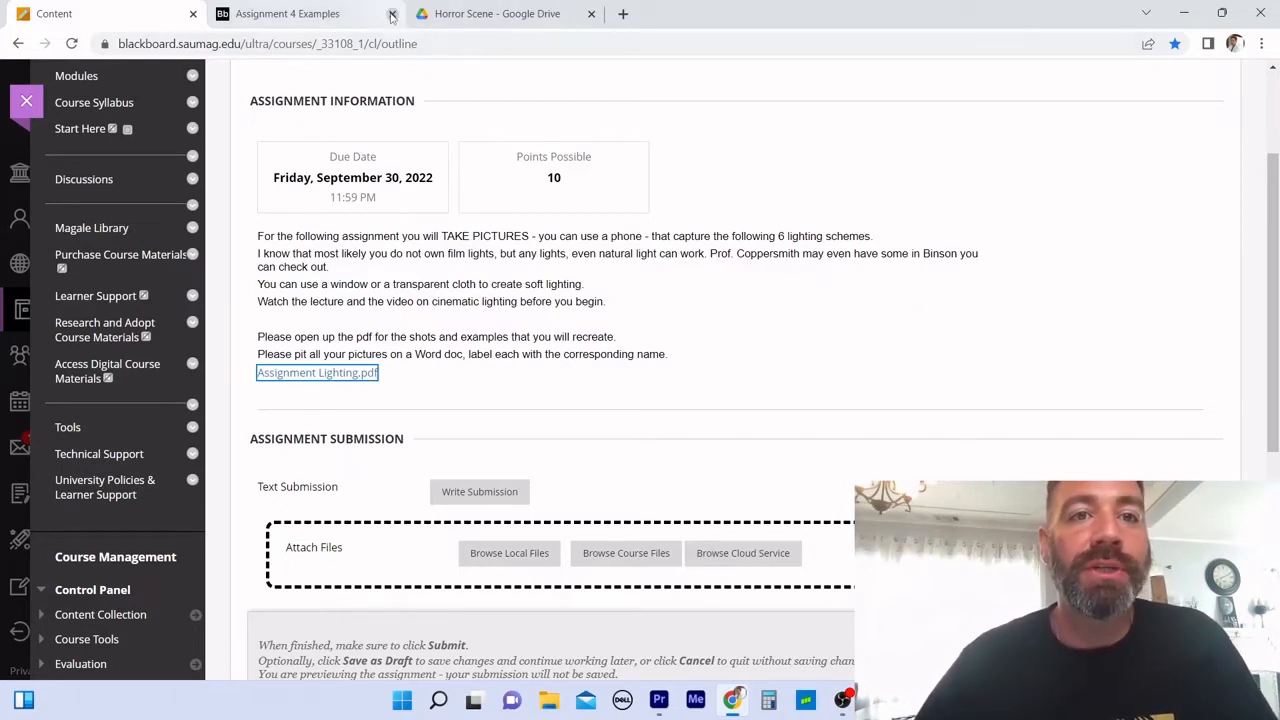
Step: Close the Assignment Lighting examples PDF tab
click(391, 14)
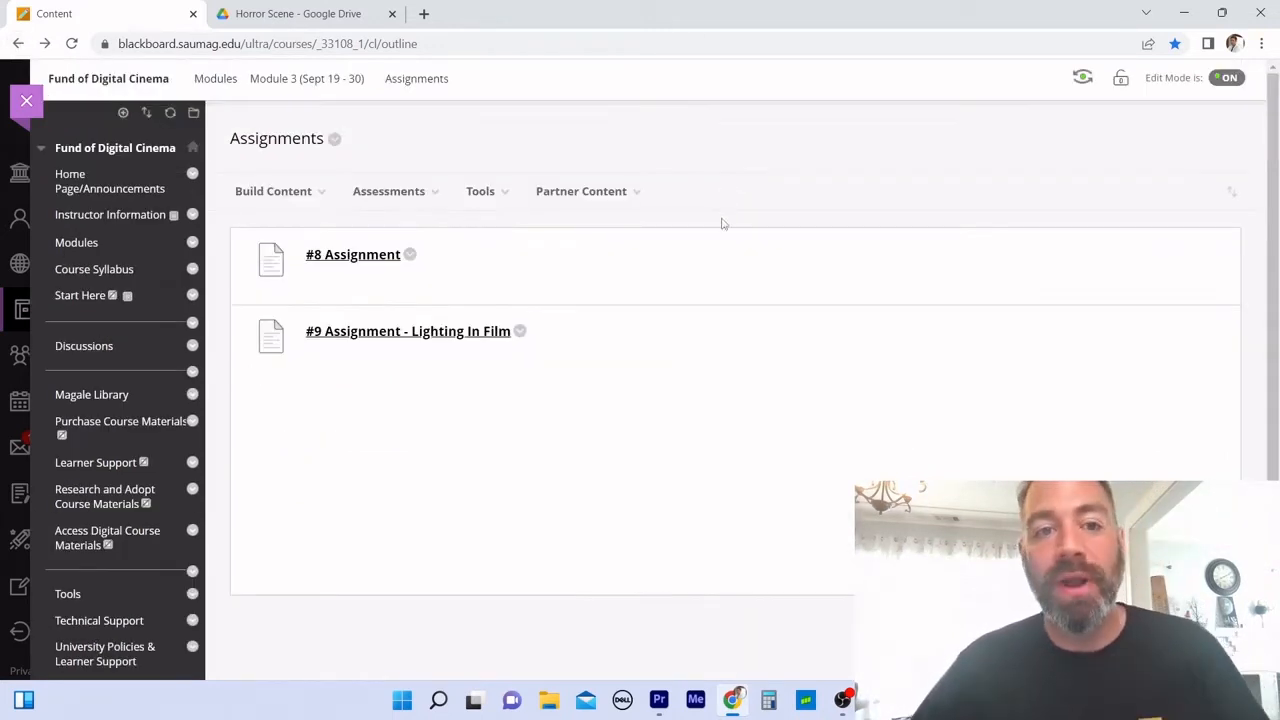
mouse_move(408, 331)
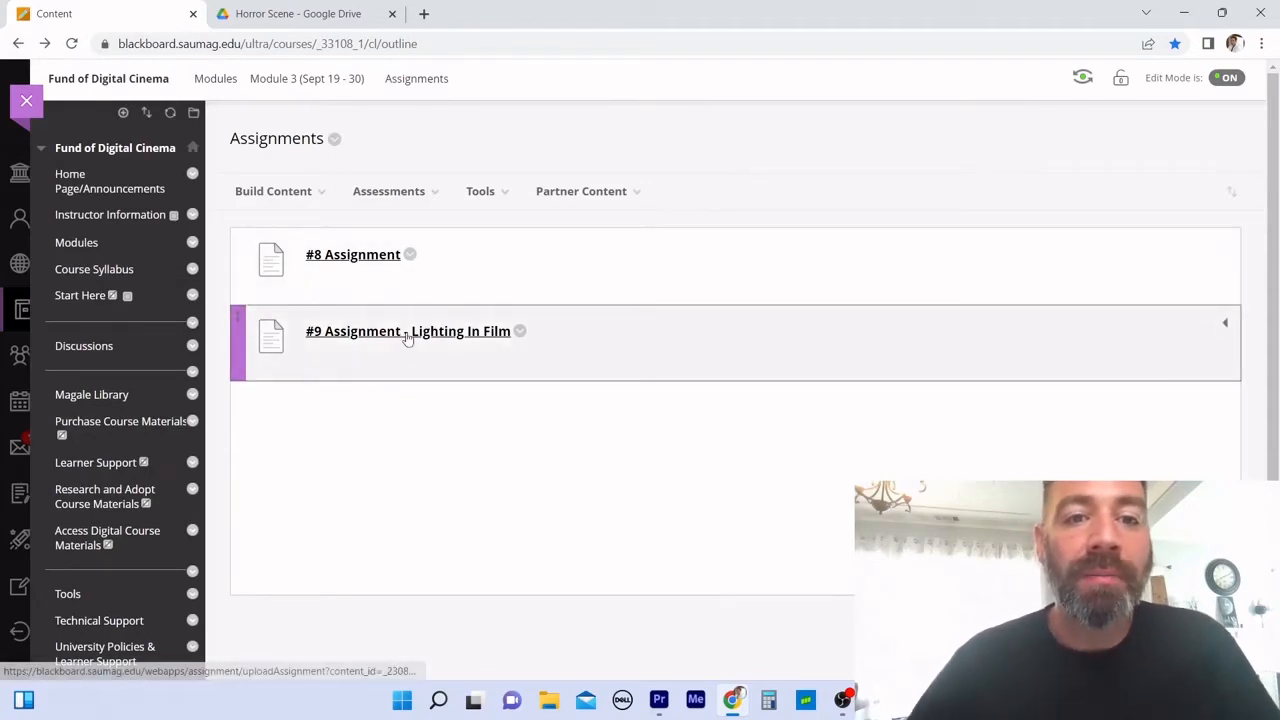
Step: Open and read #9 Assignment - Lighting In Film's prompt and example still
click(408, 331)
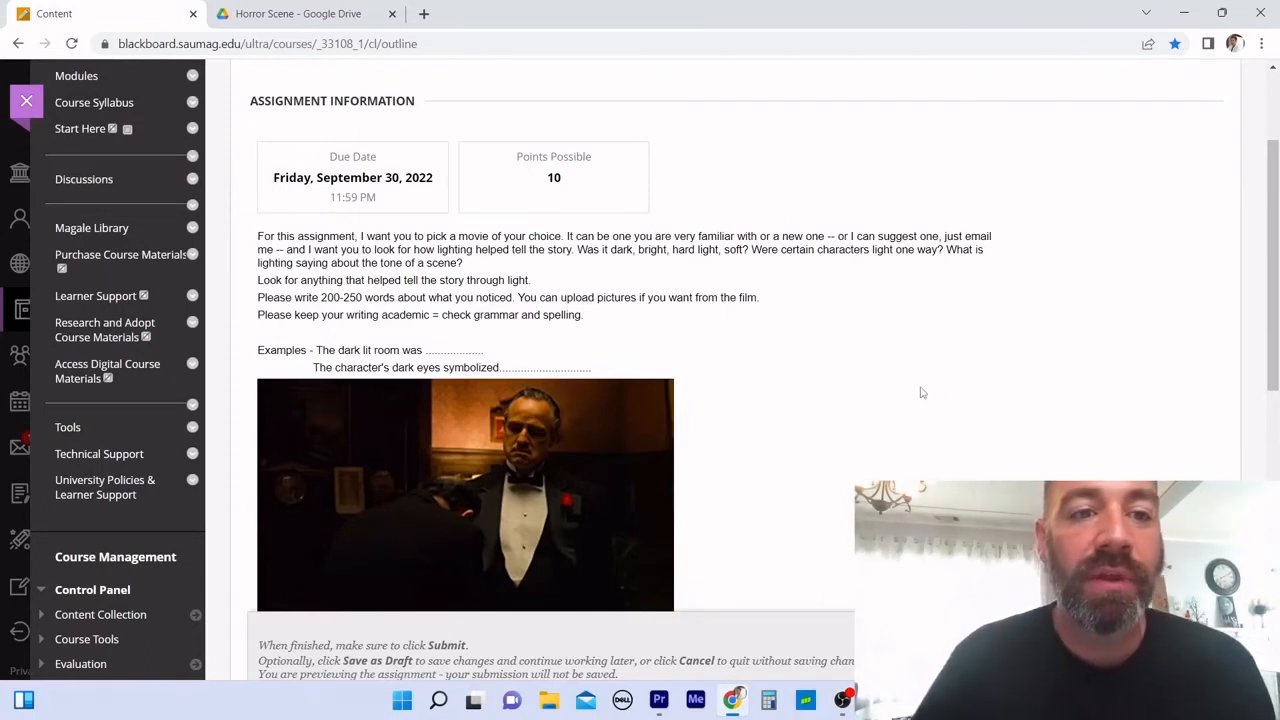
scroll(down, 3)
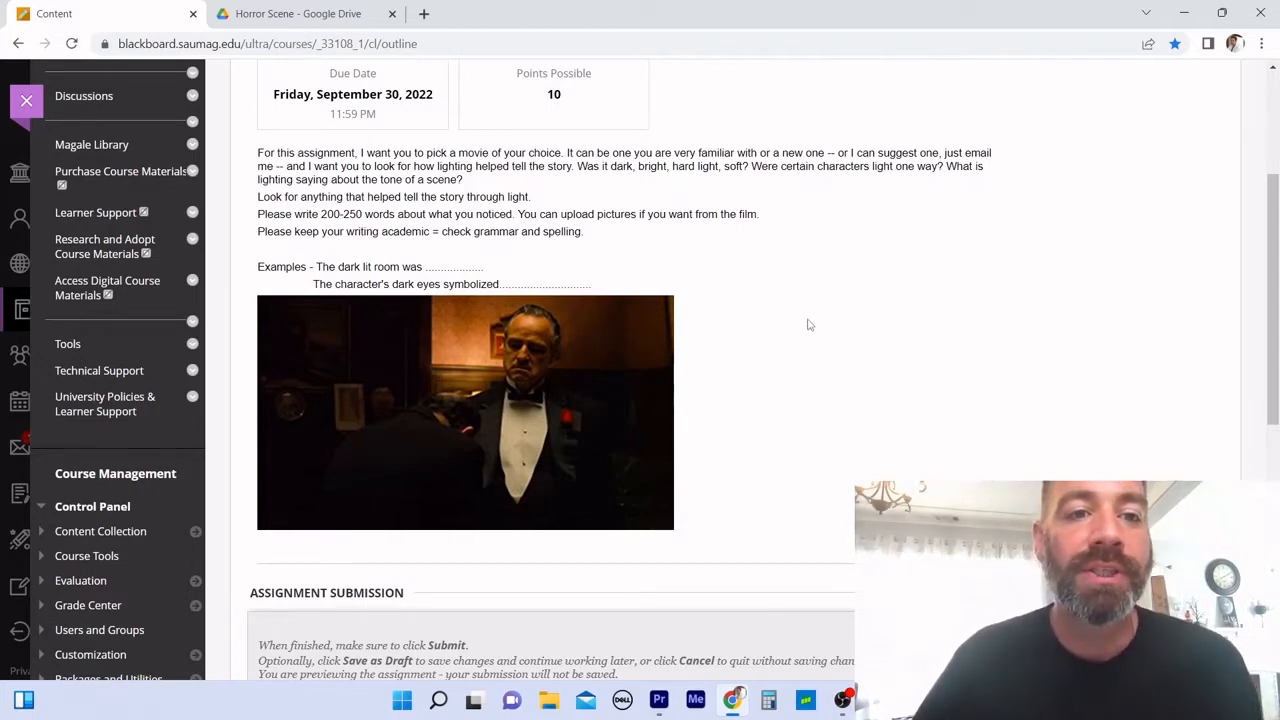
mouse_move(913, 340)
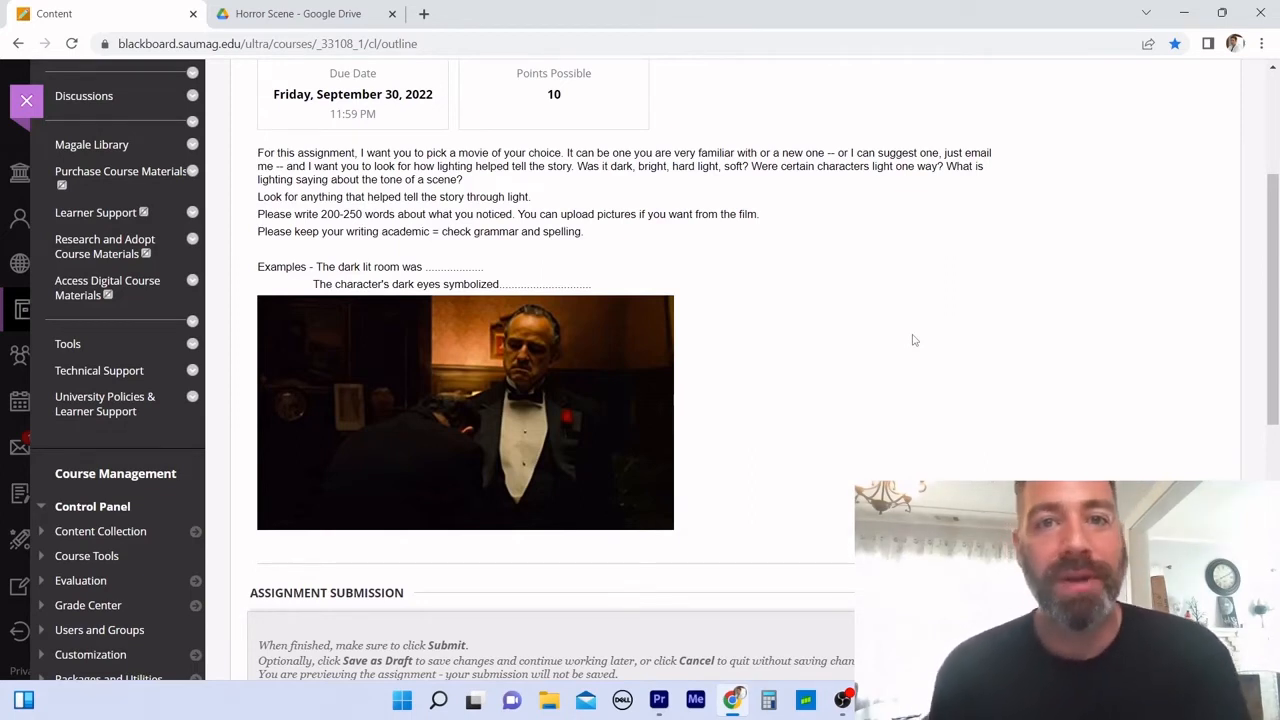
mouse_move(642, 330)
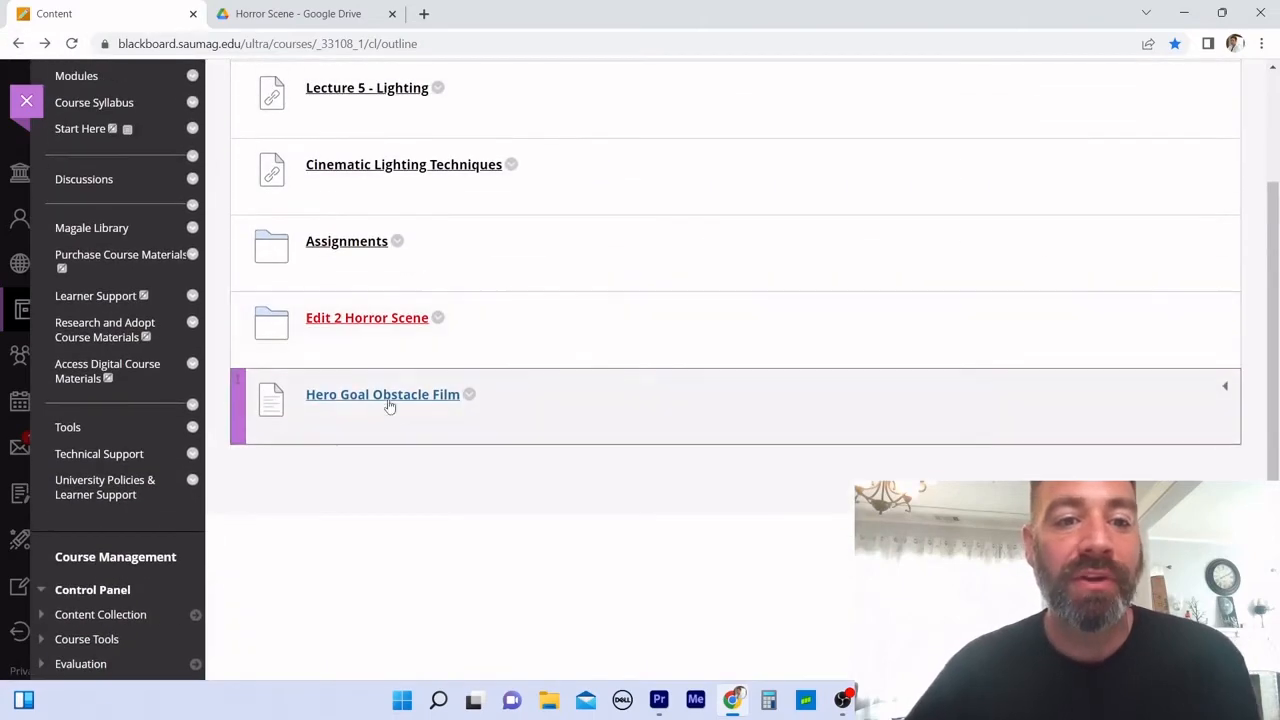
Step: Open the Hero Goal Obstacle Film assignment and scroll to its requirements and submission area
click(382, 394)
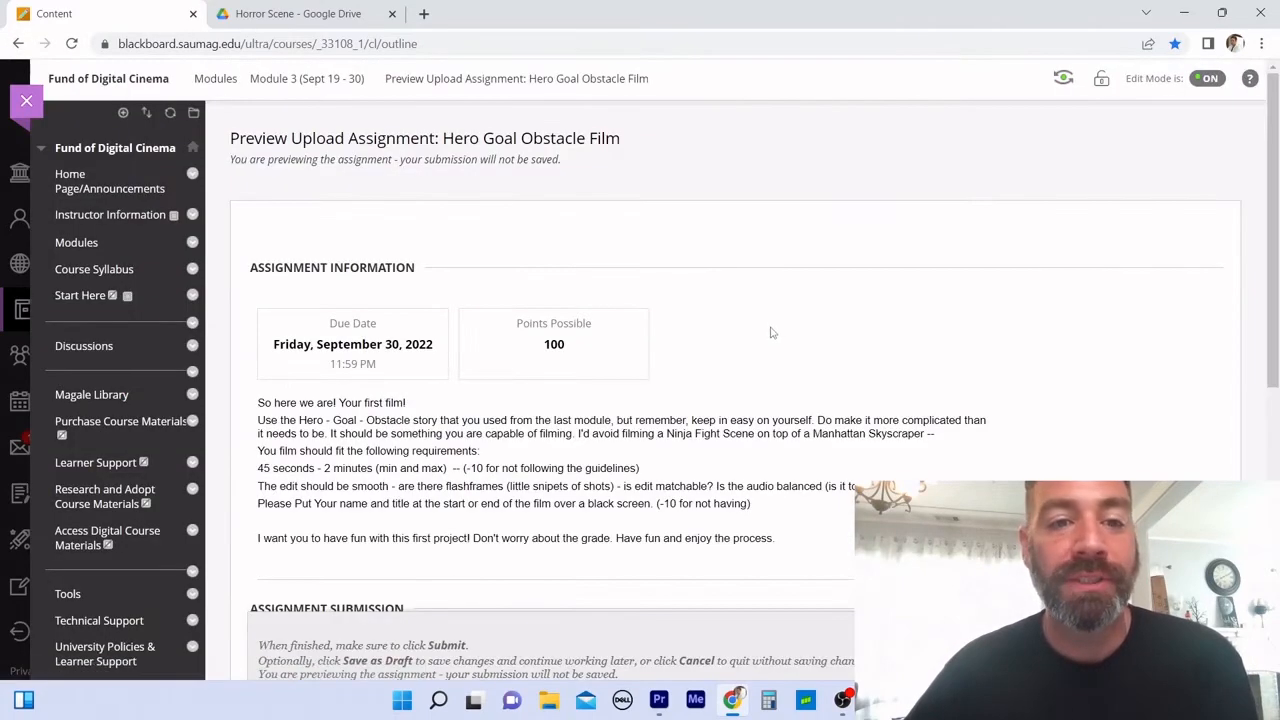
scroll(down, 3)
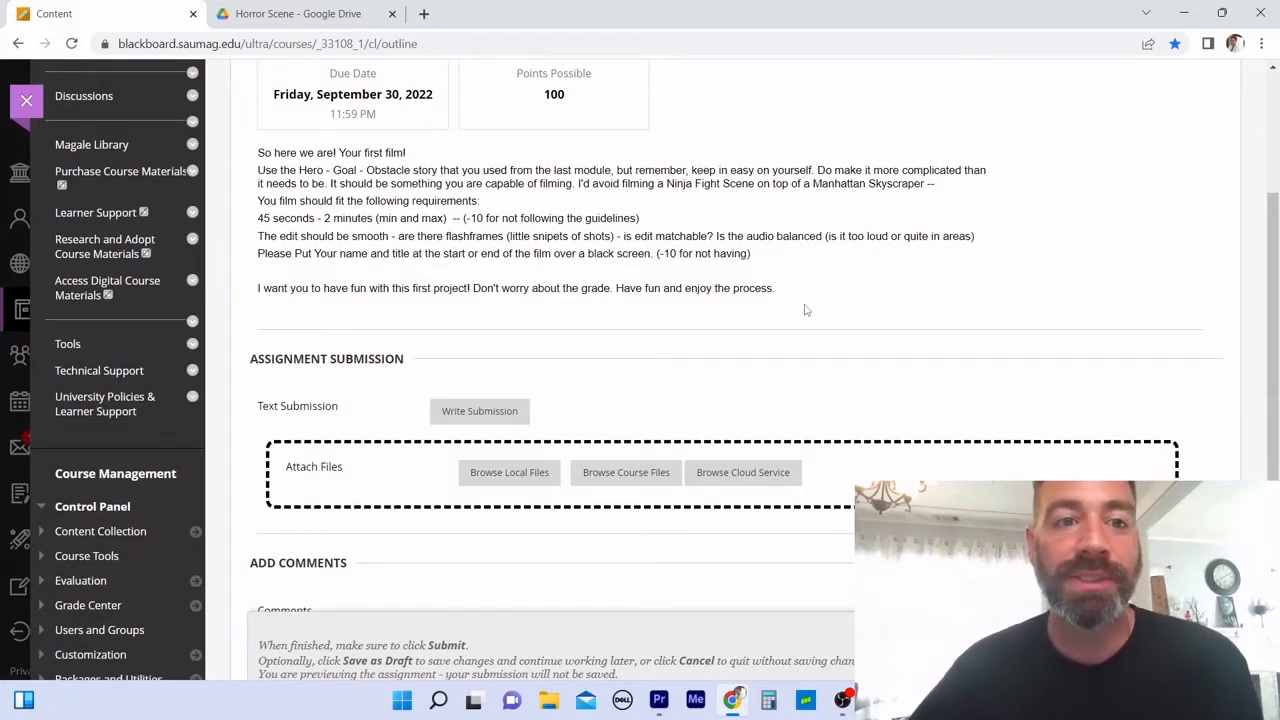
mouse_move(808, 327)
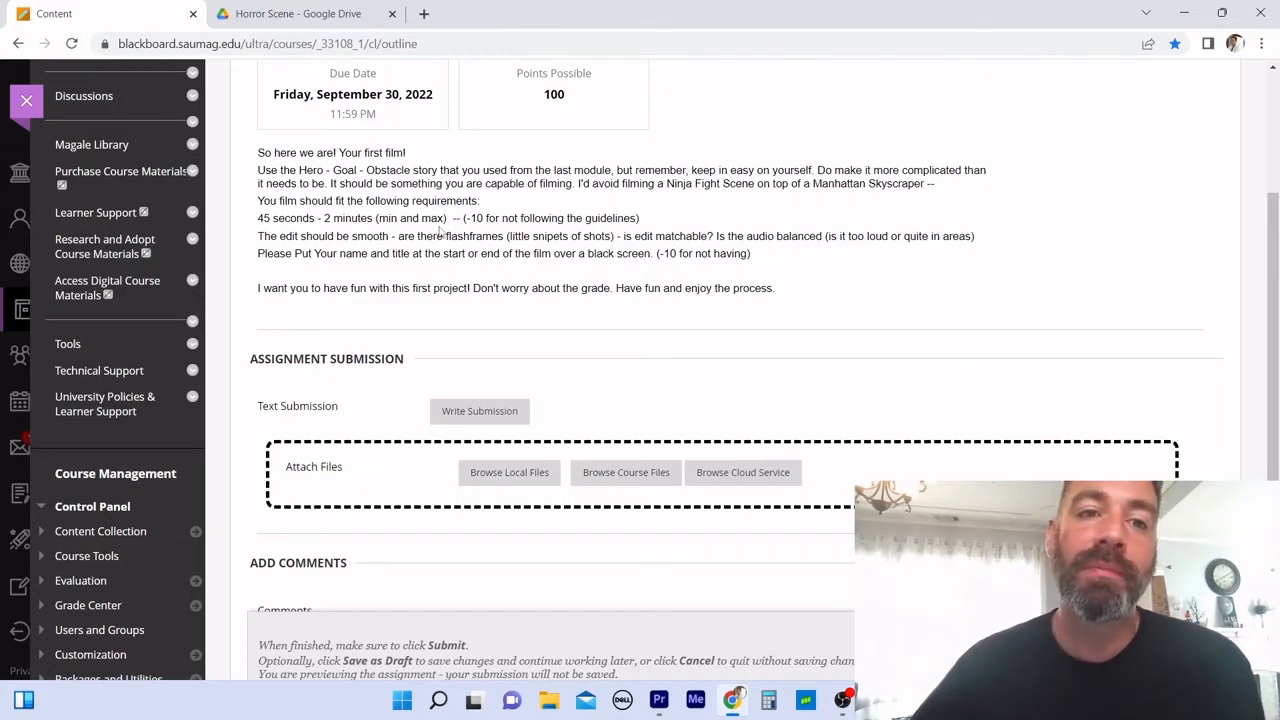
mouse_move(437, 231)
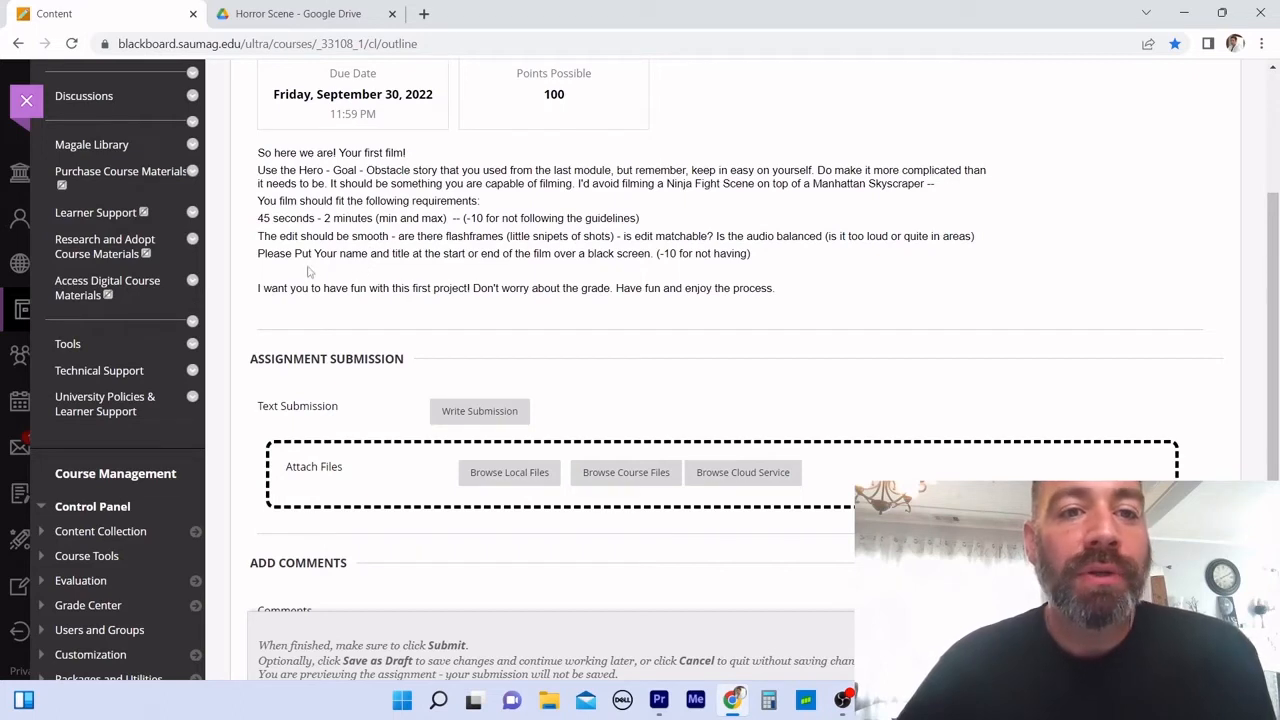
mouse_move(402, 274)
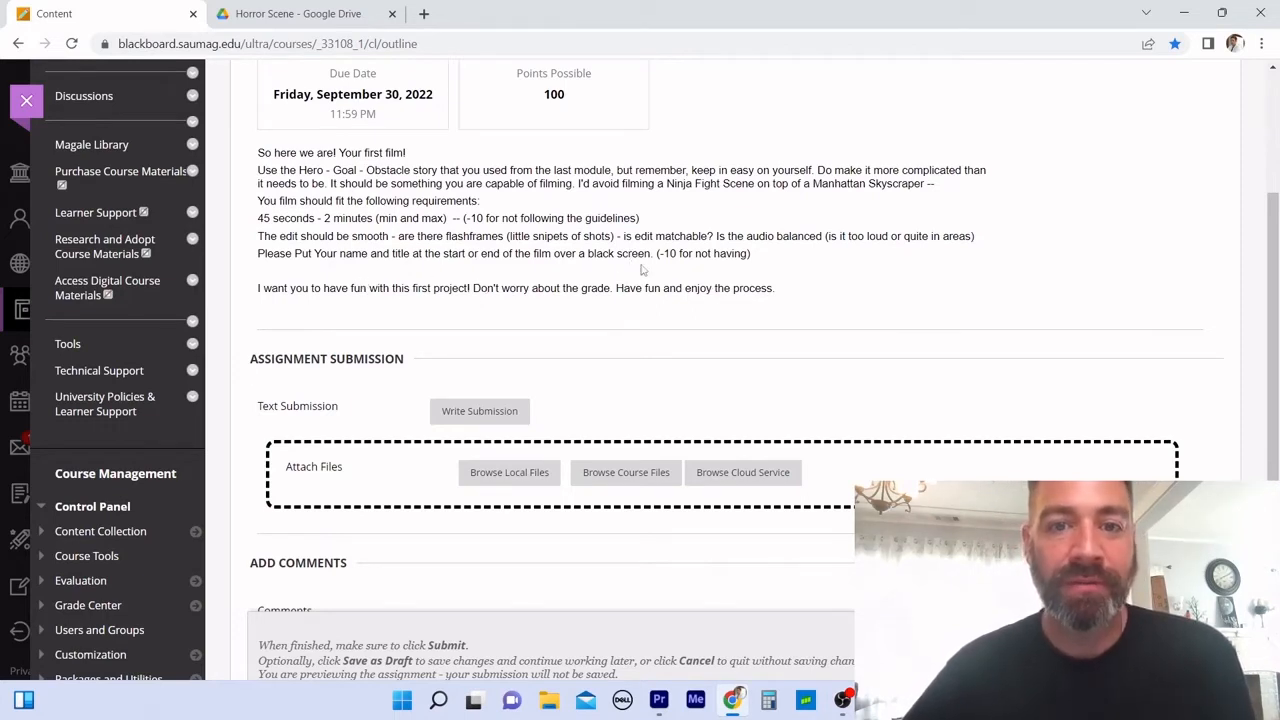
mouse_move(550, 270)
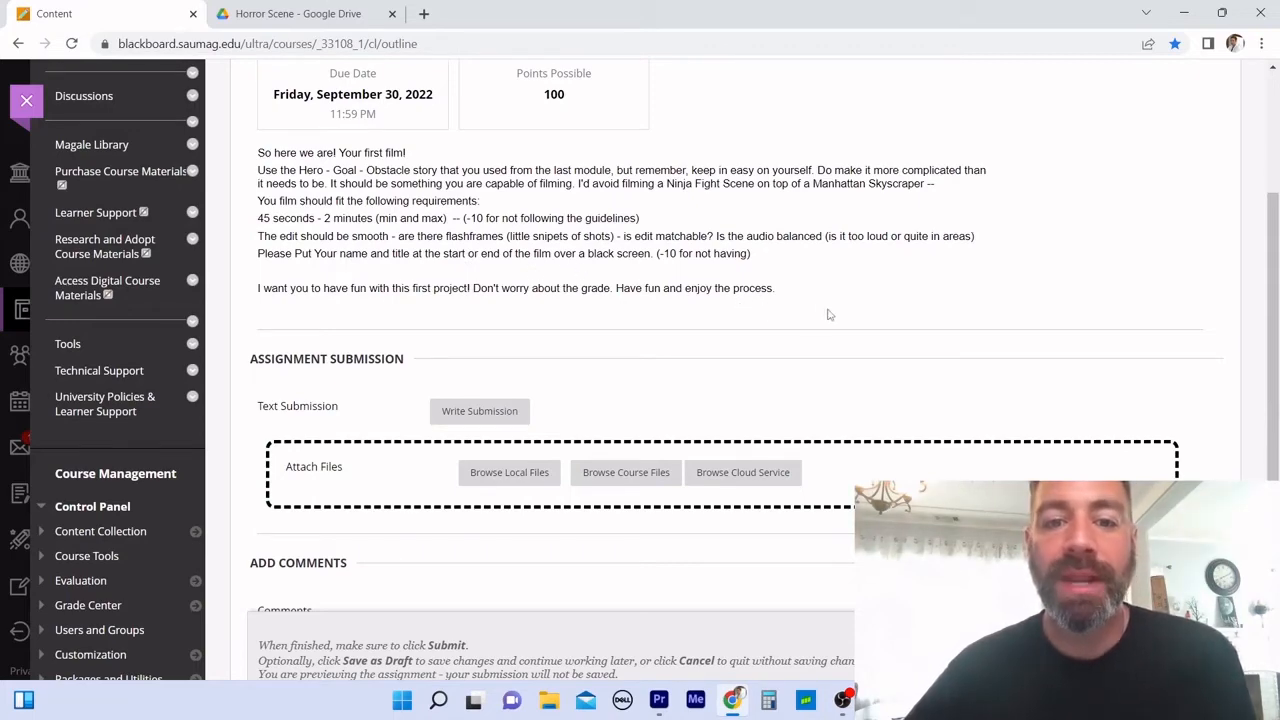
mouse_move(938, 311)
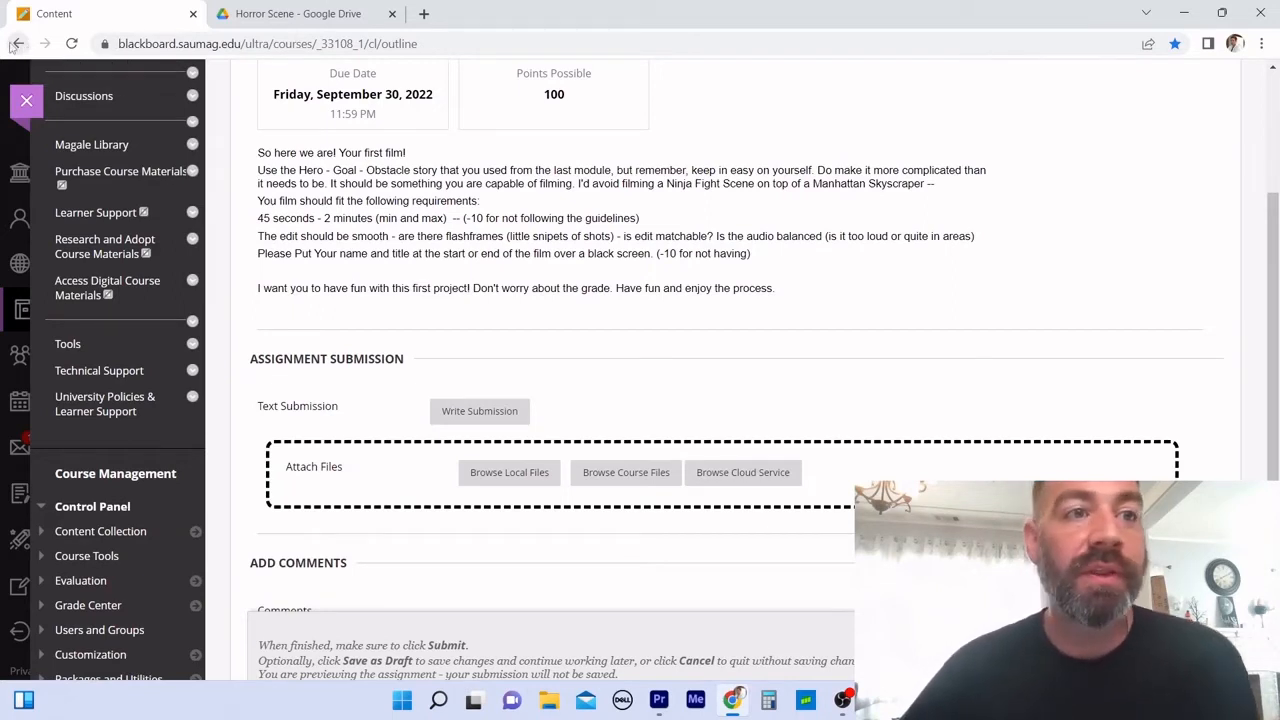
mouse_move(549, 213)
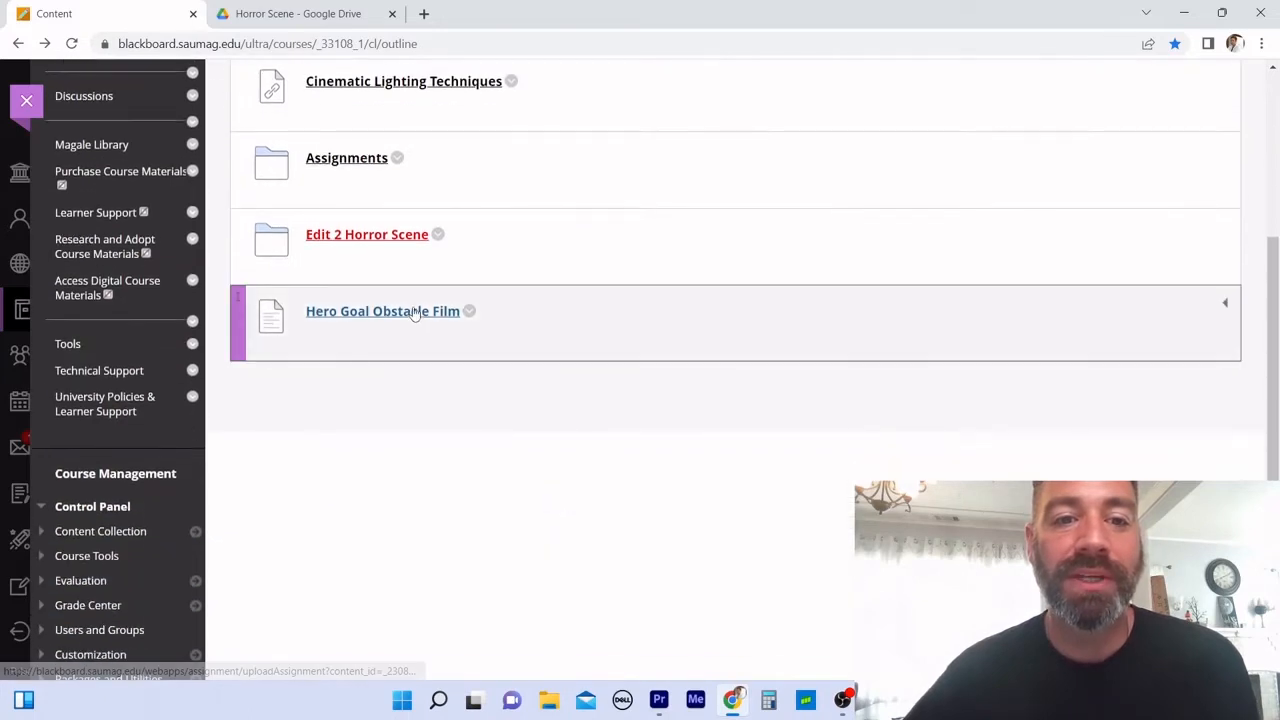
mouse_move(405, 418)
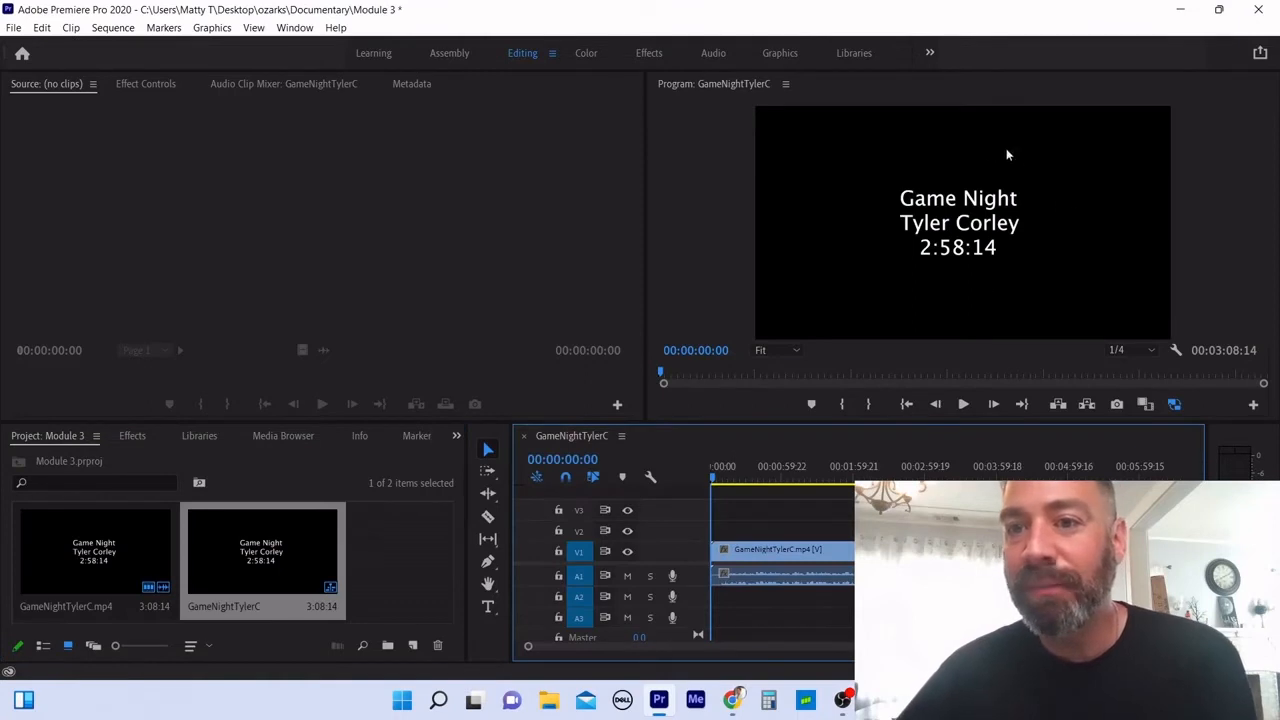
mouse_move(997, 313)
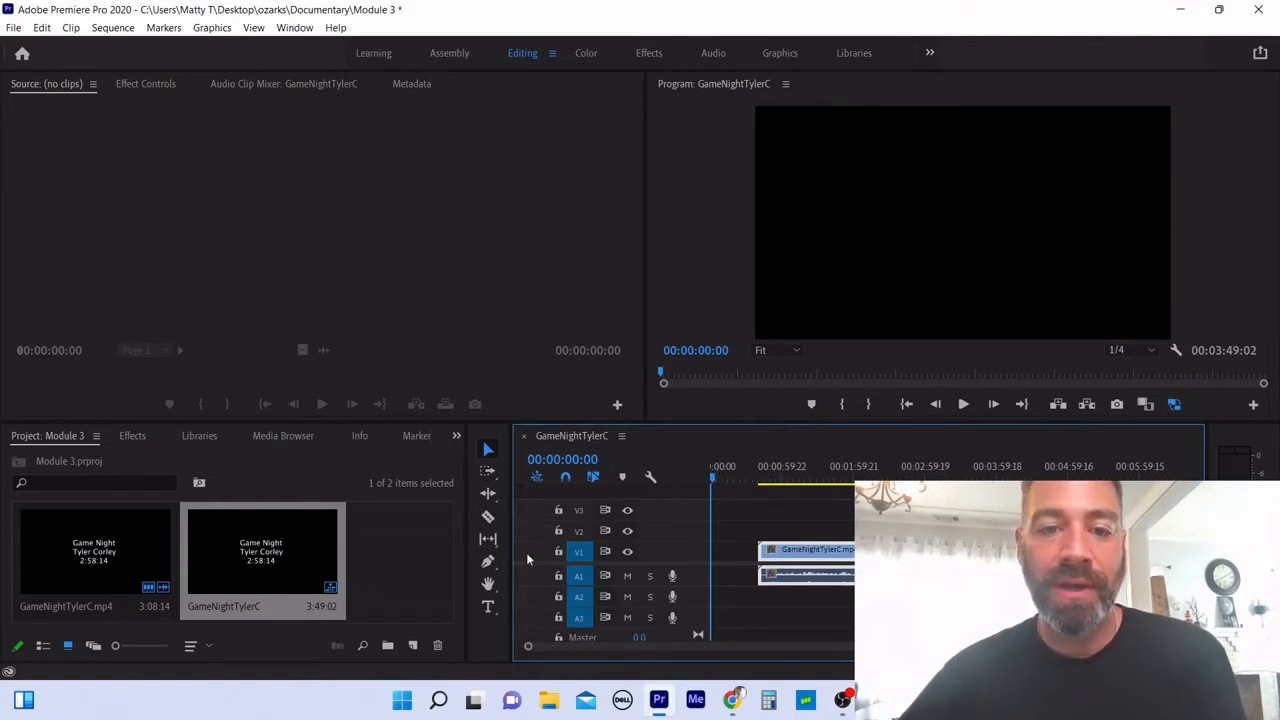
mouse_move(488, 607)
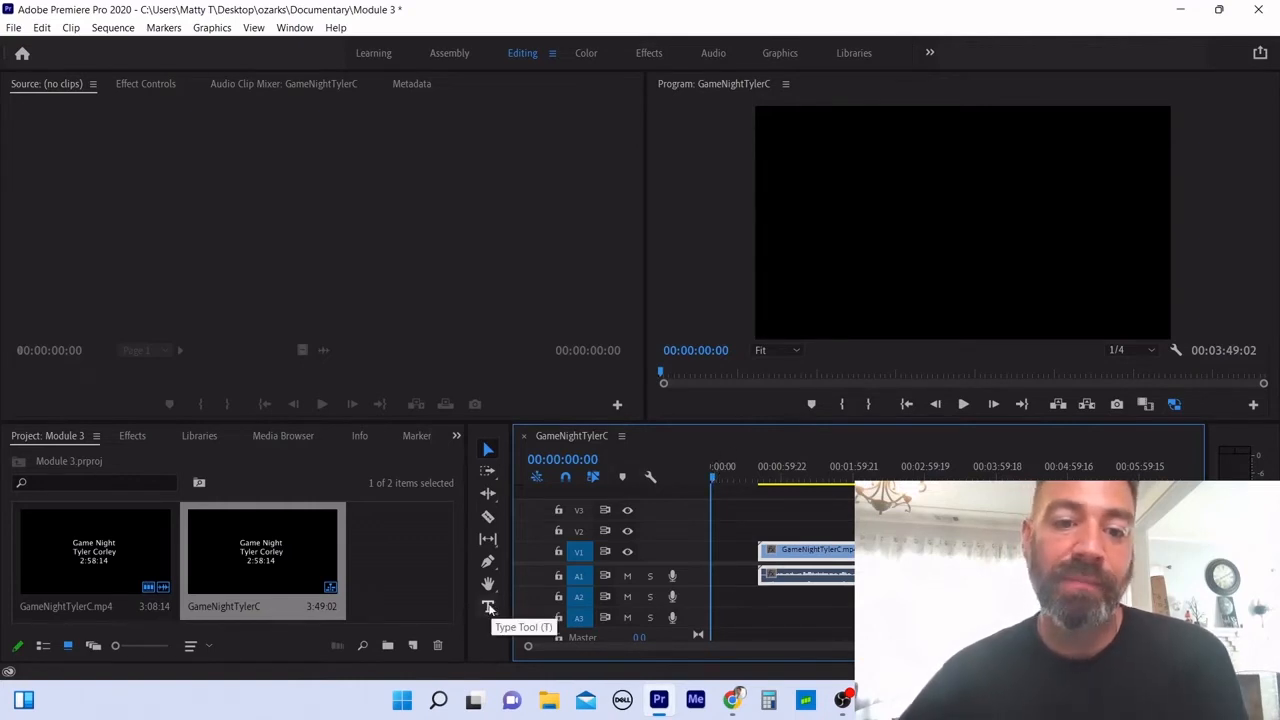
Step: Type a two-line 'Name' / 'Title' text graphic onto the sequence's black opening
click(488, 607)
text(Name)
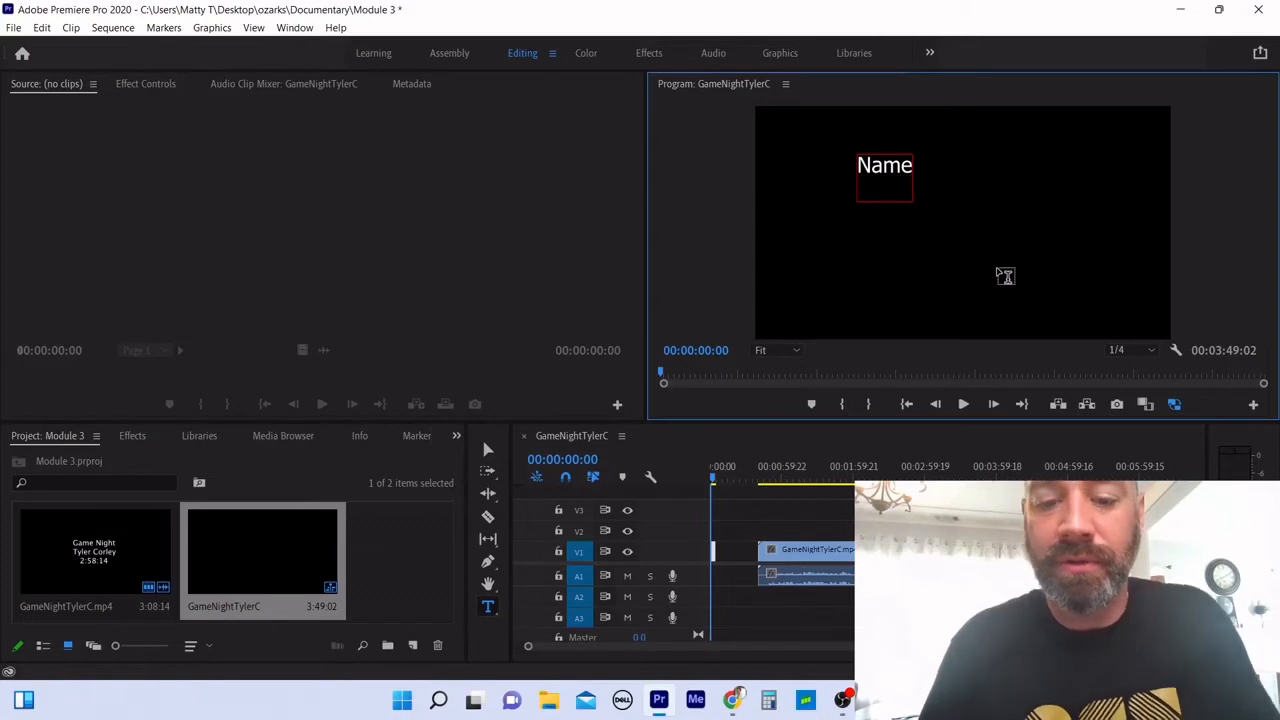
text(Title)
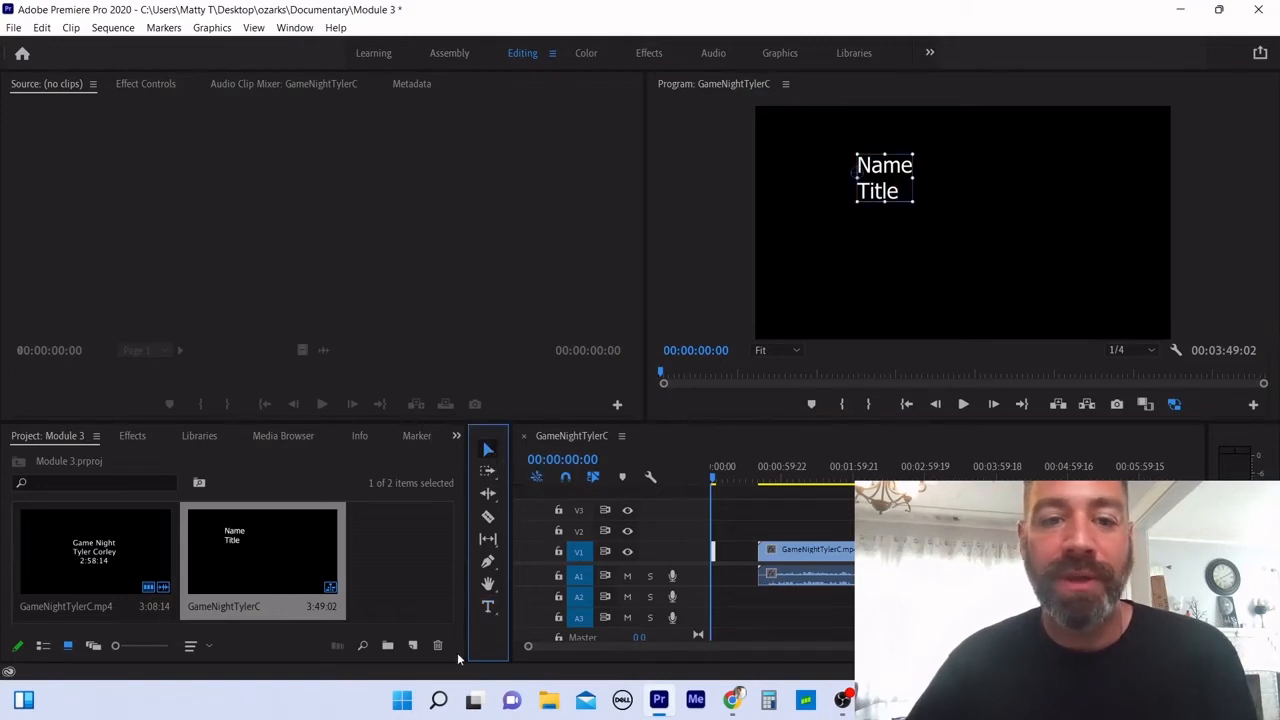
click(488, 607)
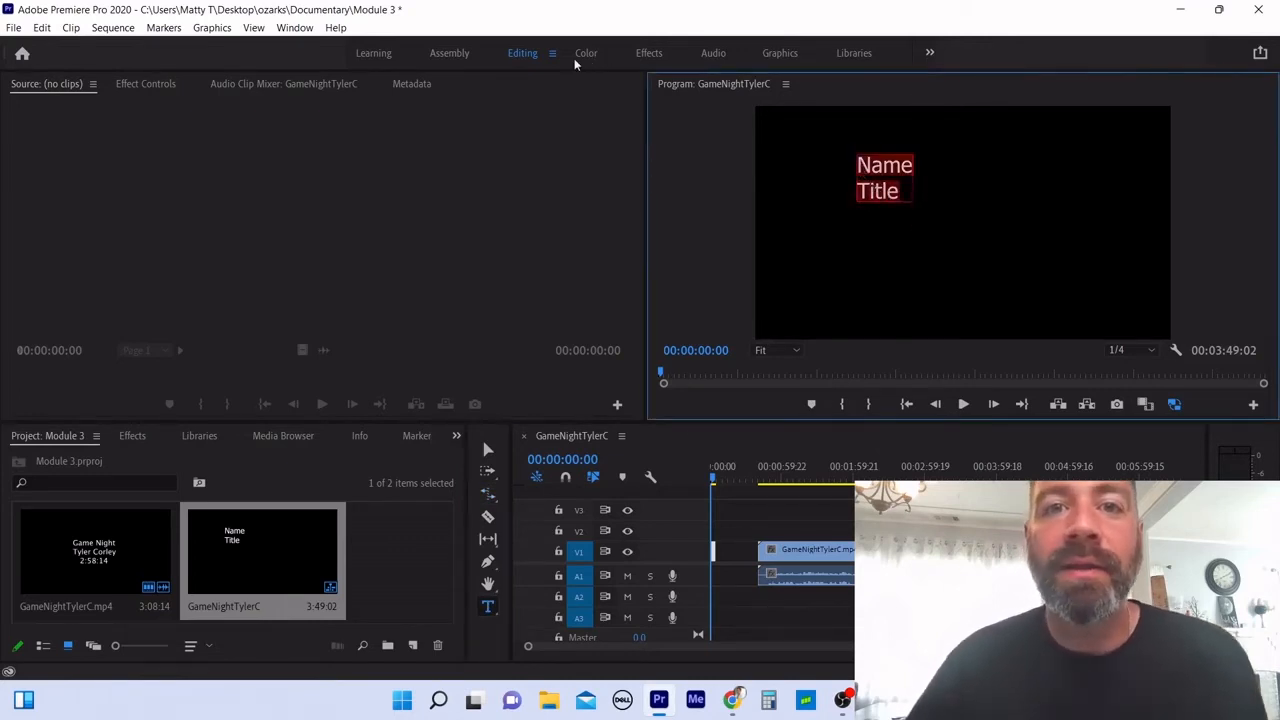
Step: In the Graphics workspace, centre the Name / Title text and give it a script font
click(779, 53)
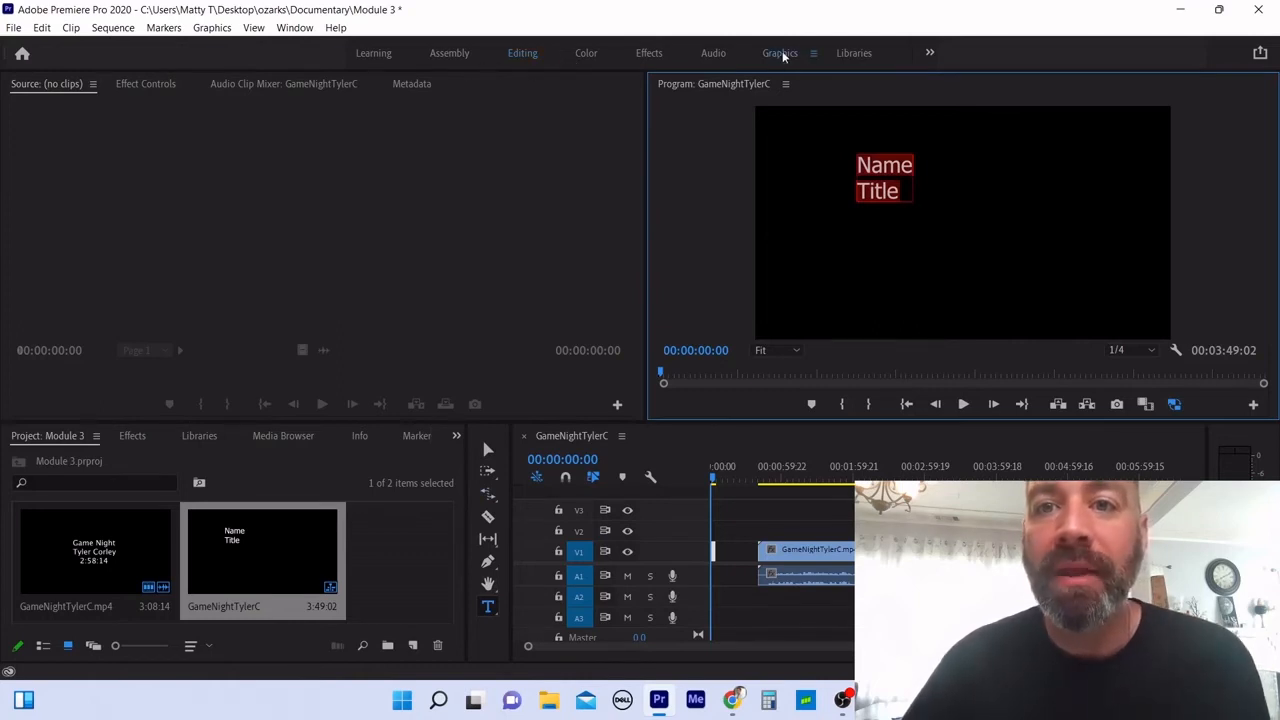
click(780, 53)
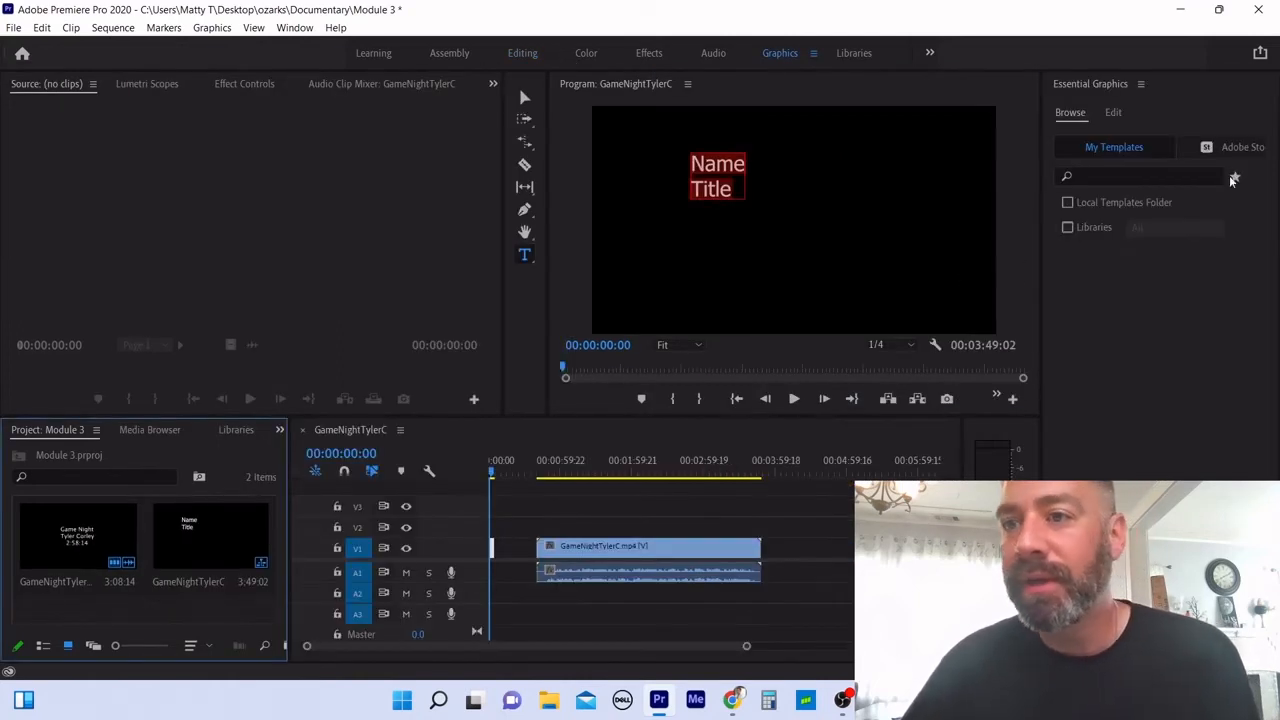
click(1113, 112)
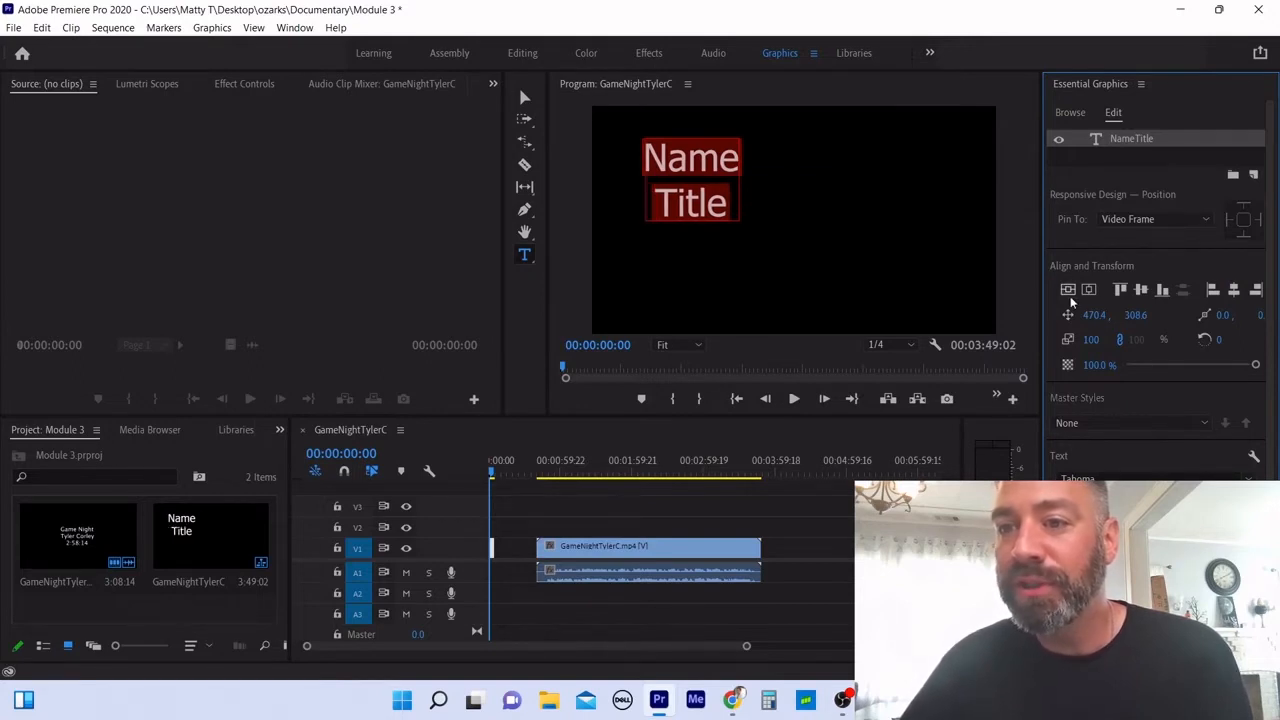
drag(690, 180, 793, 220)
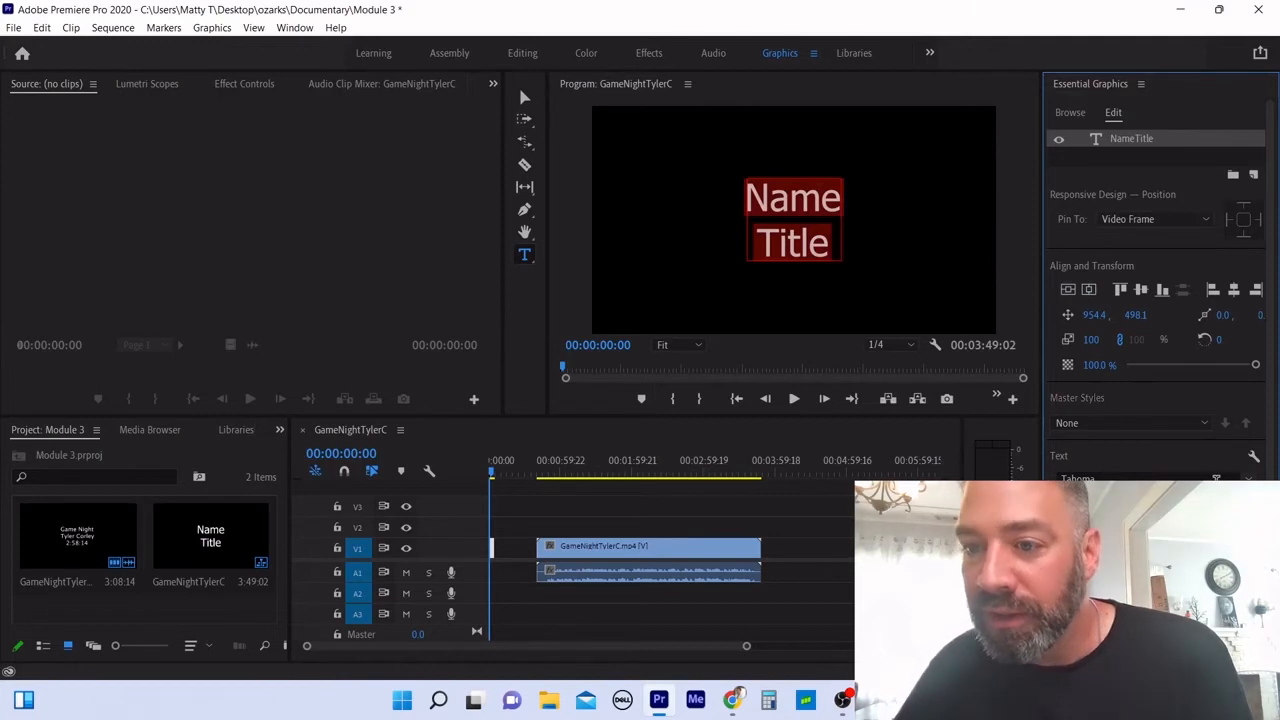
click(1075, 477)
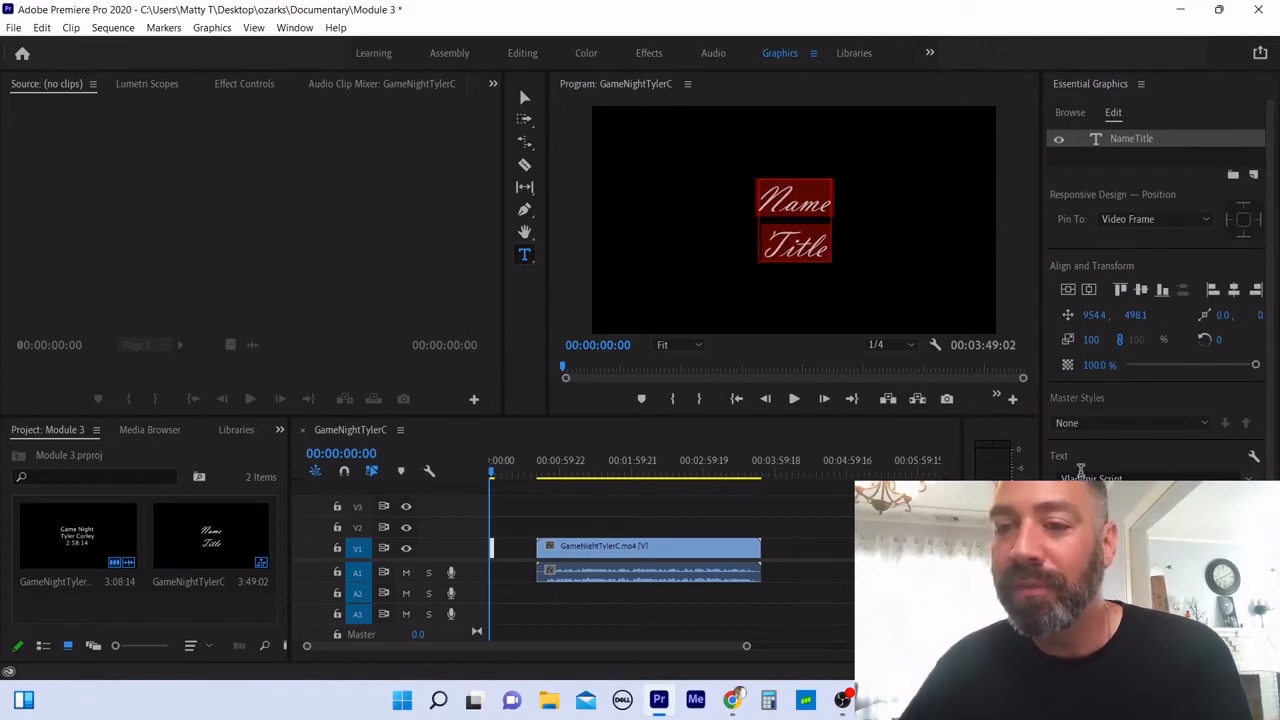
Step: Add the Basic Lower-Third Left template and move the playhead onto it
click(1070, 112)
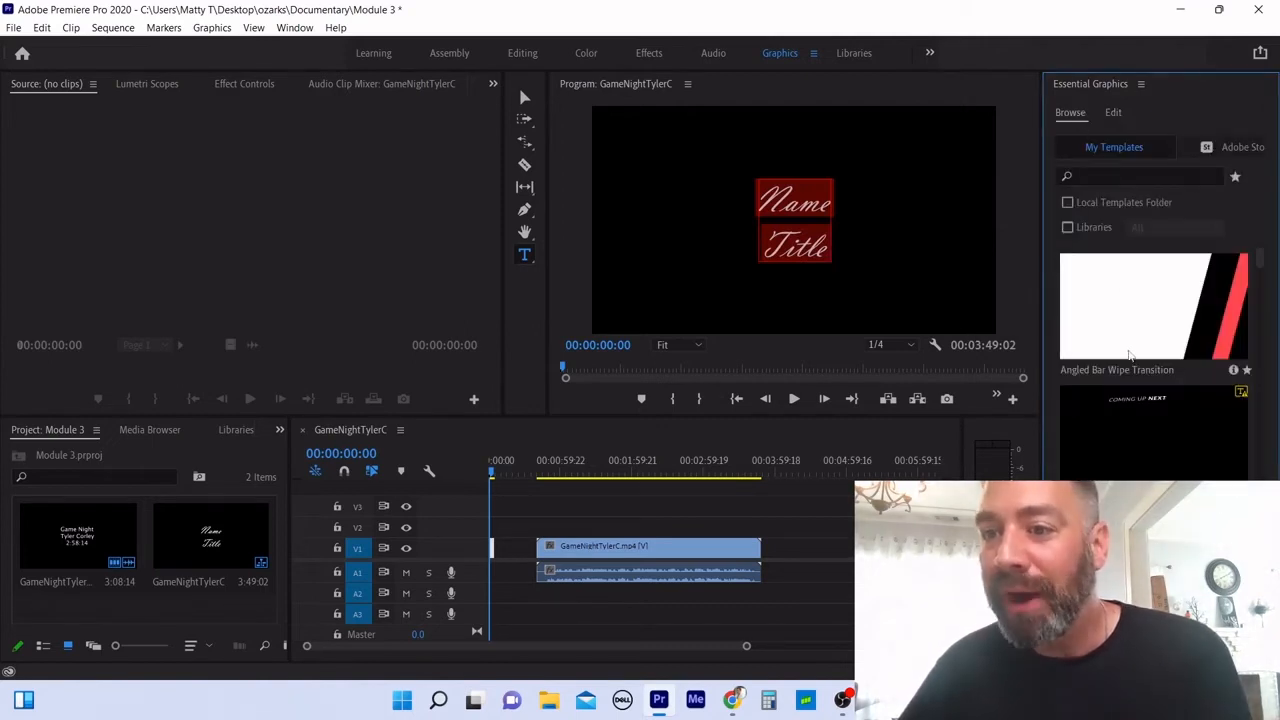
scroll(down, 3)
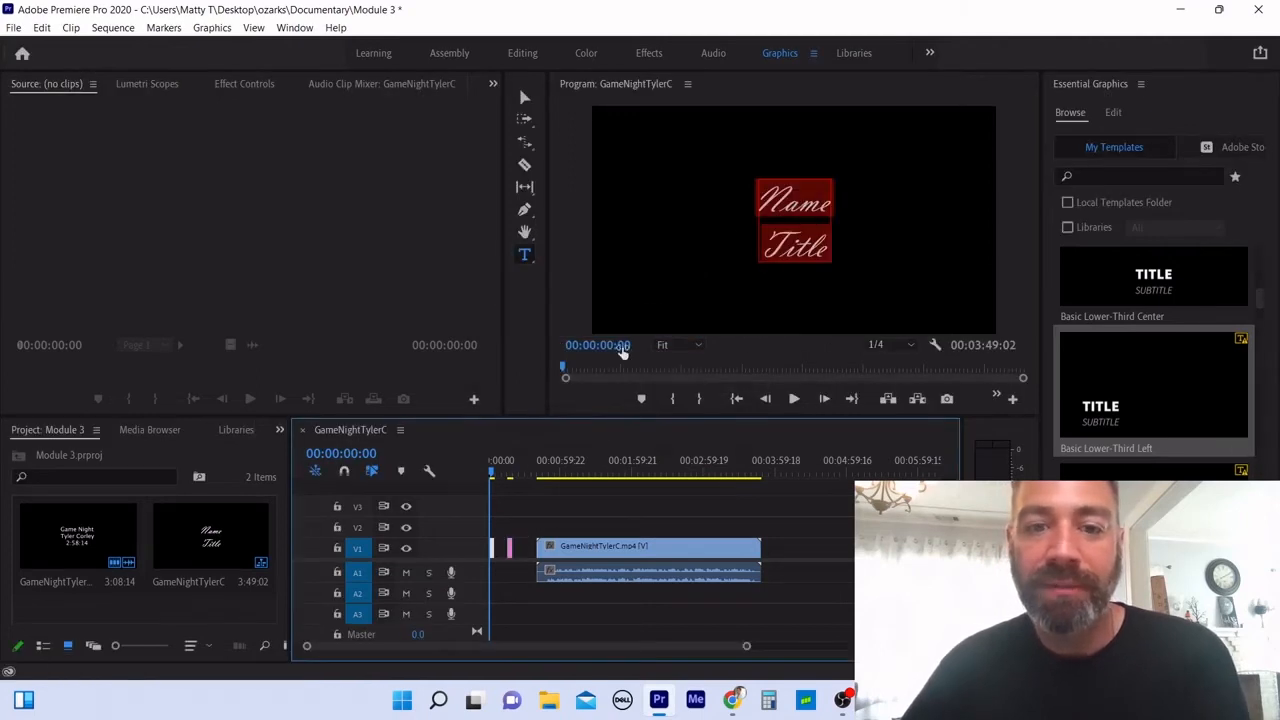
click(507, 473)
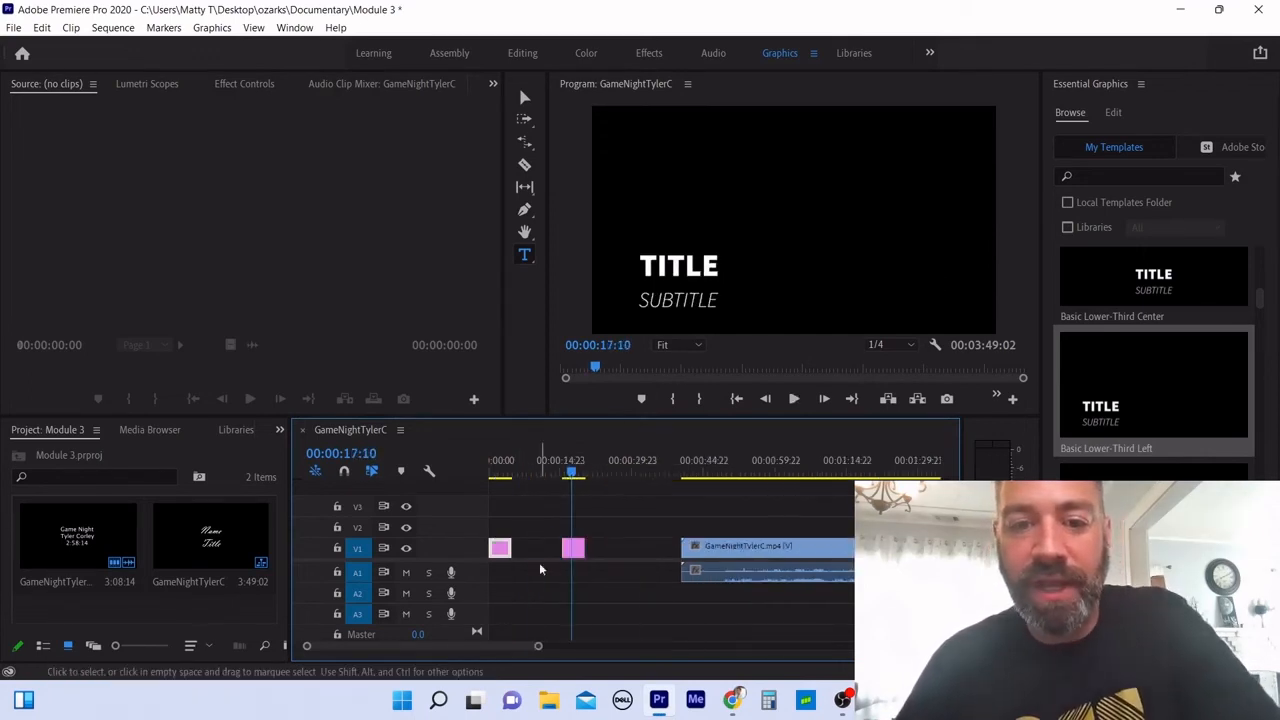
Step: Replace the lower-third's TITLE placeholder text with 'Name', fixing the typo
click(1113, 112)
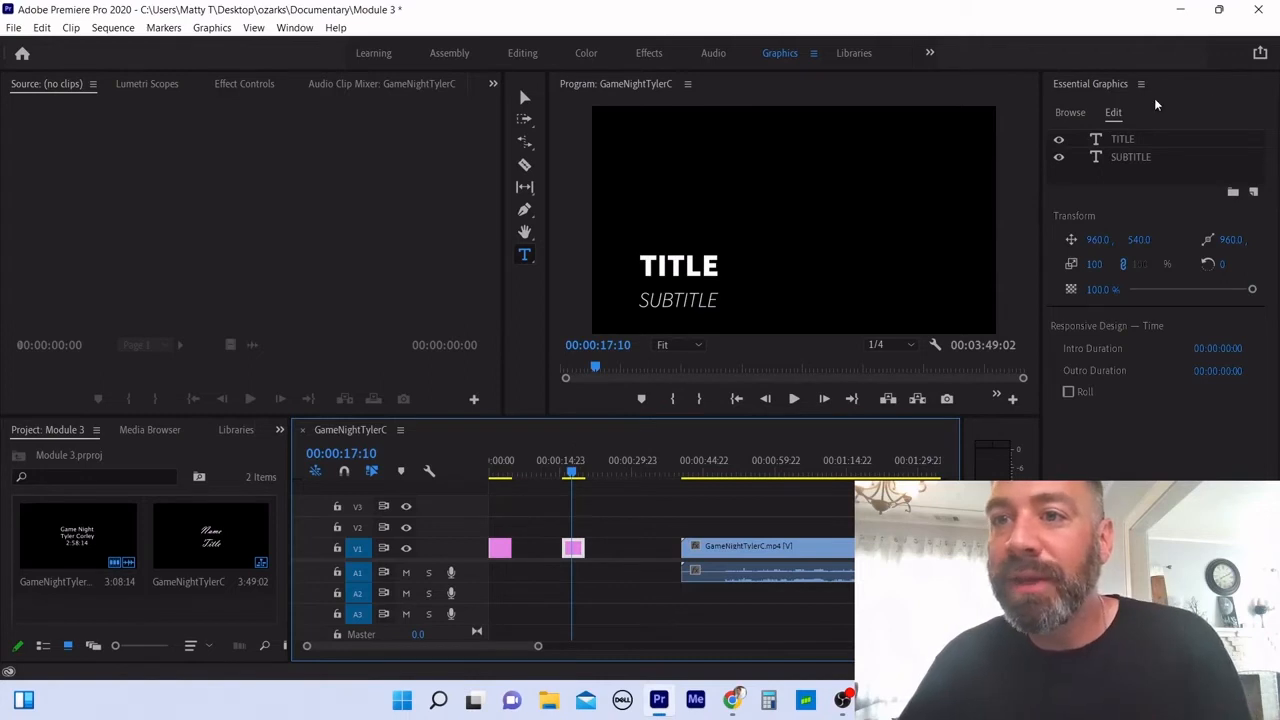
click(1122, 139)
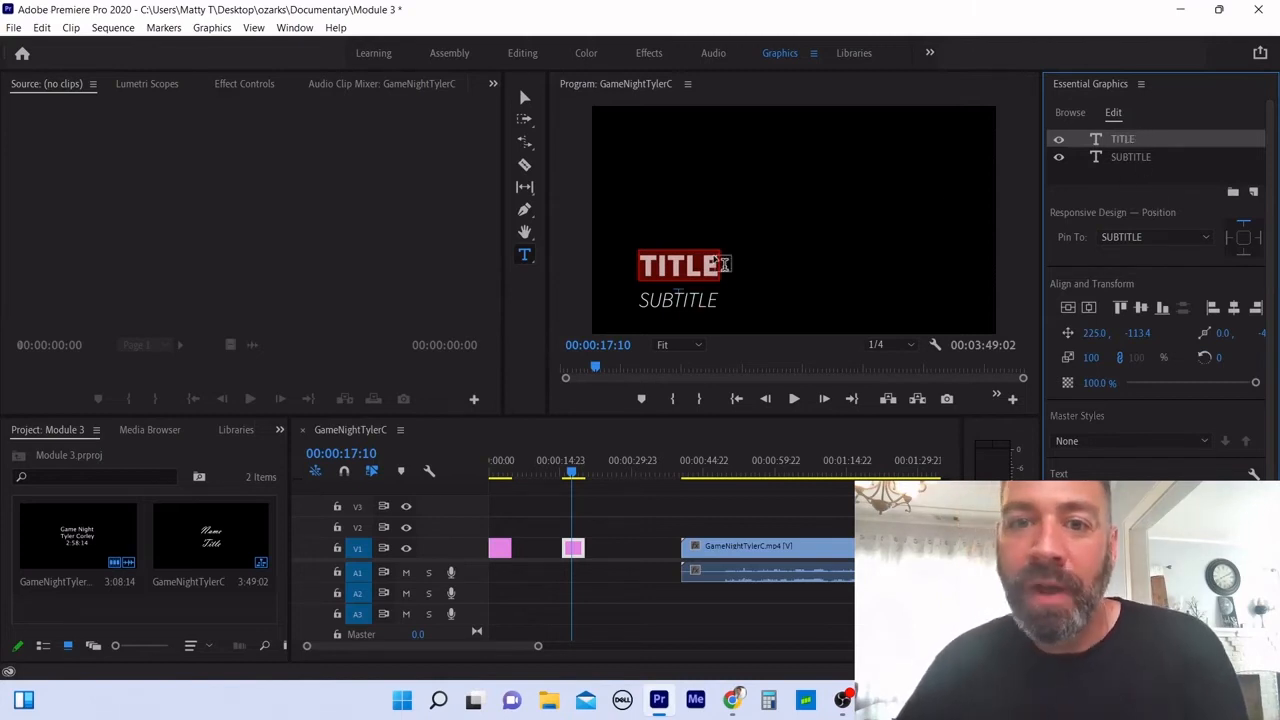
key(Backspace)
text(T)
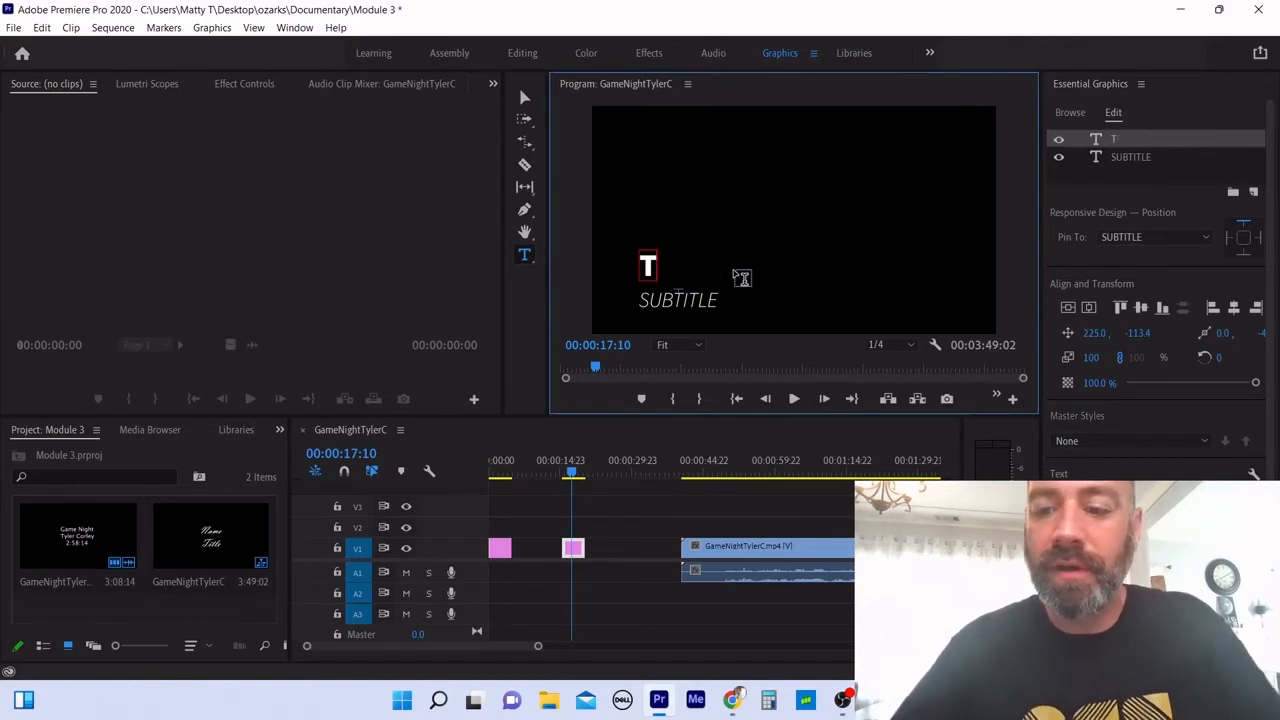
text(Nma)
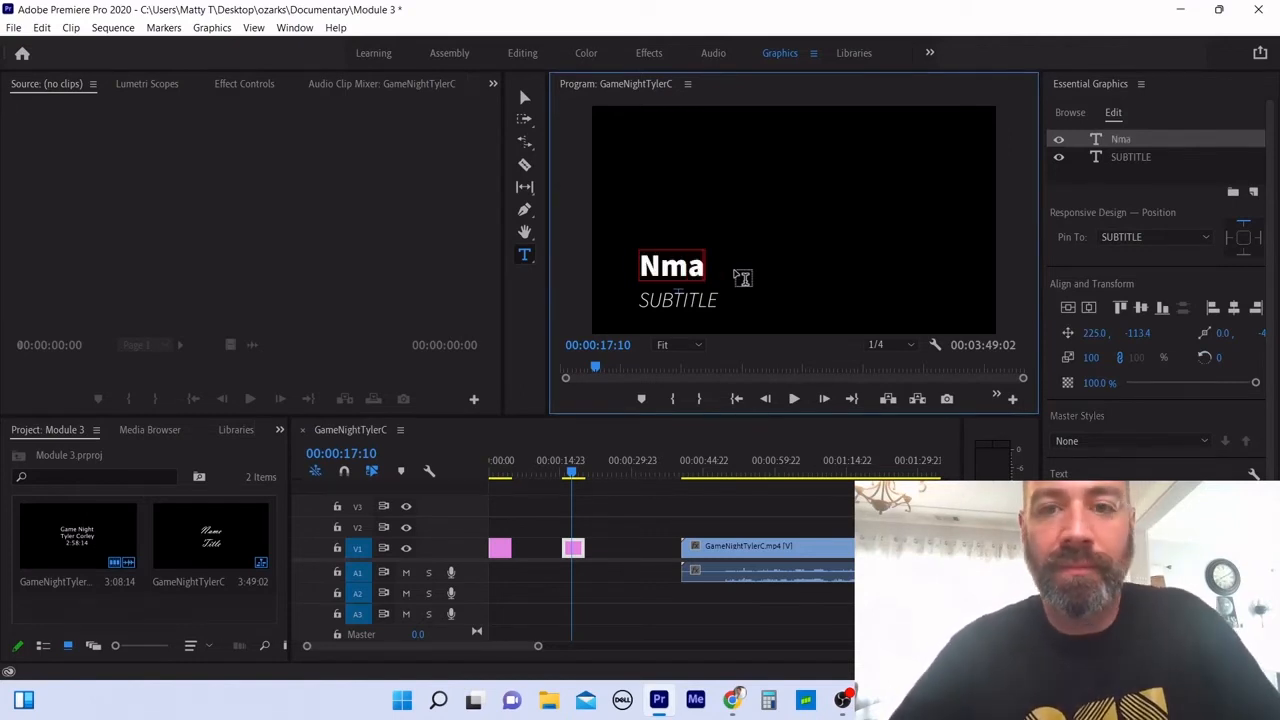
key(Backspace)
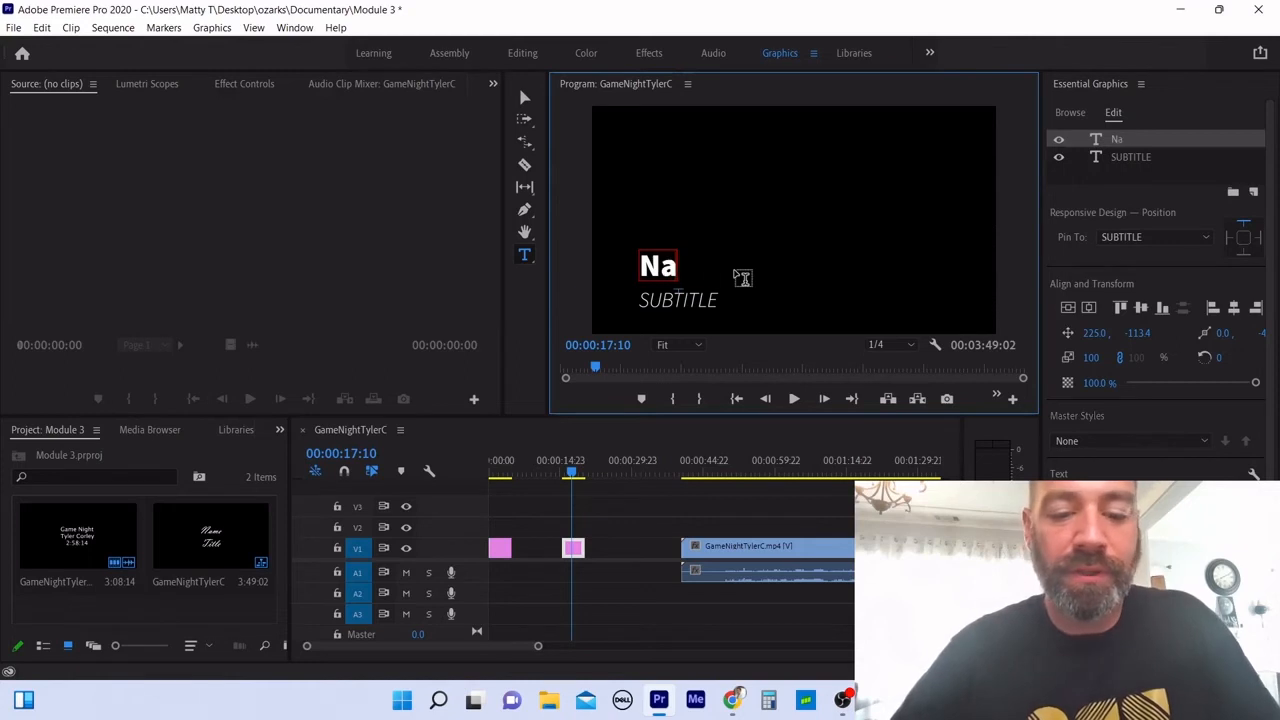
text(me)
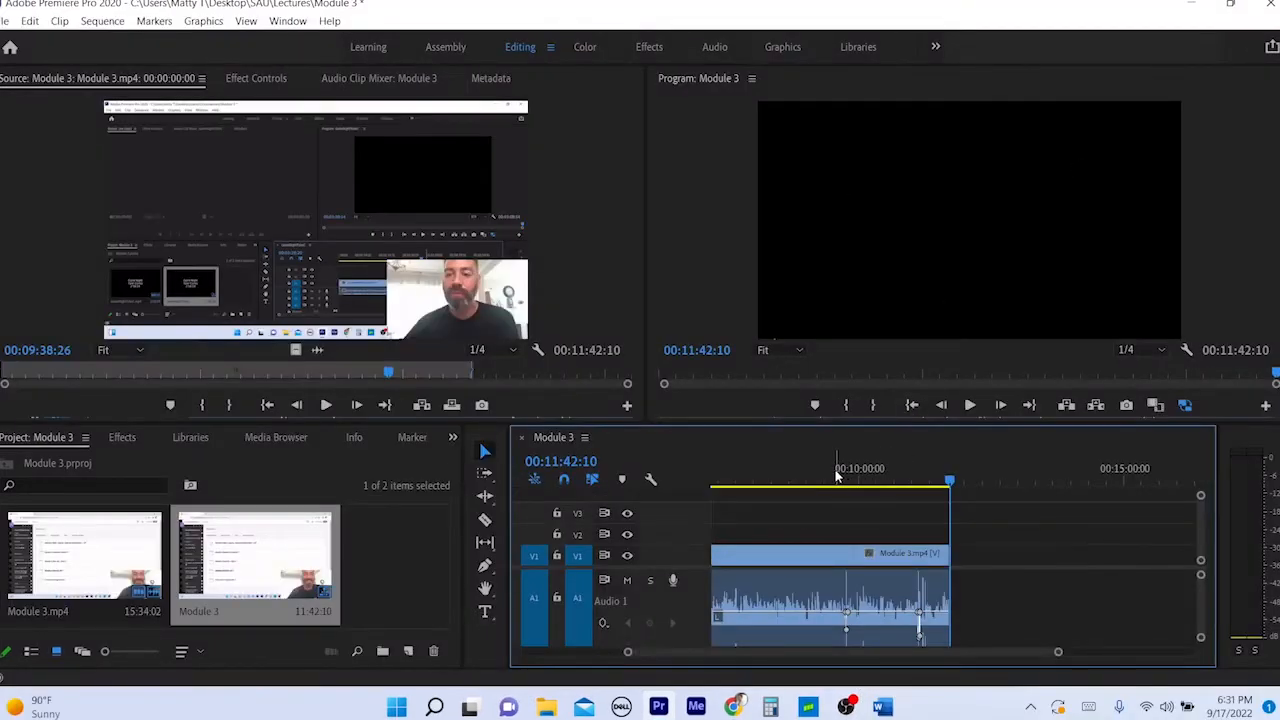
Step: Scrub the Module 3 lecture footage forward toward its end
click(800, 480)
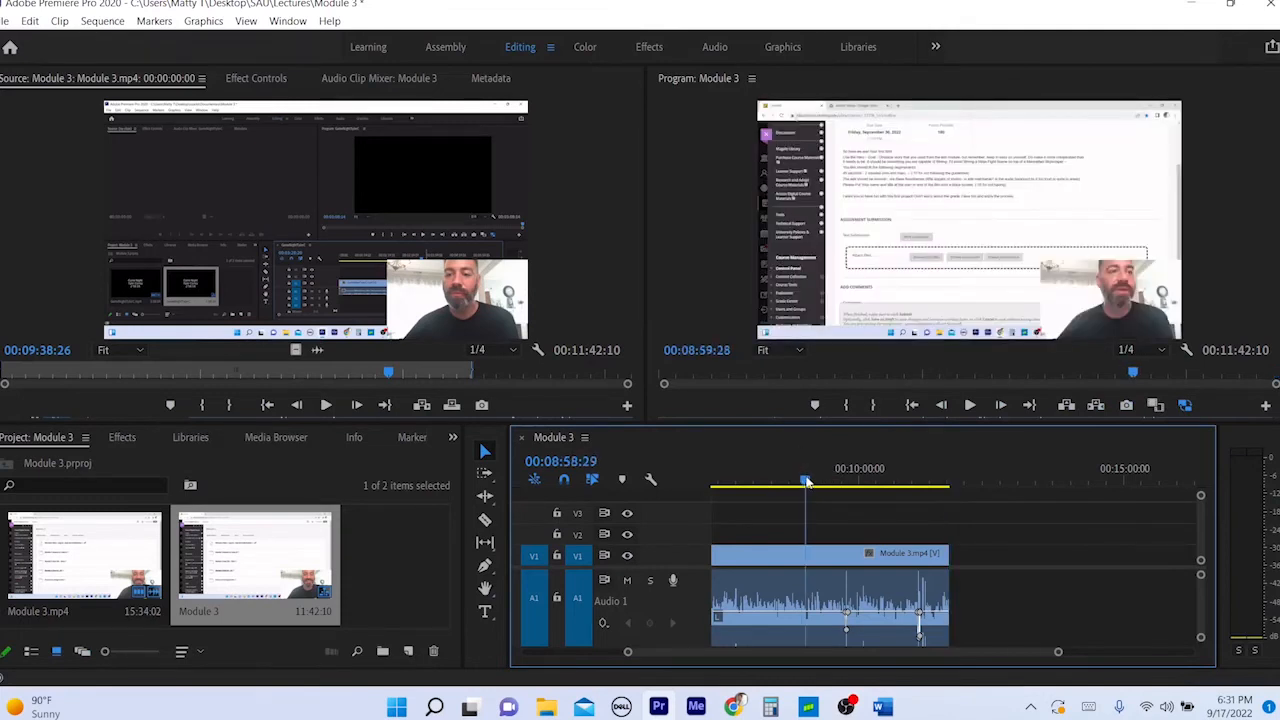
drag(805, 481, 838, 481)
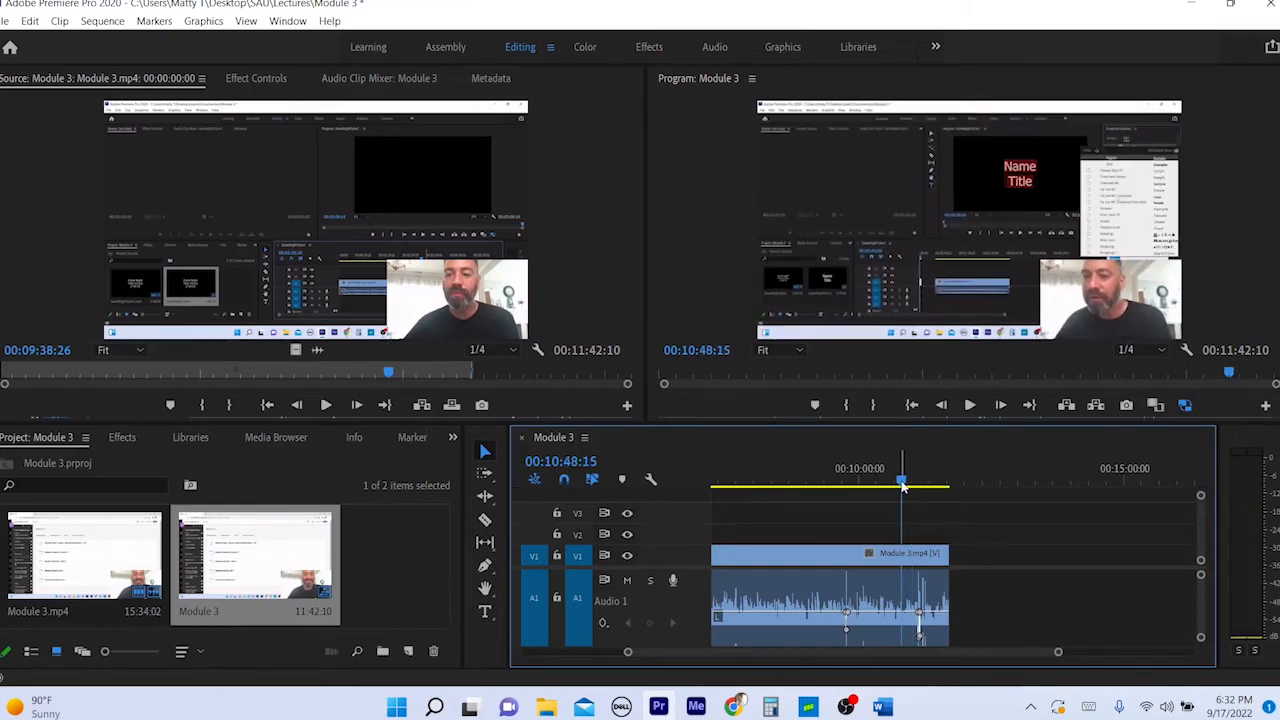
click(969, 404)
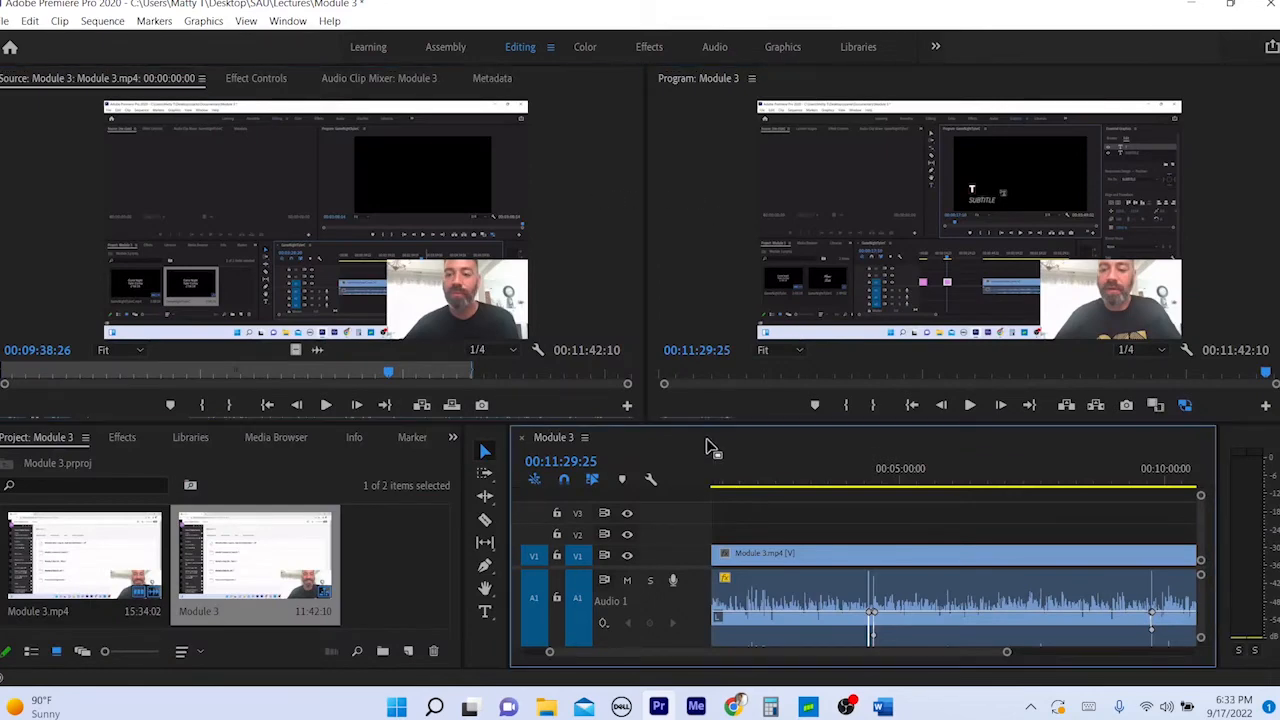
mouse_move(690, 443)
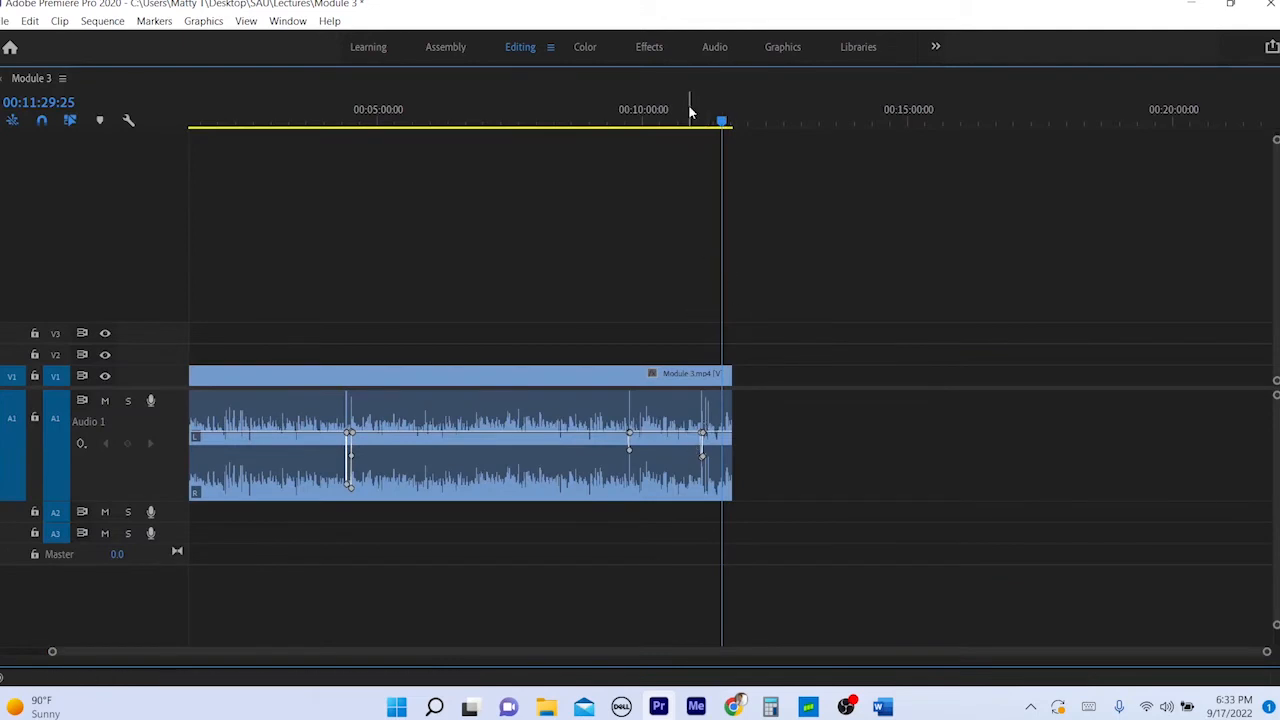
click(454, 122)
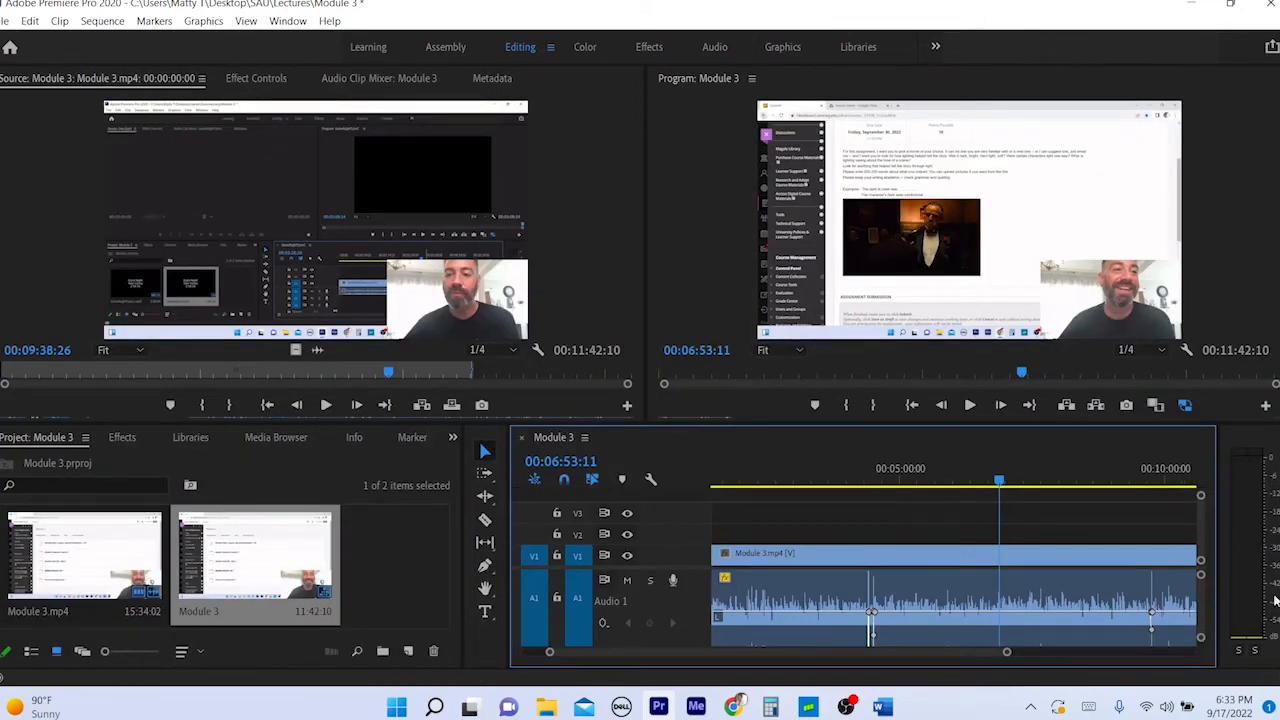
click(969, 404)
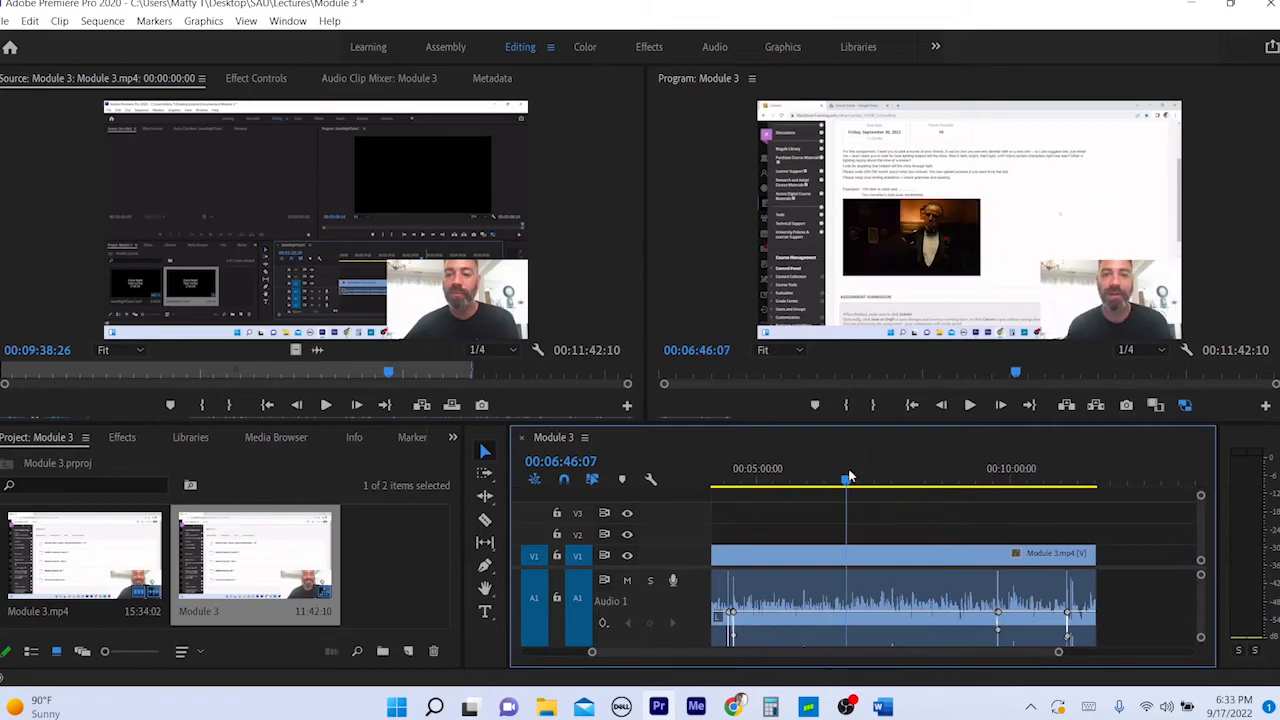
click(1000, 468)
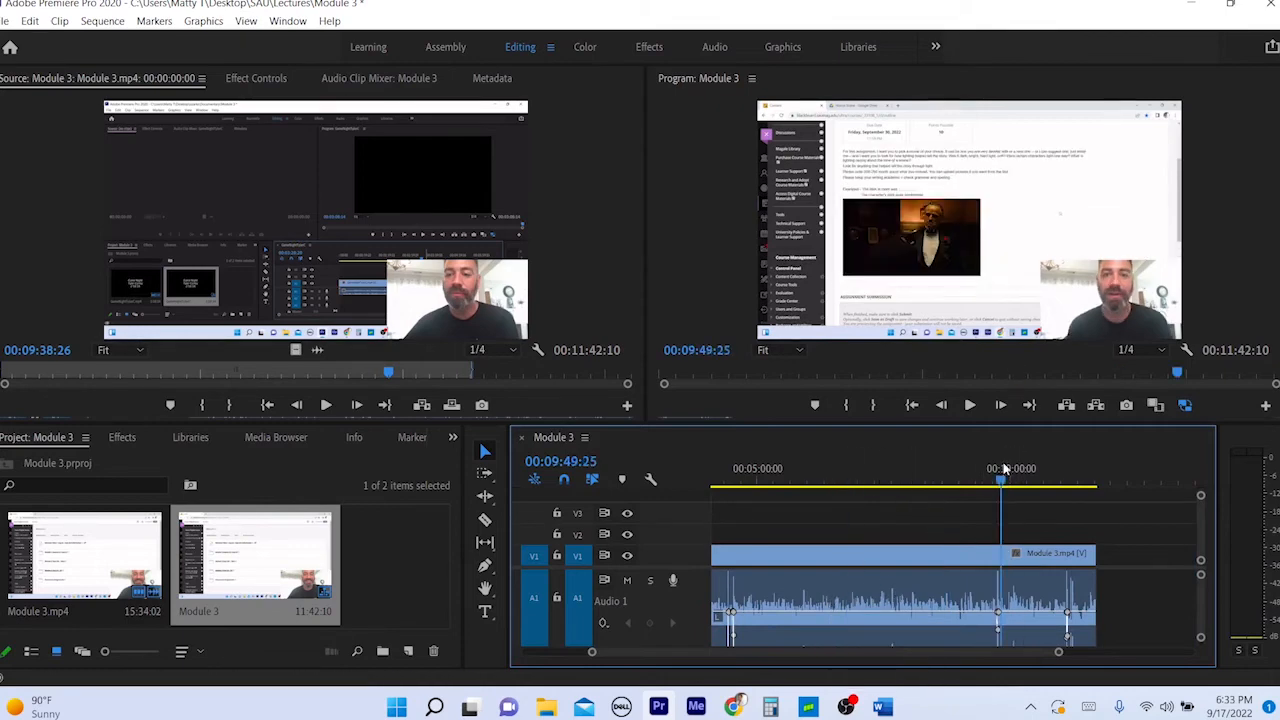
drag(1000, 481, 1068, 481)
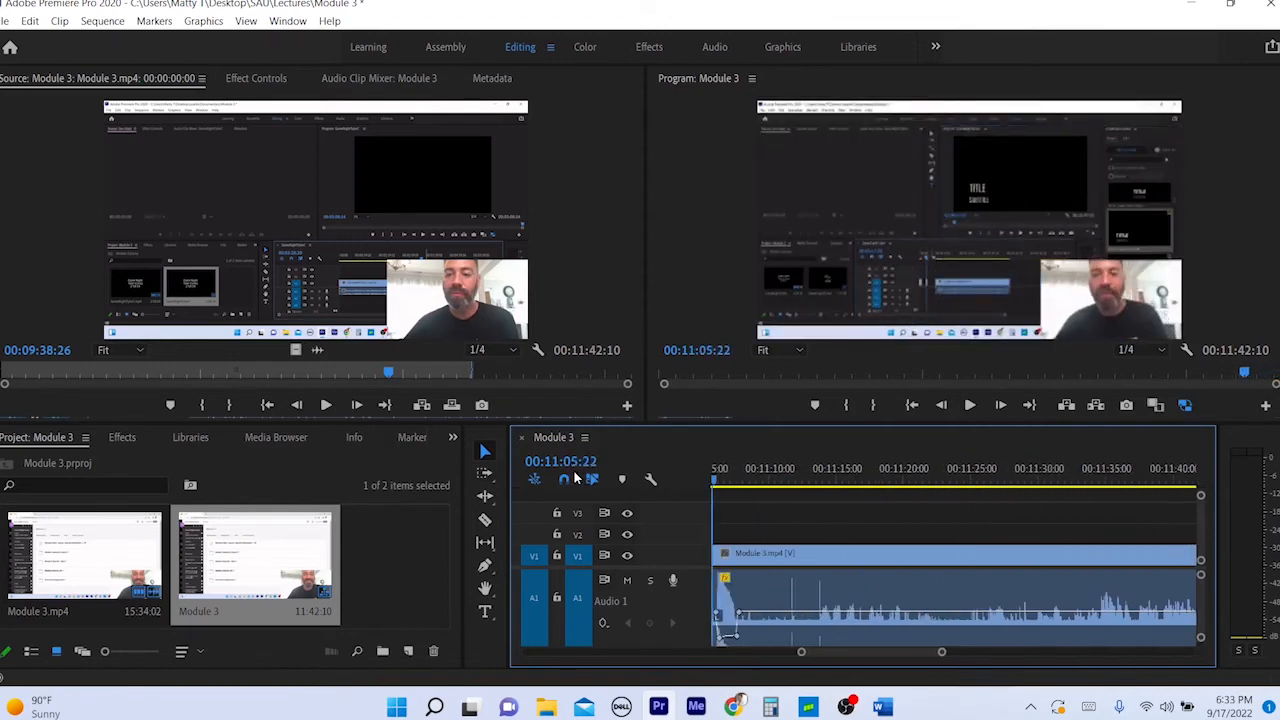
Step: Add a volume keyframe on the lecture audio near the clip's end with the Pen tool
click(875, 478)
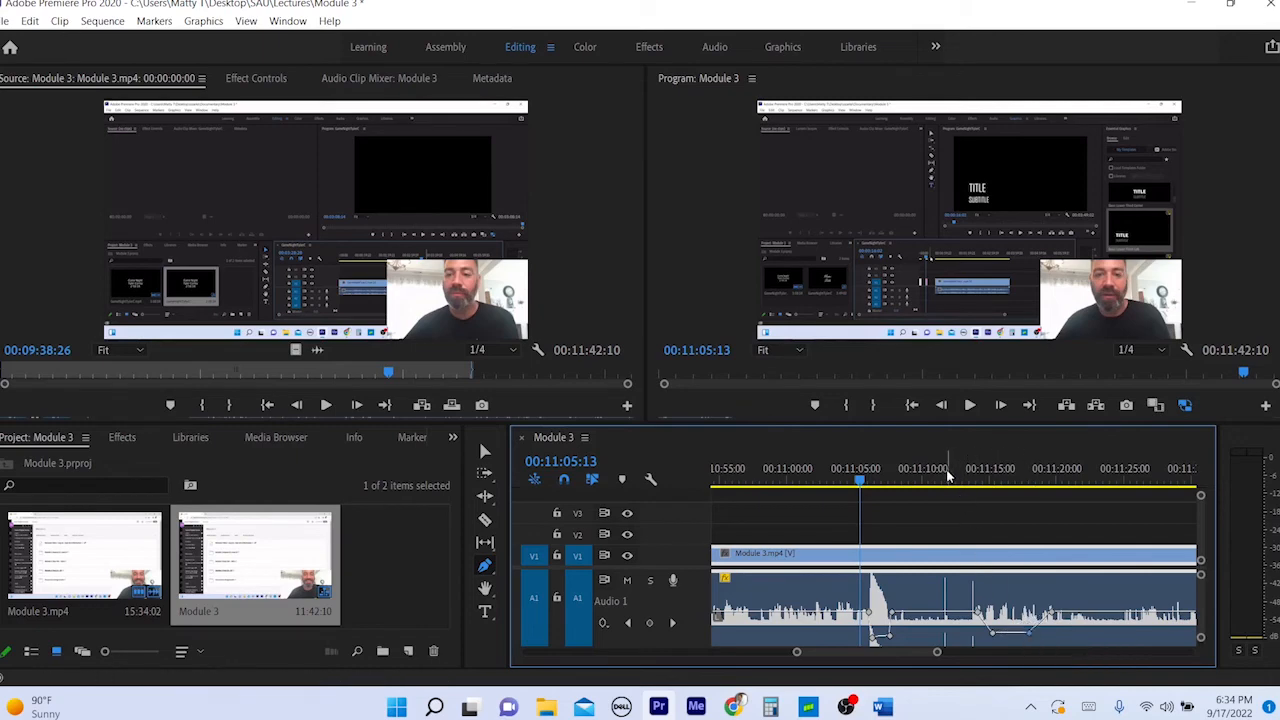
click(968, 405)
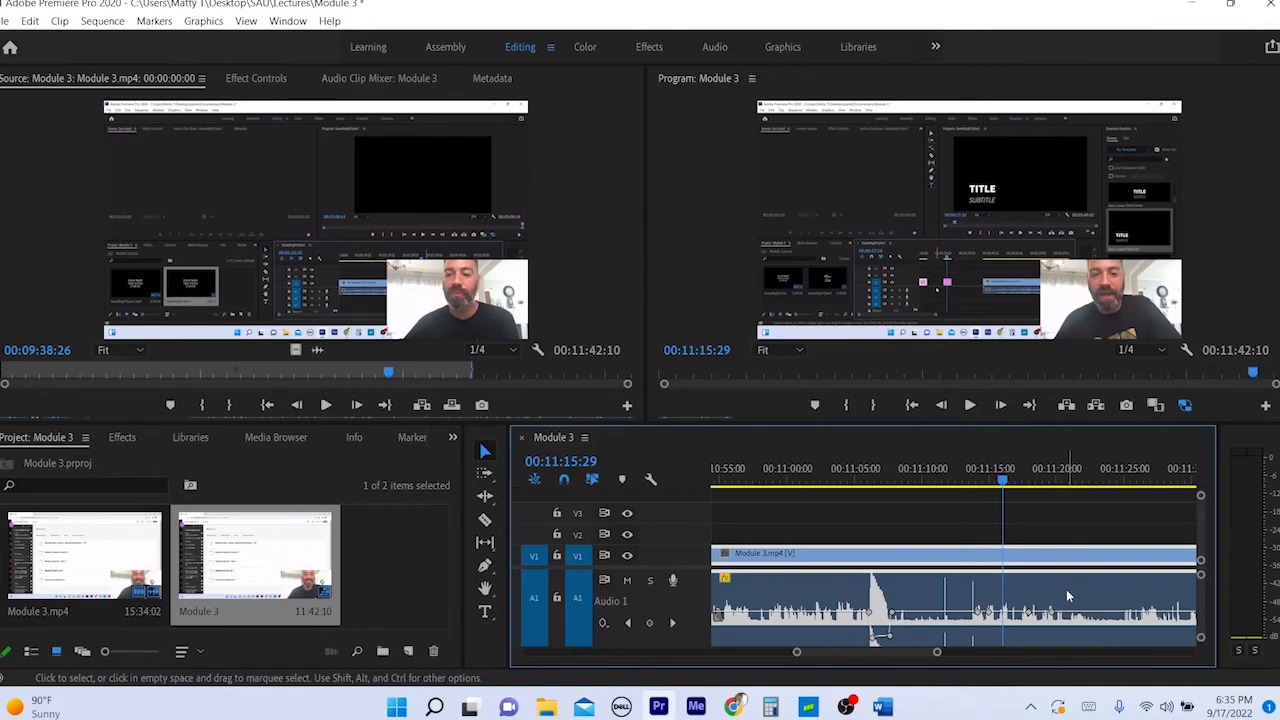
mouse_move(1070, 597)
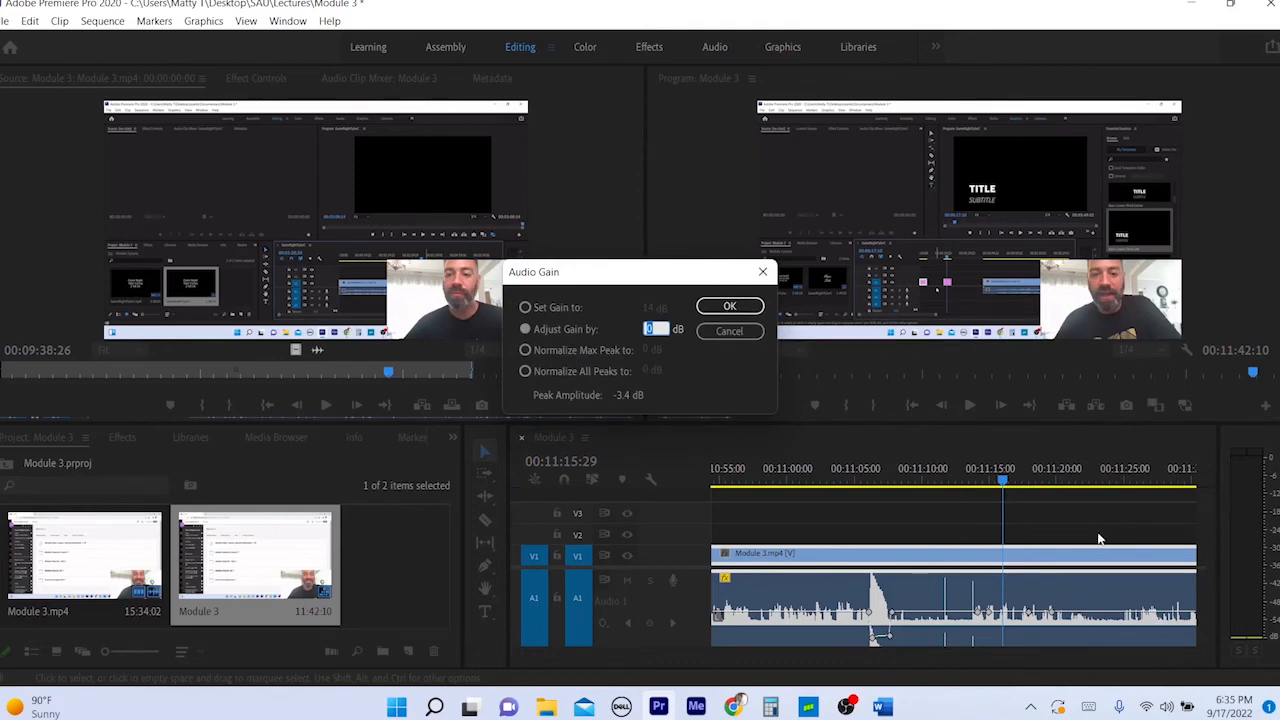
Step: Enter 3 dB in Audio Gain and confirm
text(3)
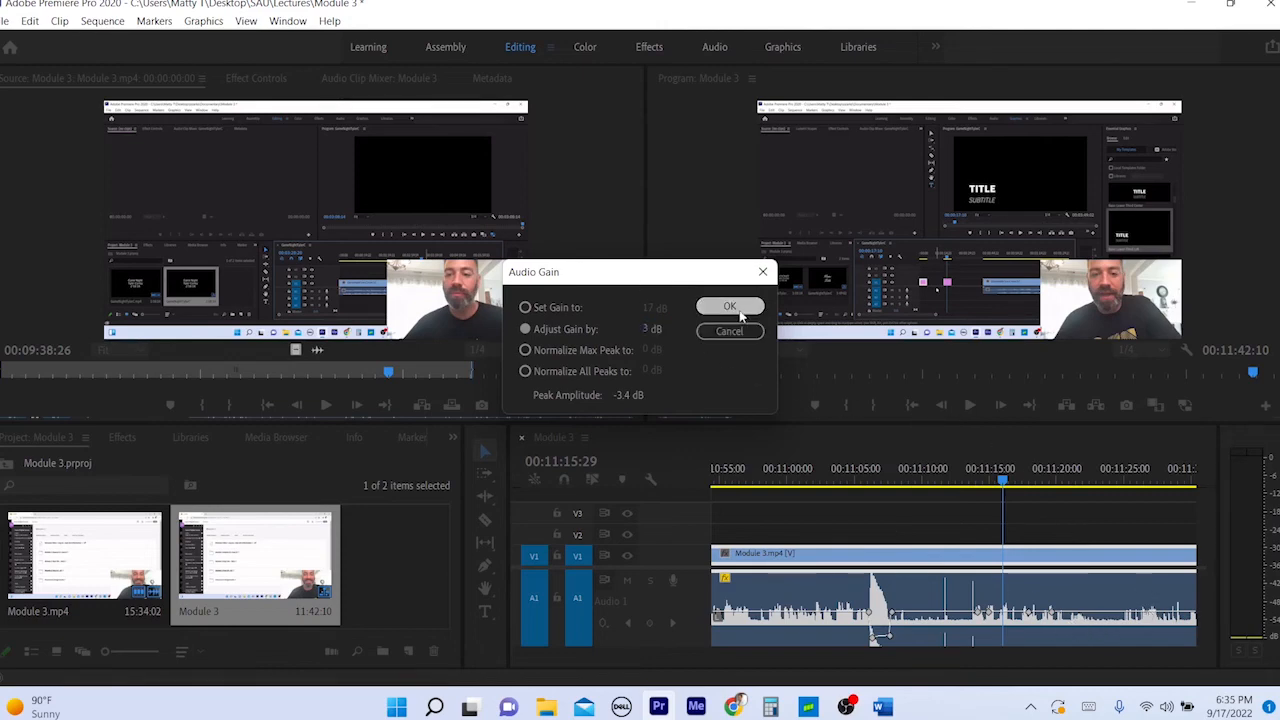
click(729, 306)
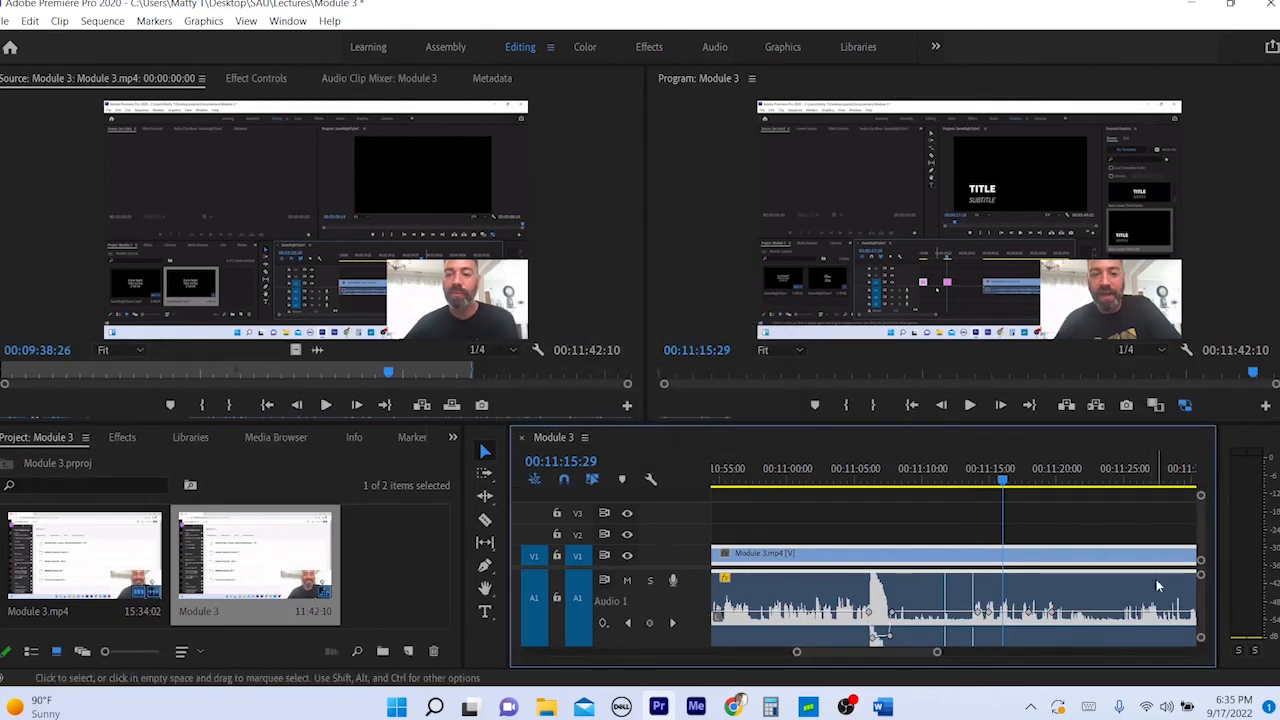
mouse_move(1135, 618)
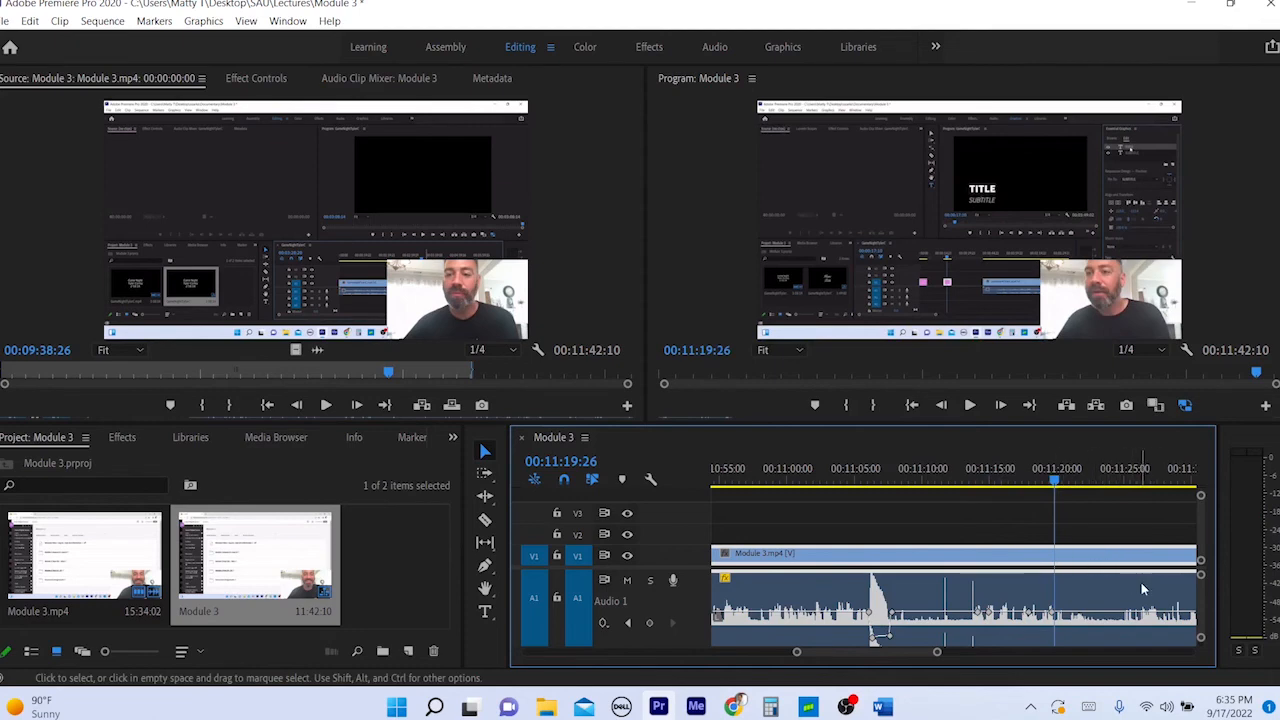
mouse_move(715, 47)
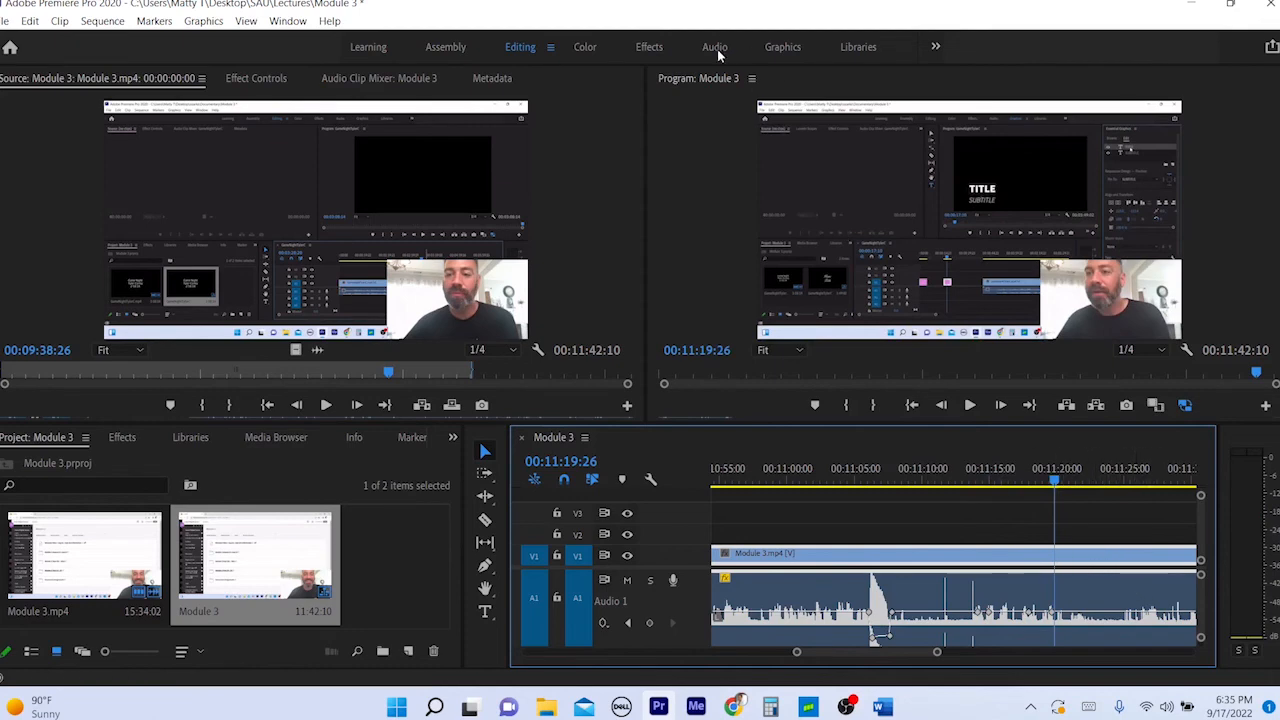
Step: In the Audio workspace, tag the clip as Dialogue and apply the Podcast Voice preset
click(715, 46)
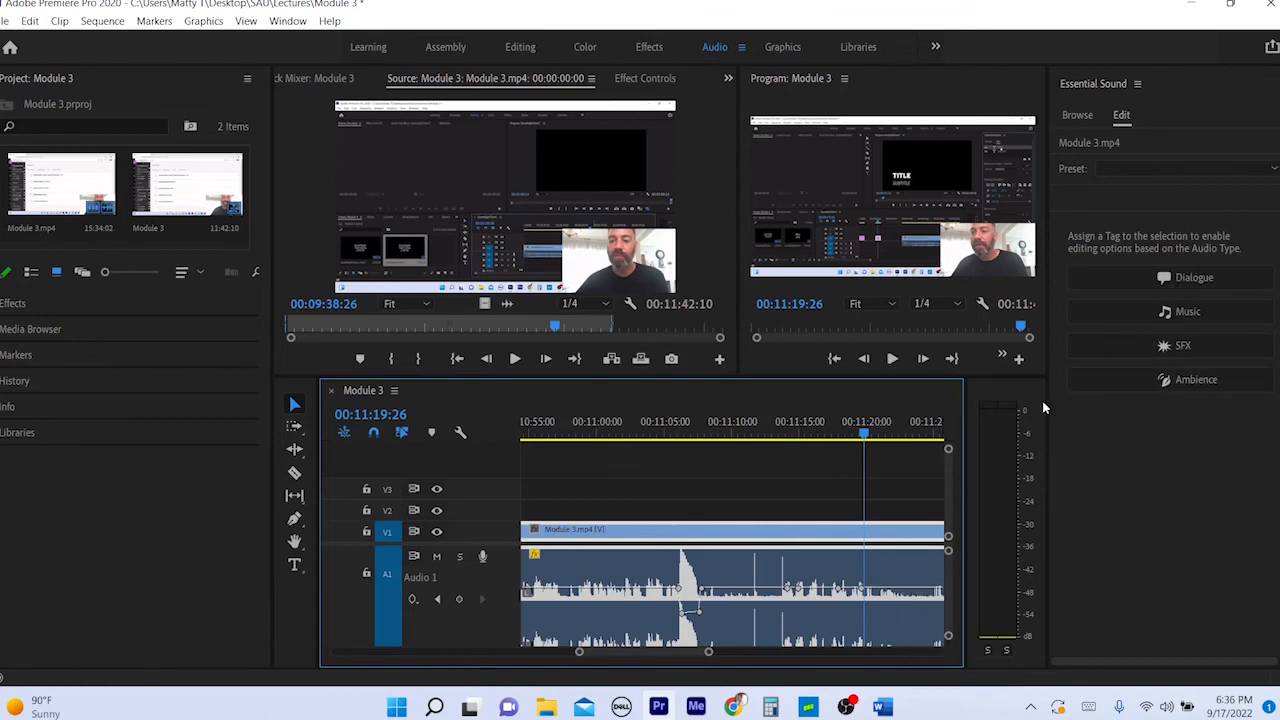
mouse_move(1193, 277)
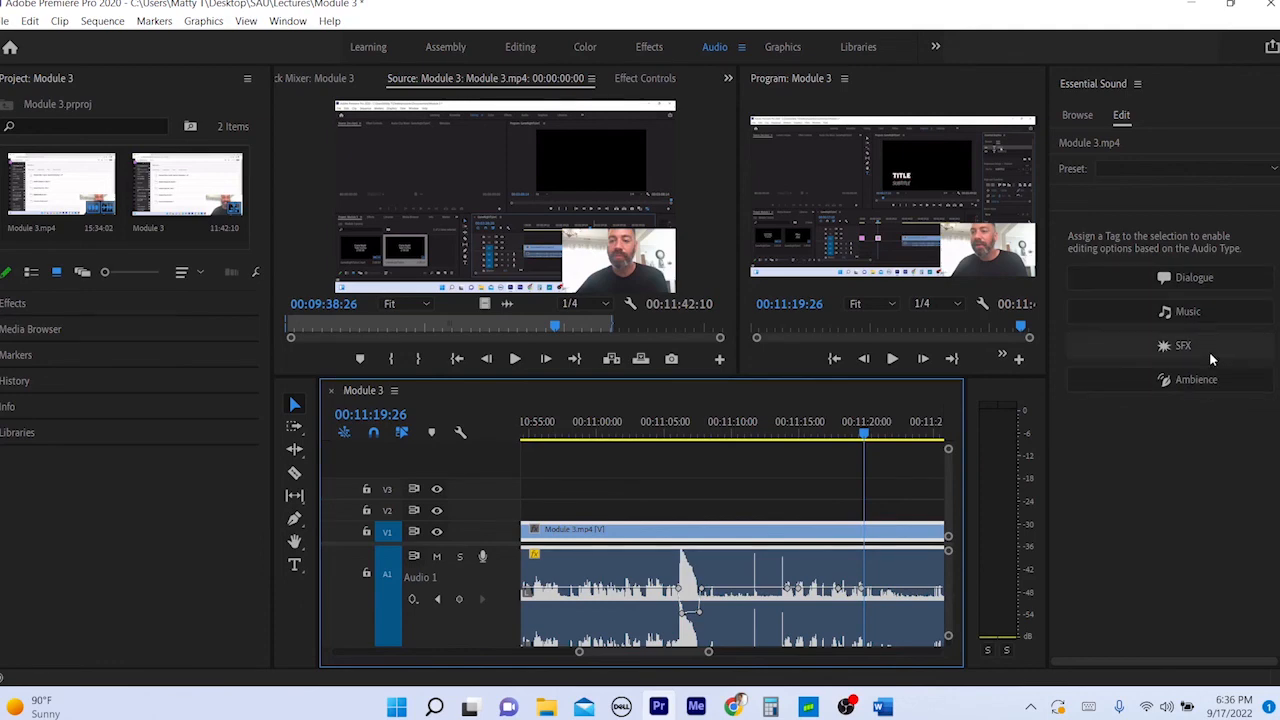
mouse_move(800, 612)
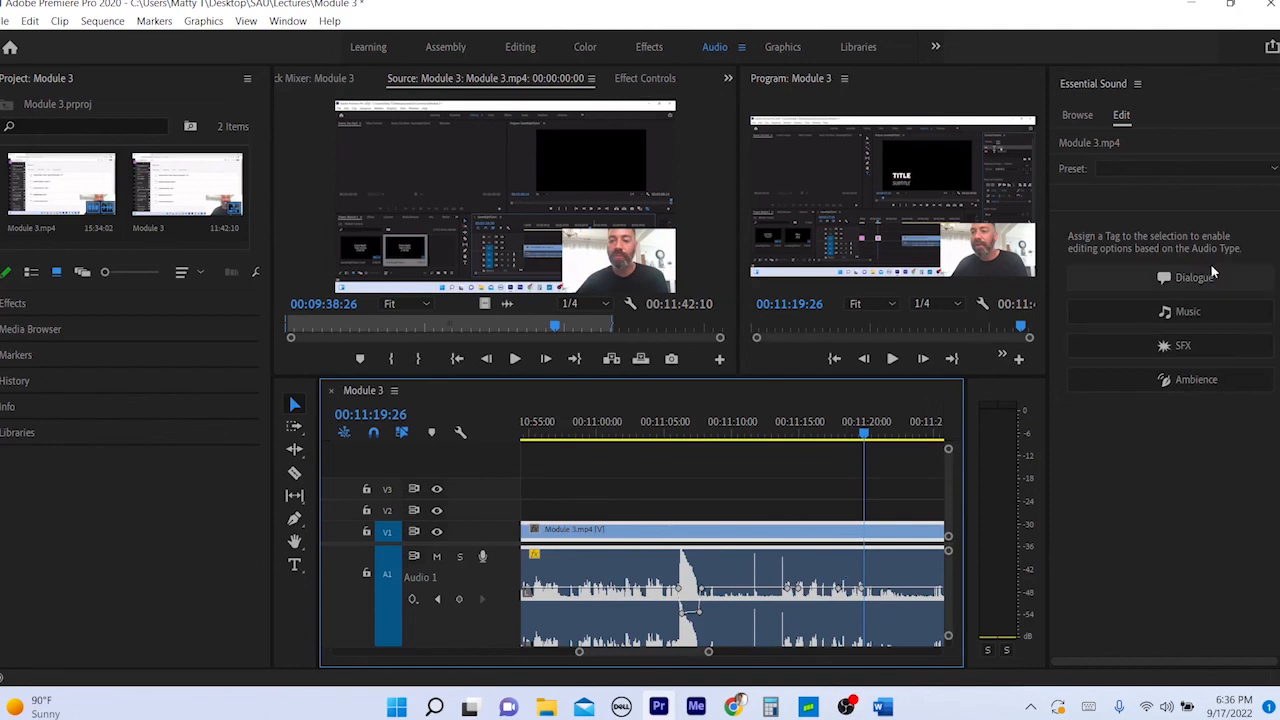
click(1188, 277)
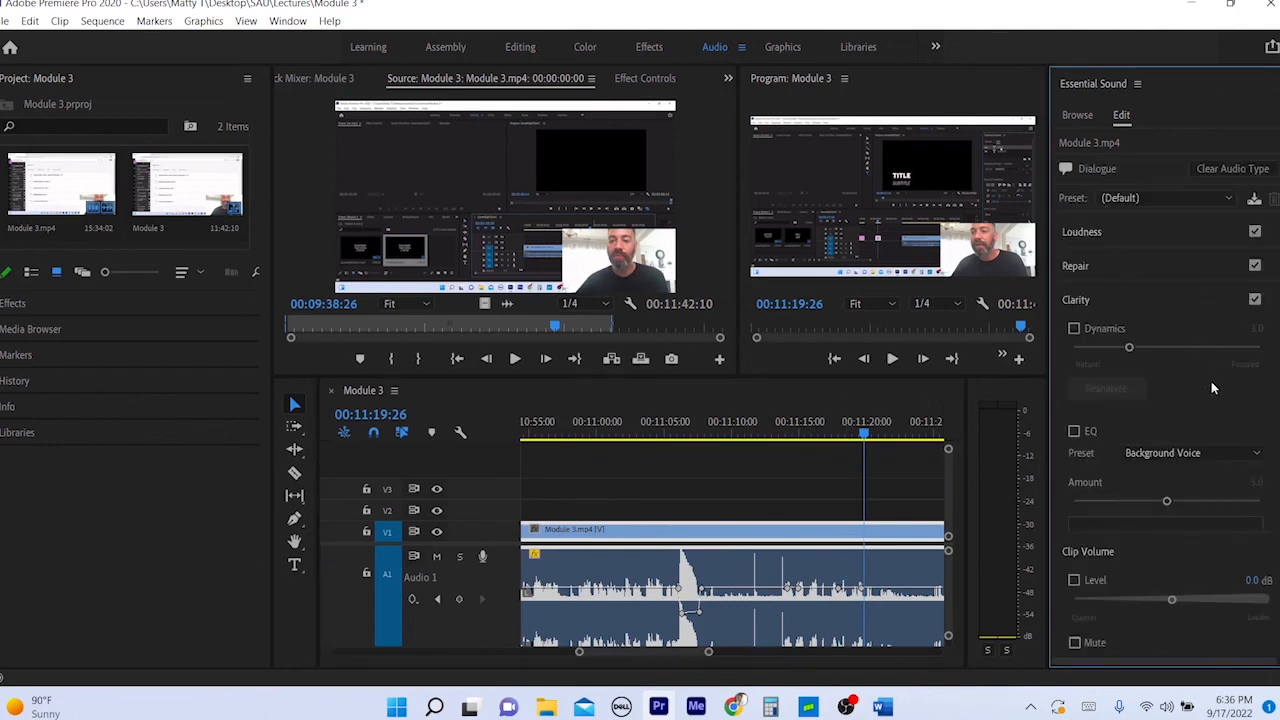
click(1165, 197)
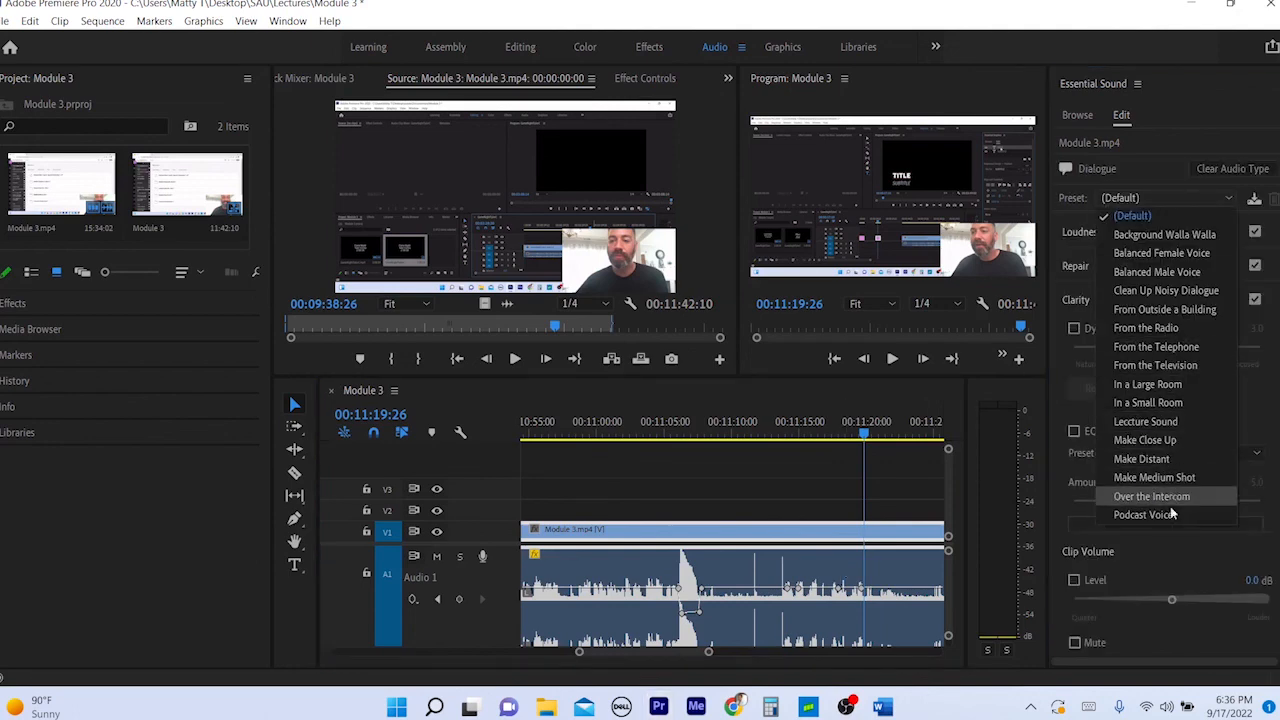
click(1143, 514)
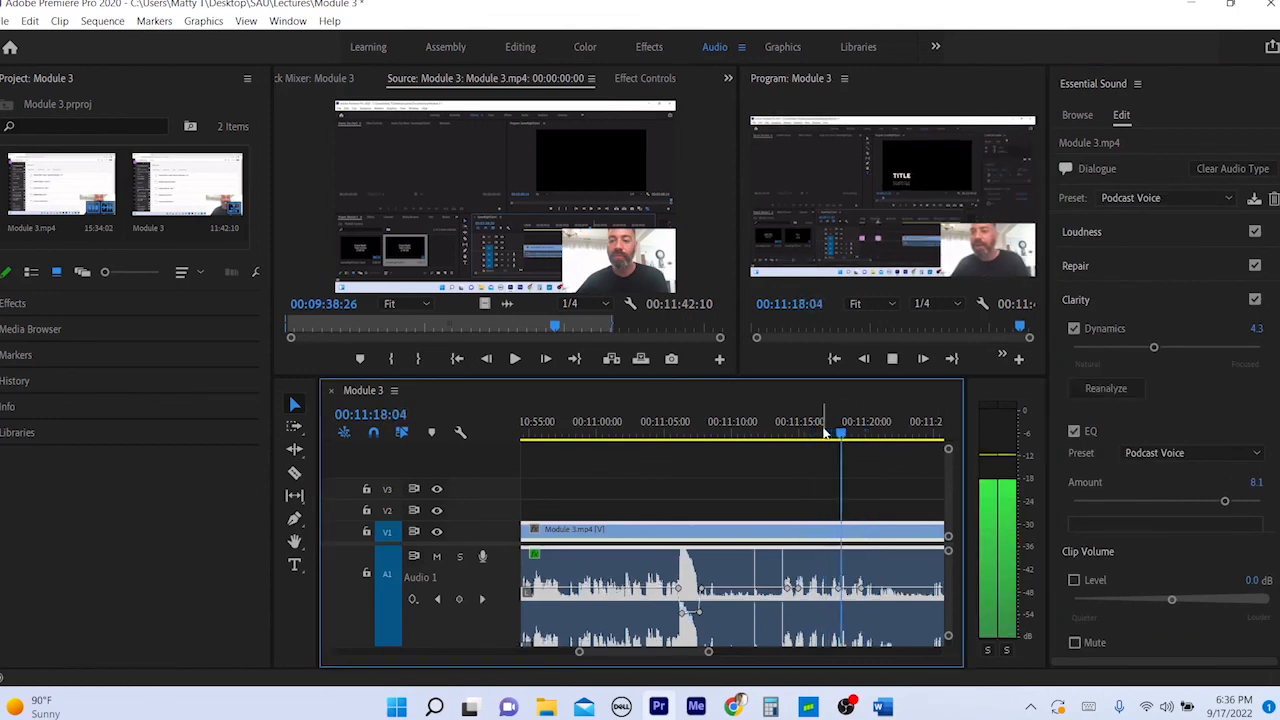
click(1165, 197)
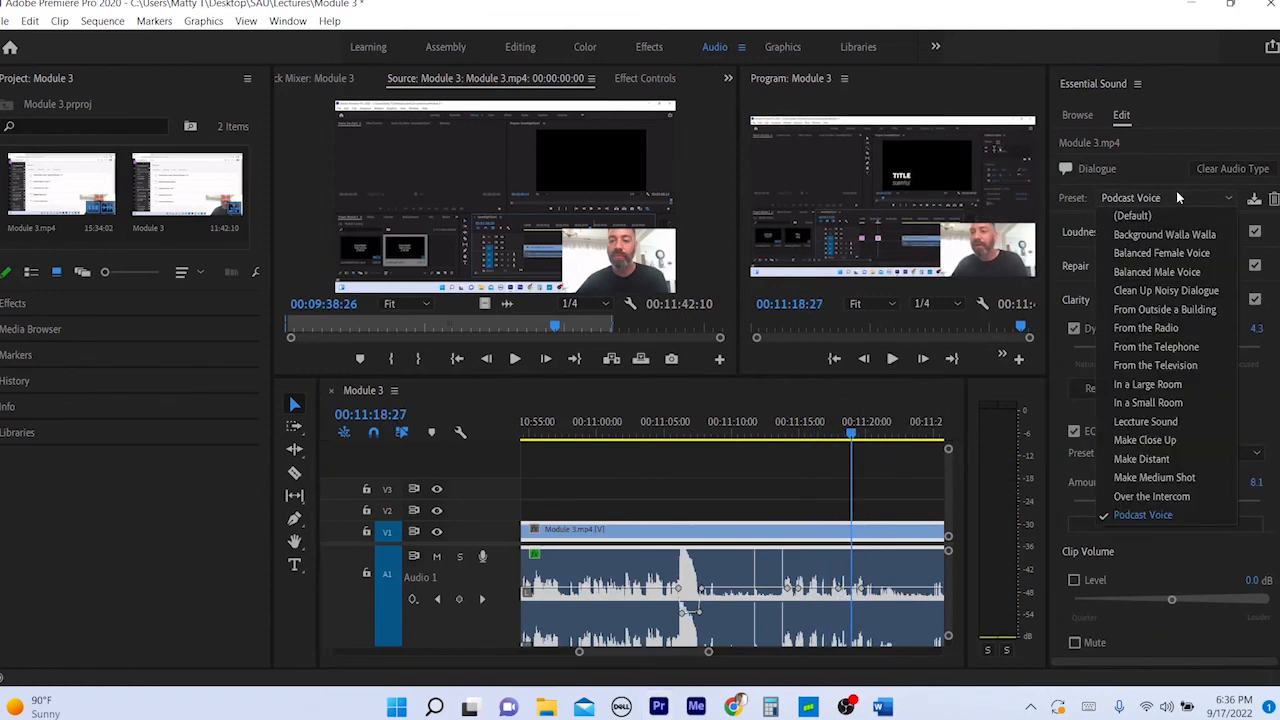
click(1155, 346)
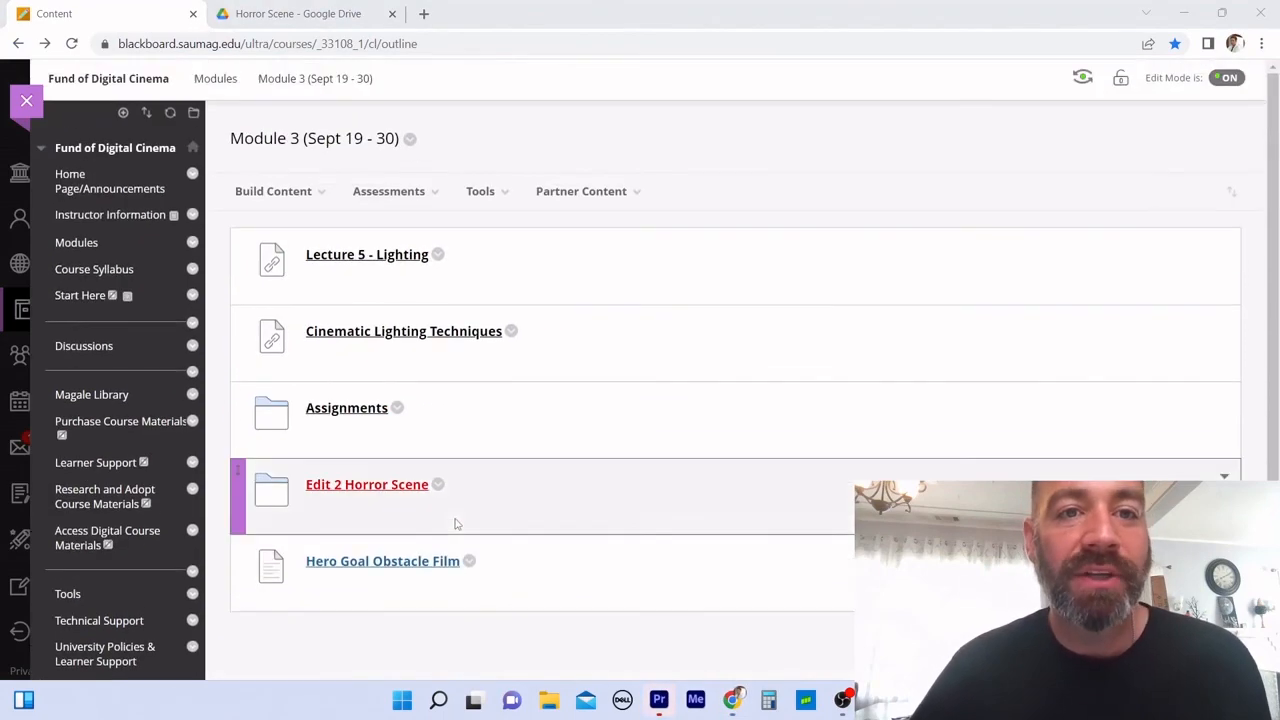
mouse_move(466, 514)
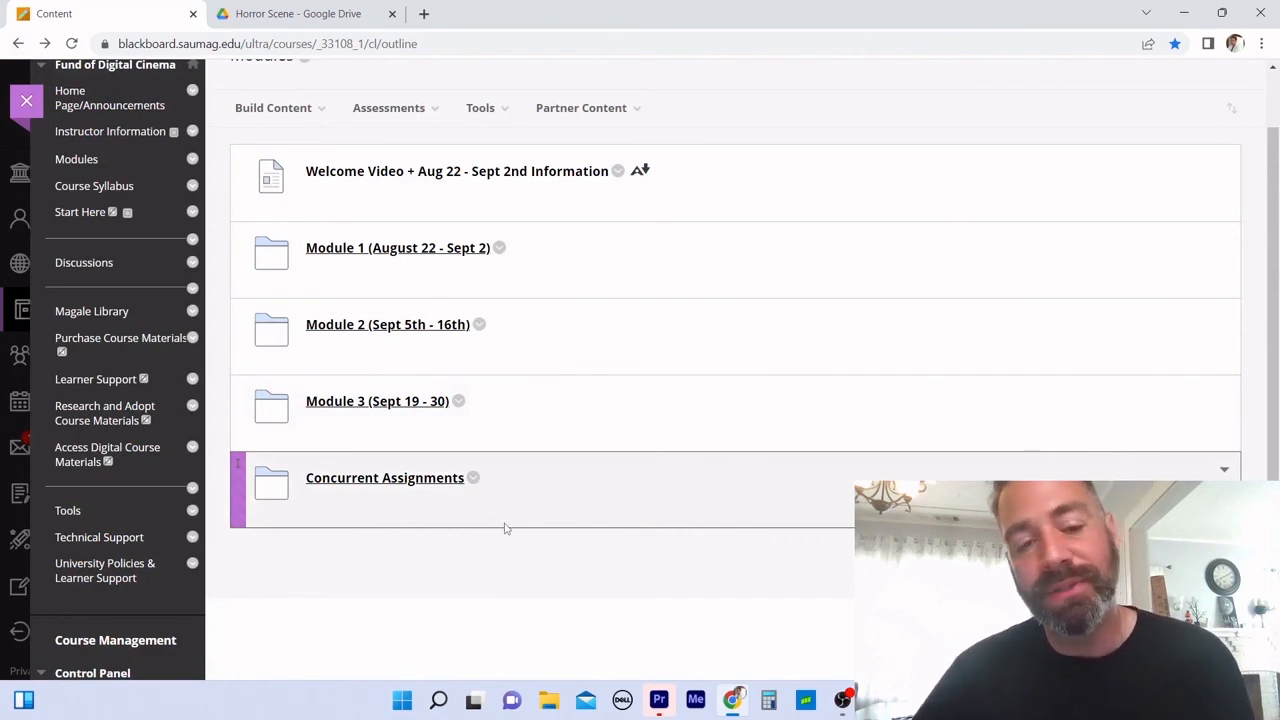
mouse_move(371, 413)
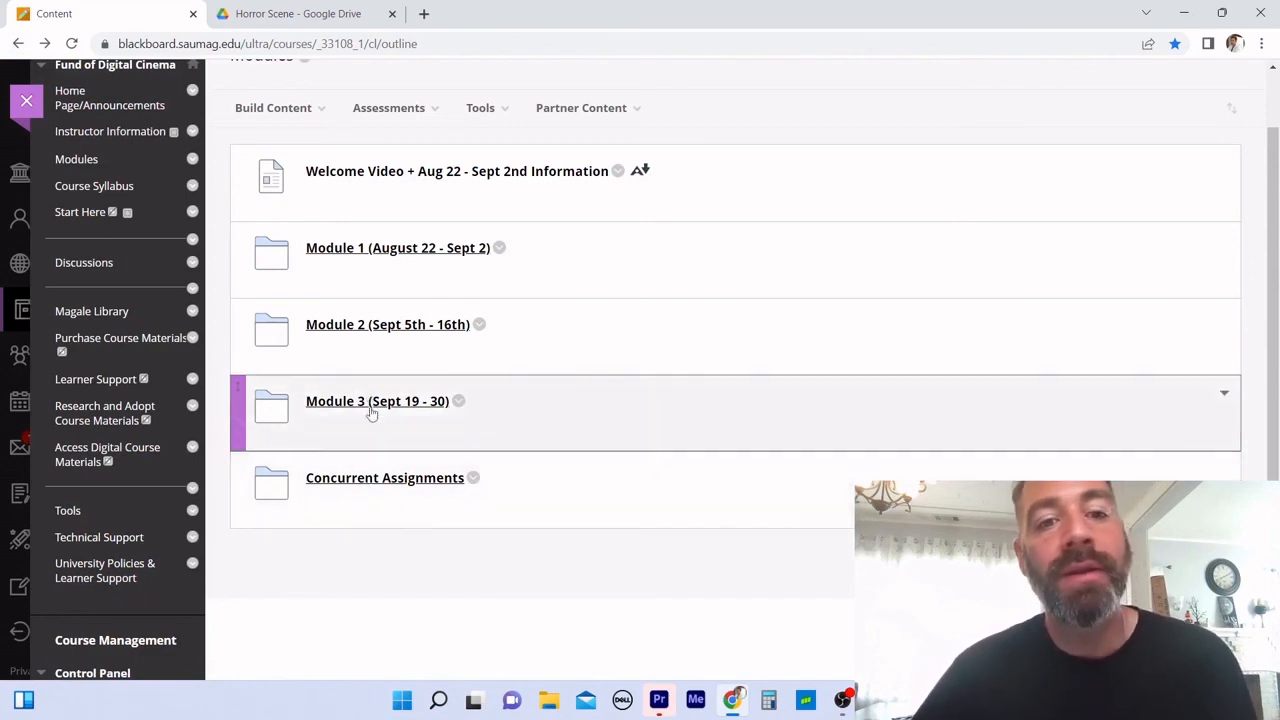
mouse_move(371, 481)
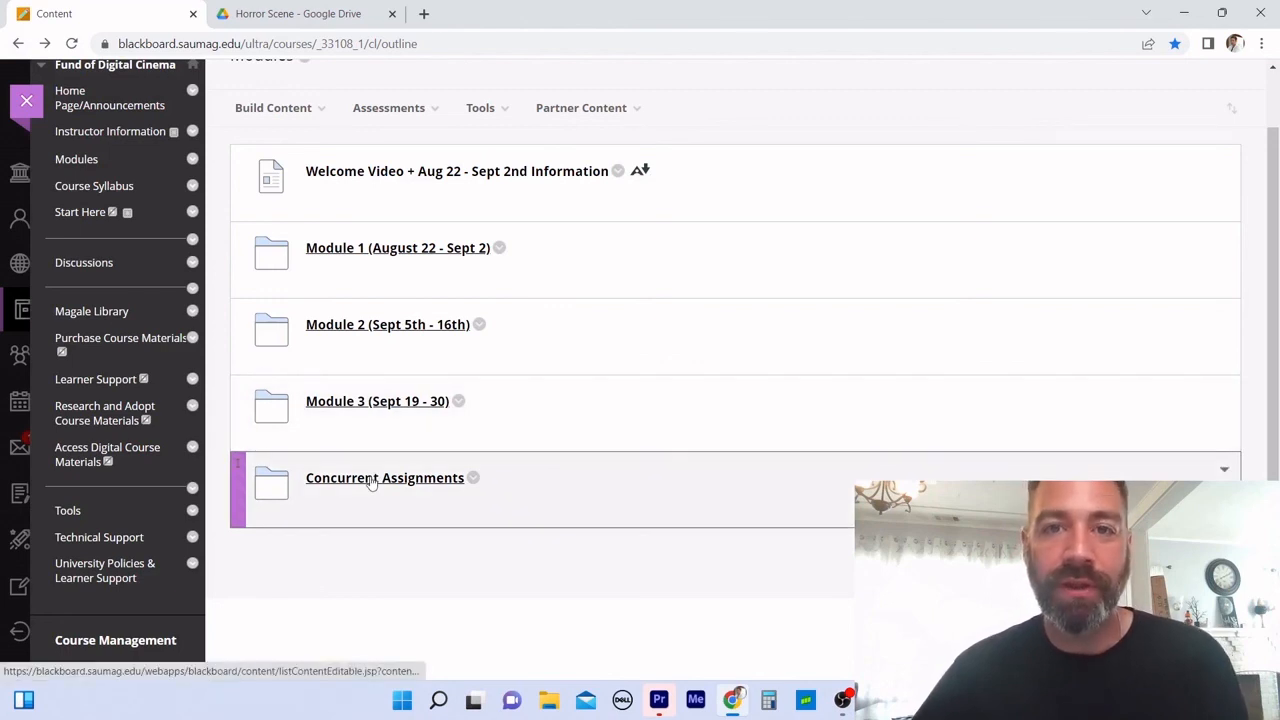